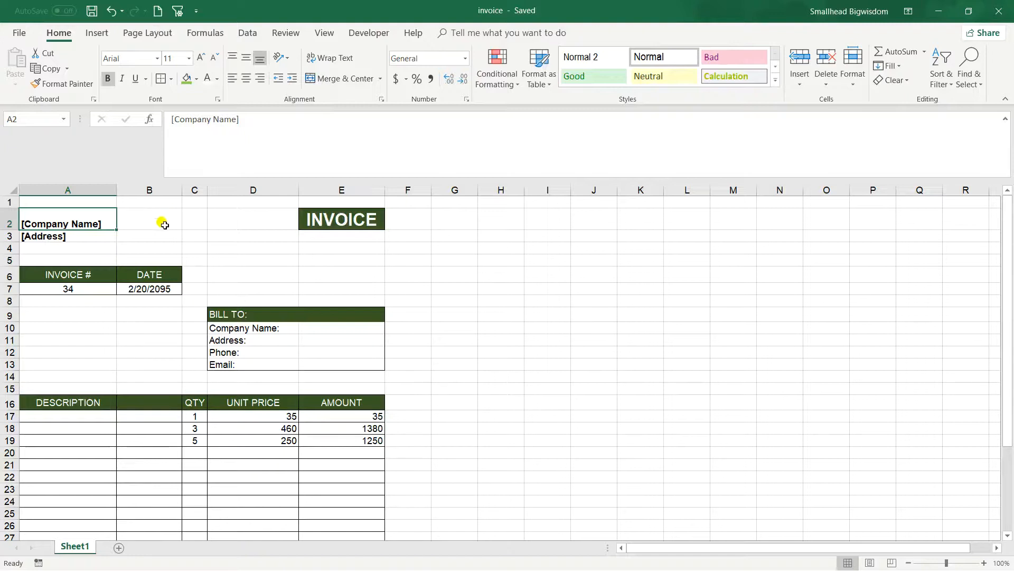
pyautogui.moveTo(211, 263)
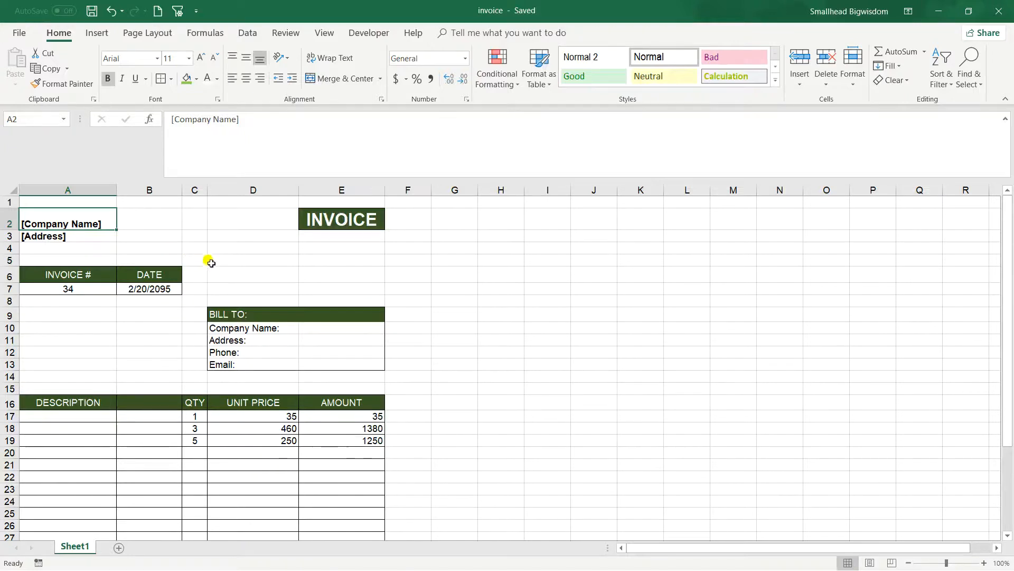
# Select the INVOICE title cell E2 and show its INVOICE/RECEIPT drop-down choices.
pyautogui.click(342, 218)
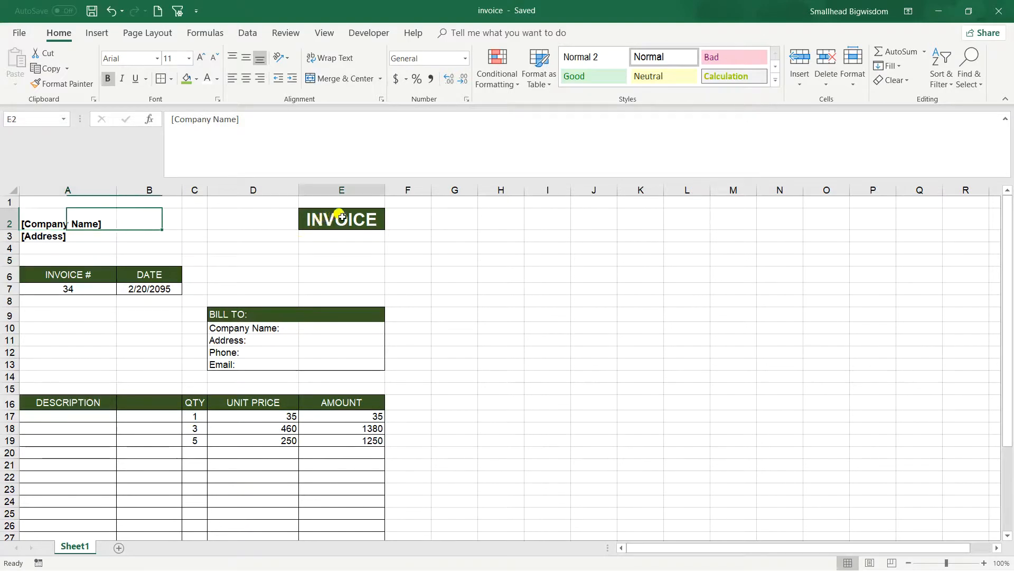
pyautogui.click(341, 219)
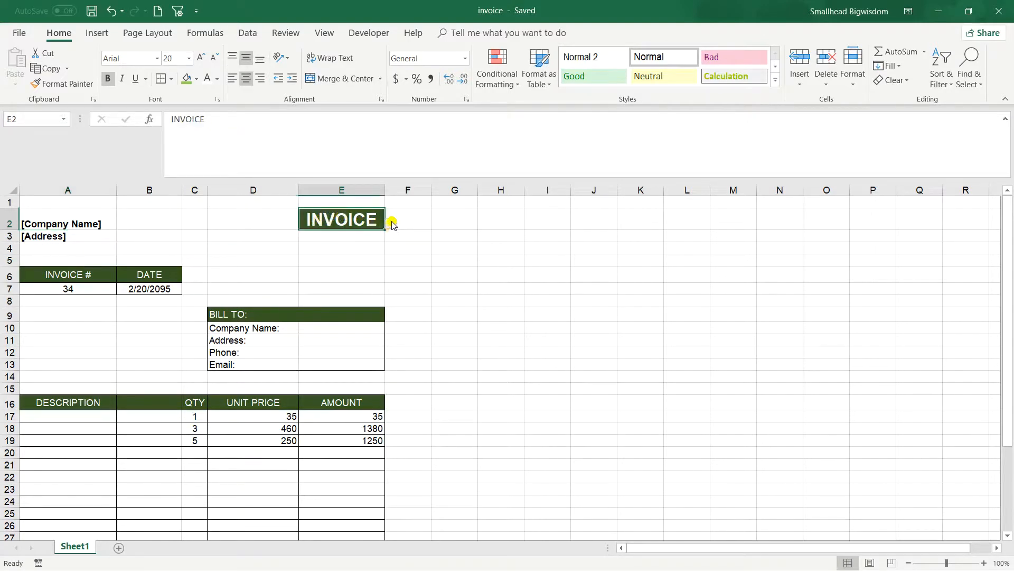
pyautogui.click(390, 223)
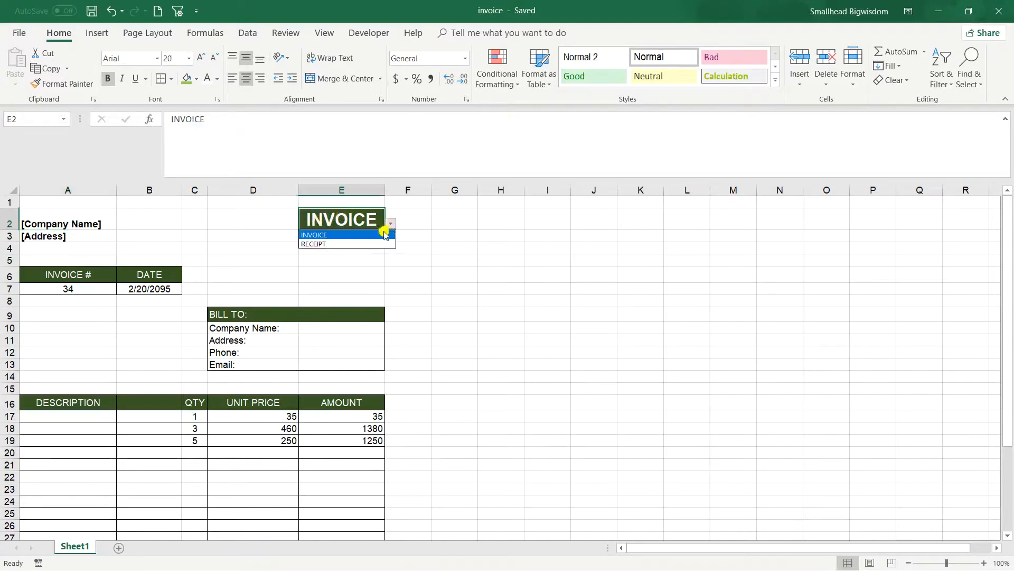
pyautogui.moveTo(348, 244)
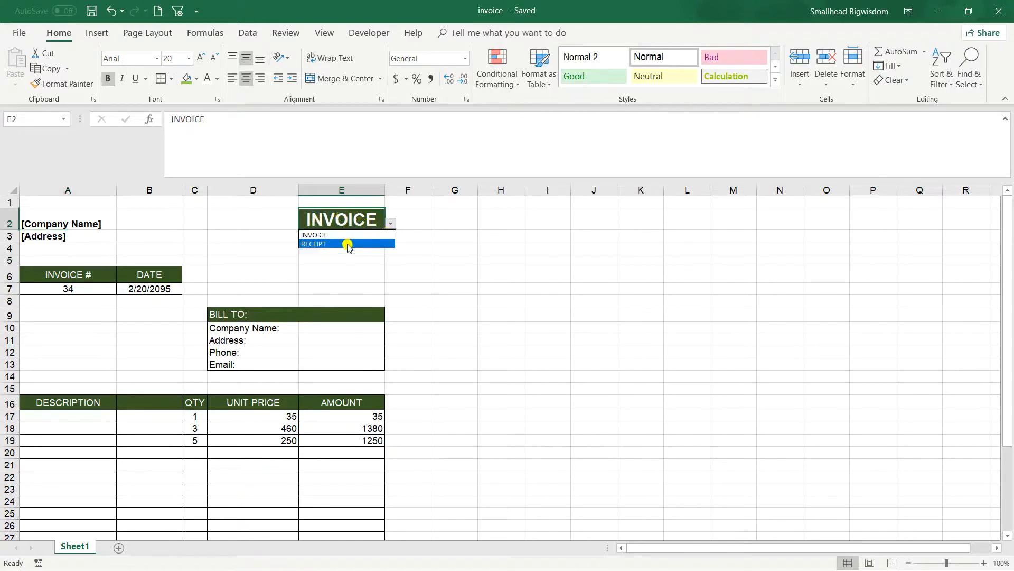
pyautogui.moveTo(332, 249)
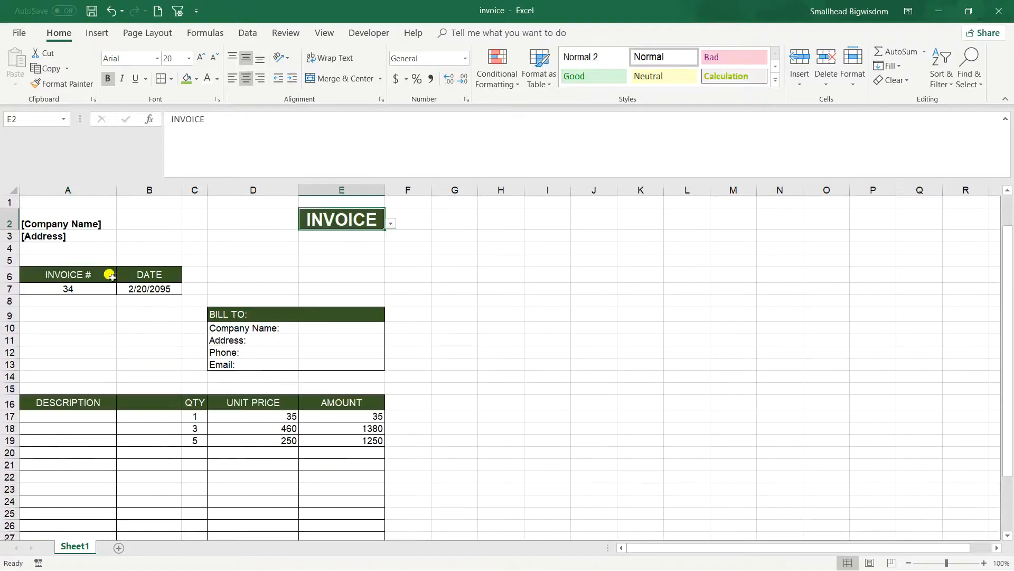
pyautogui.moveTo(119, 547)
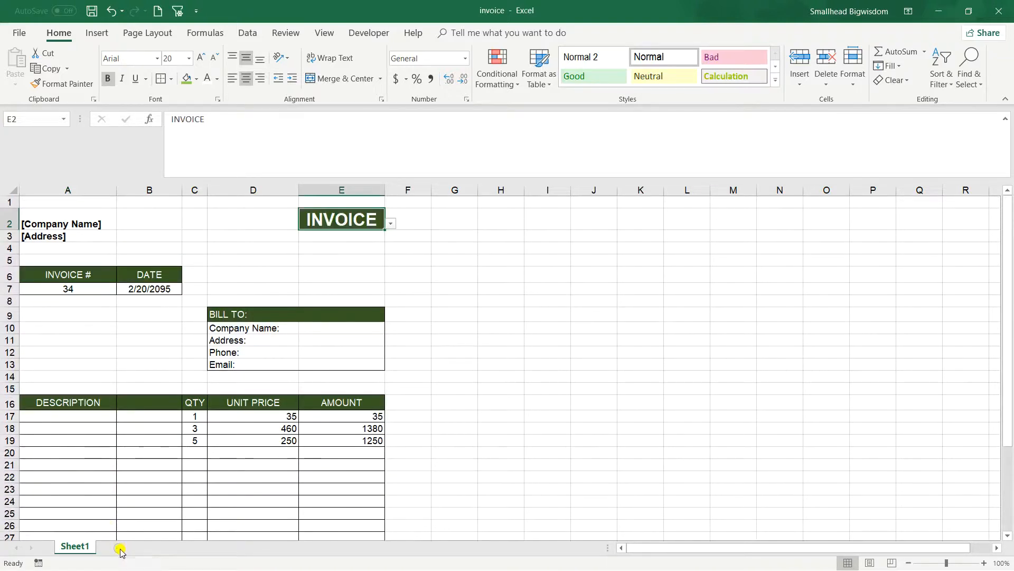
# Add a new worksheet and enter [Company Name] in A2 and [Address] in A3.
pyautogui.click(120, 552)
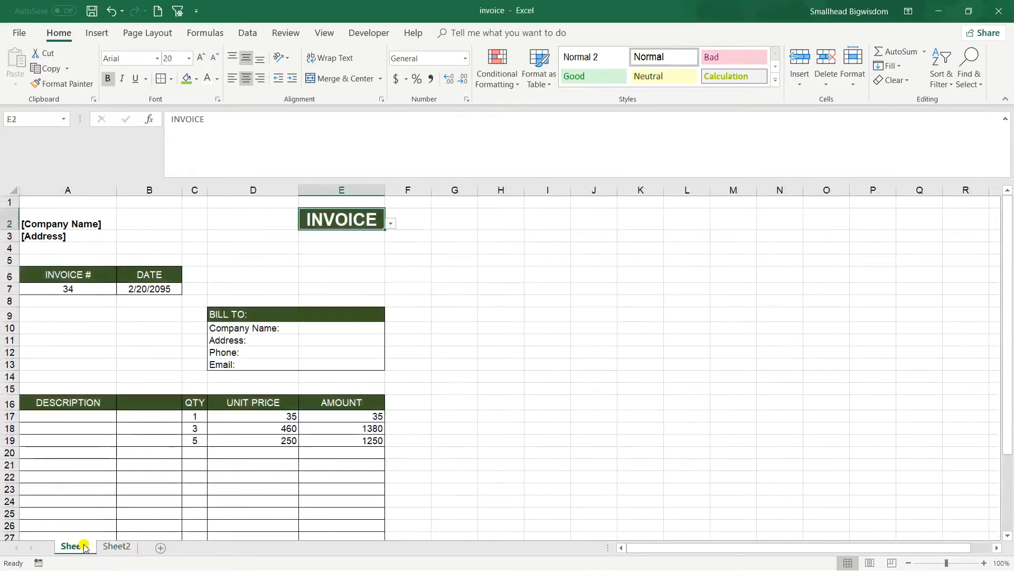
pyautogui.click(117, 546)
pyautogui.write('[')
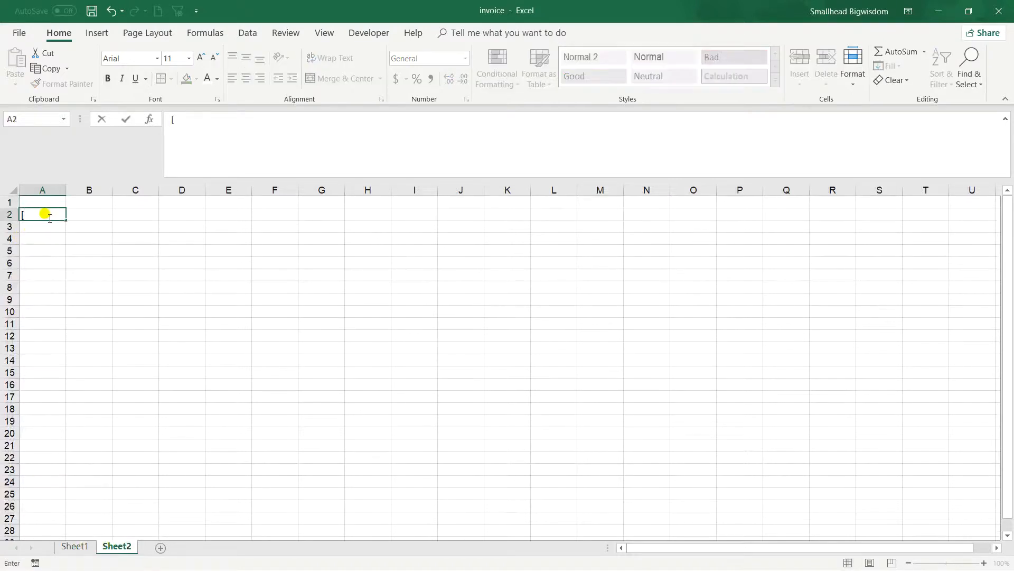
pyautogui.write('Company')
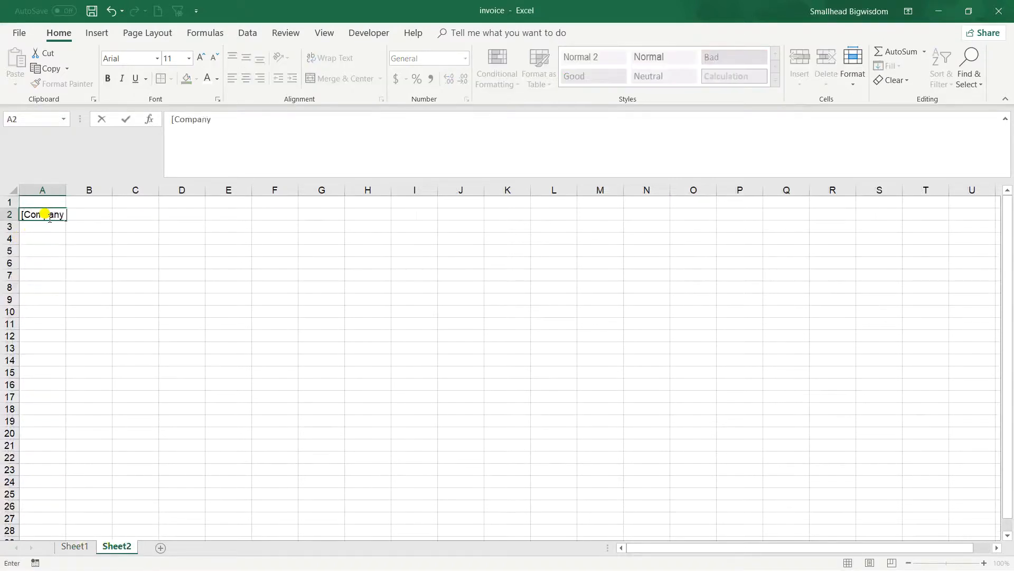
pyautogui.write('Name[')
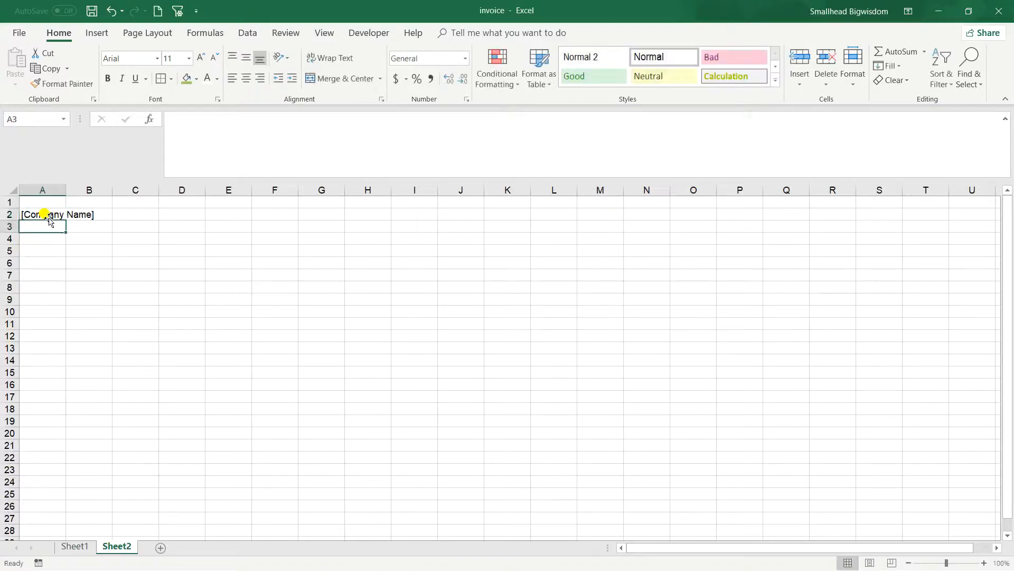
pyautogui.write('[Addr')
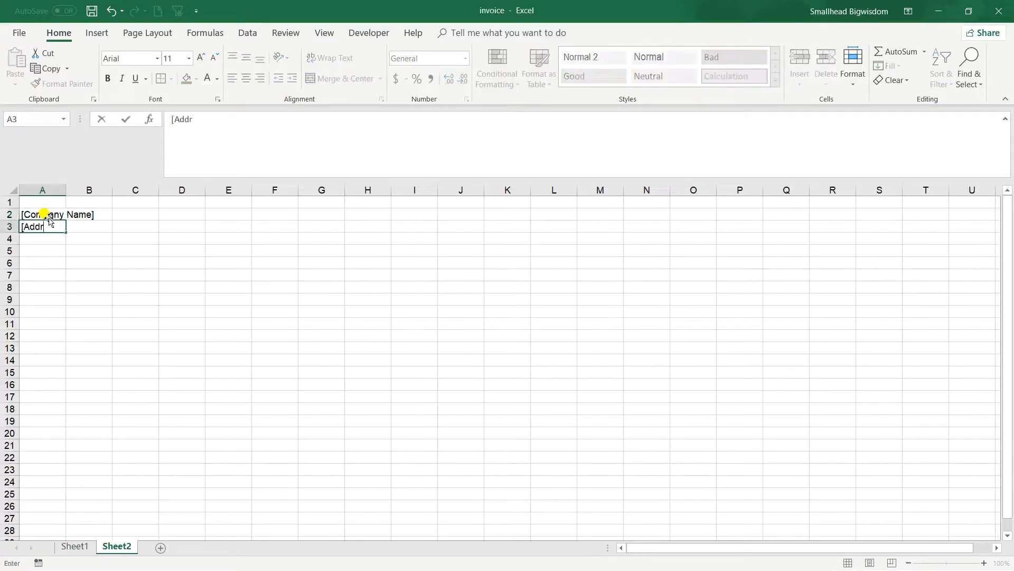
pyautogui.press('Return')
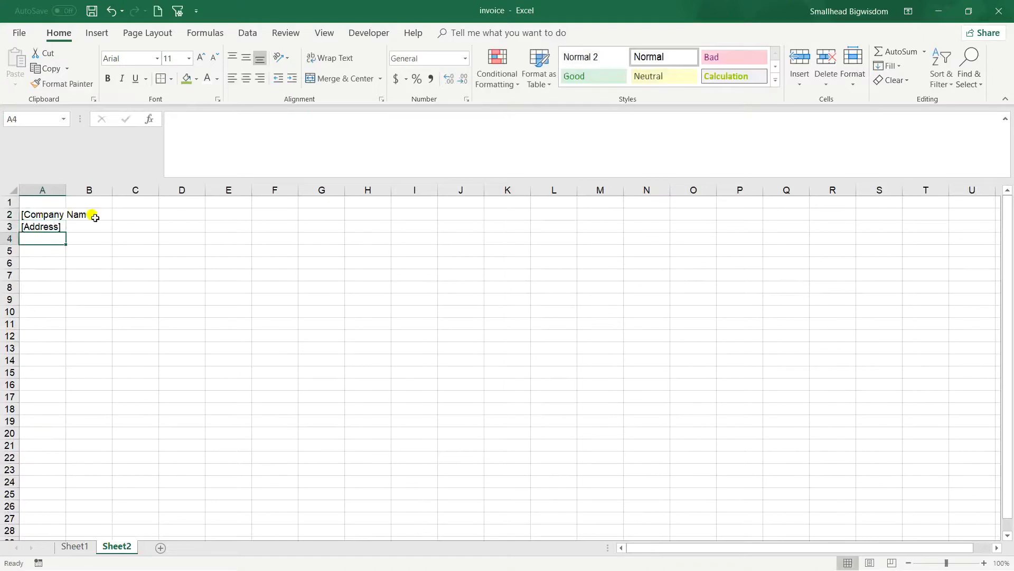
pyautogui.moveTo(64, 189)
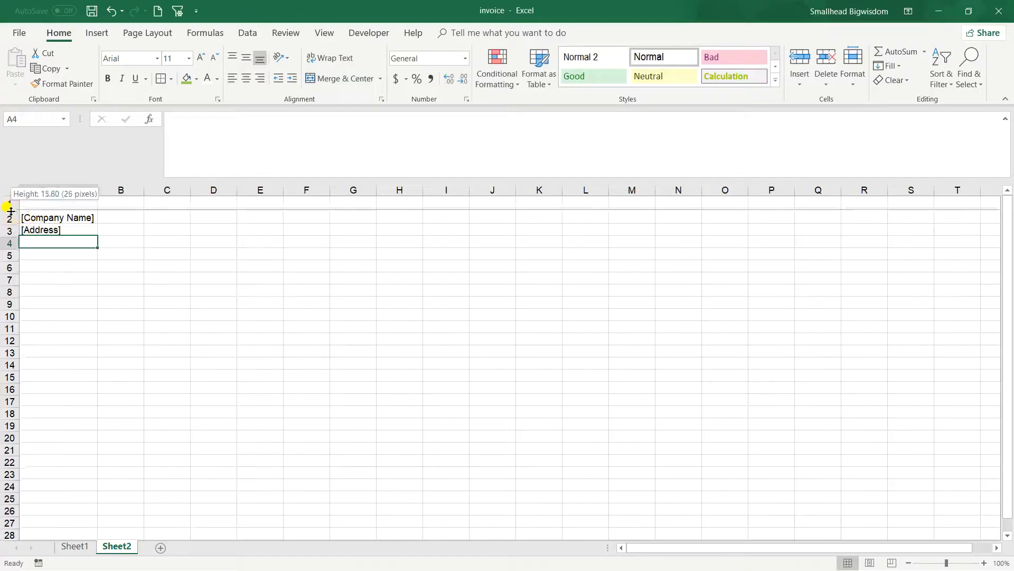
# After checking Sheet1, enter INVOICE # in A6 and DATE in B6 on Sheet2.
pyautogui.click(74, 546)
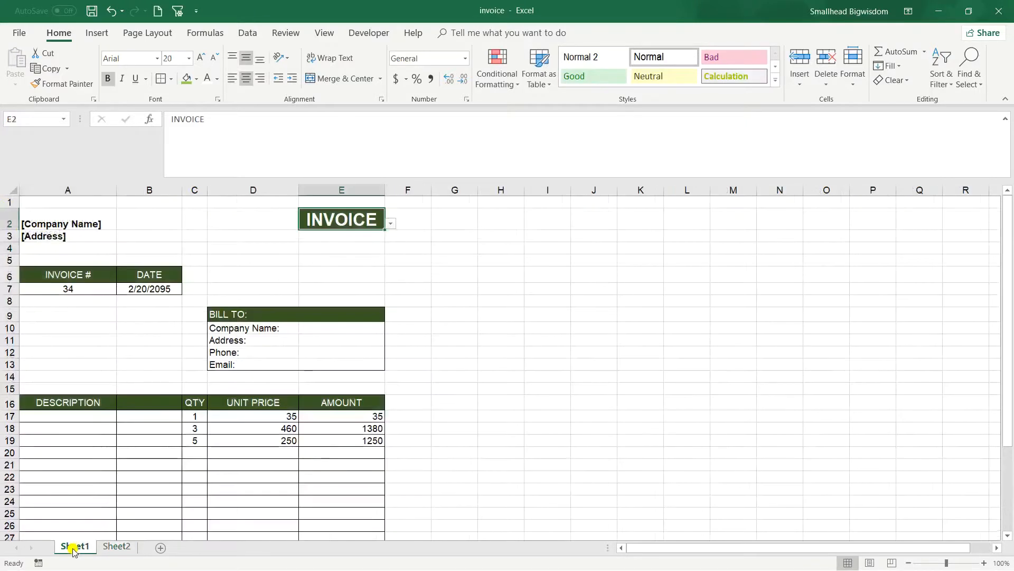
pyautogui.click(116, 546)
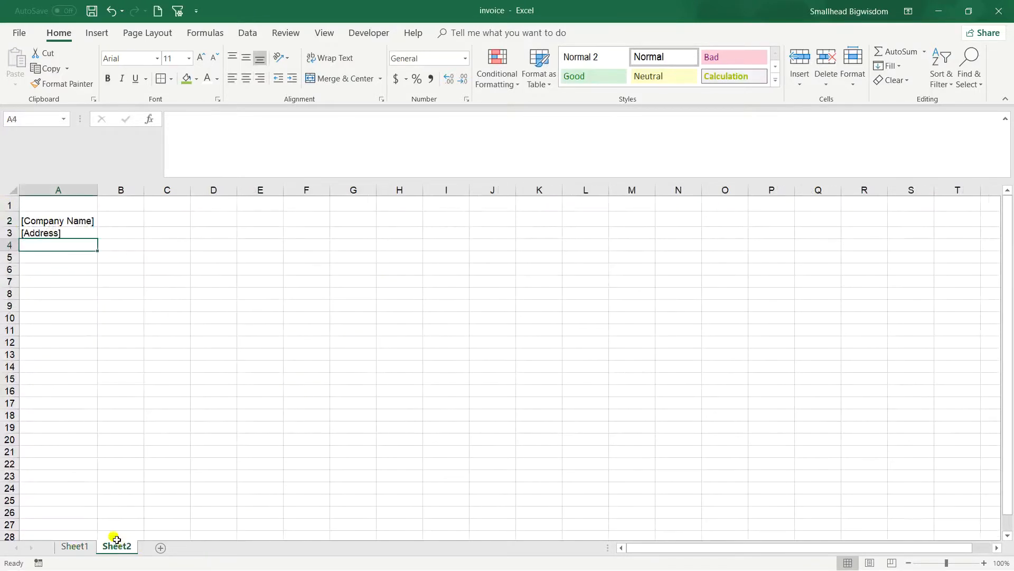
pyautogui.click(57, 268)
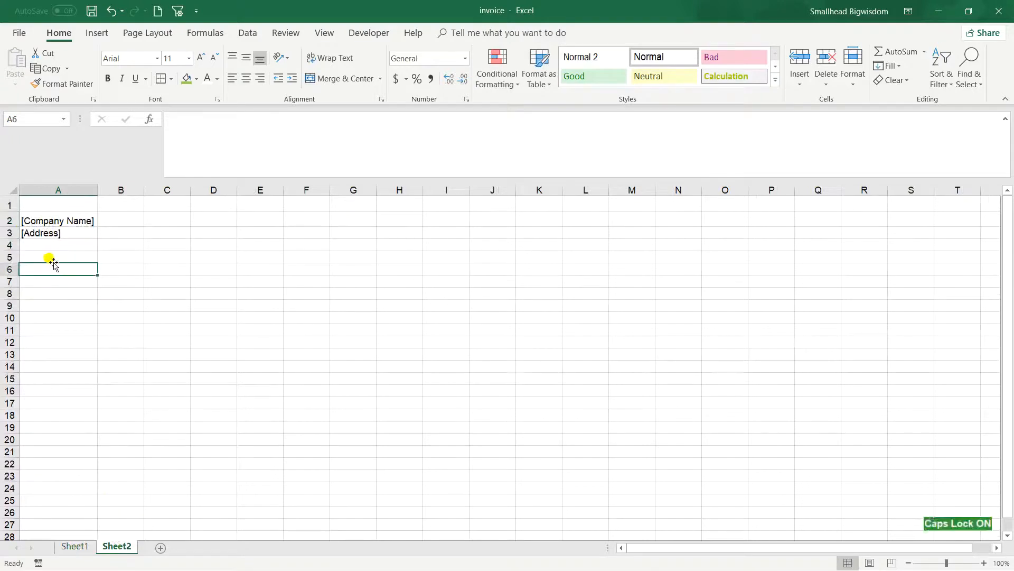
pyautogui.write('INVOICE #')
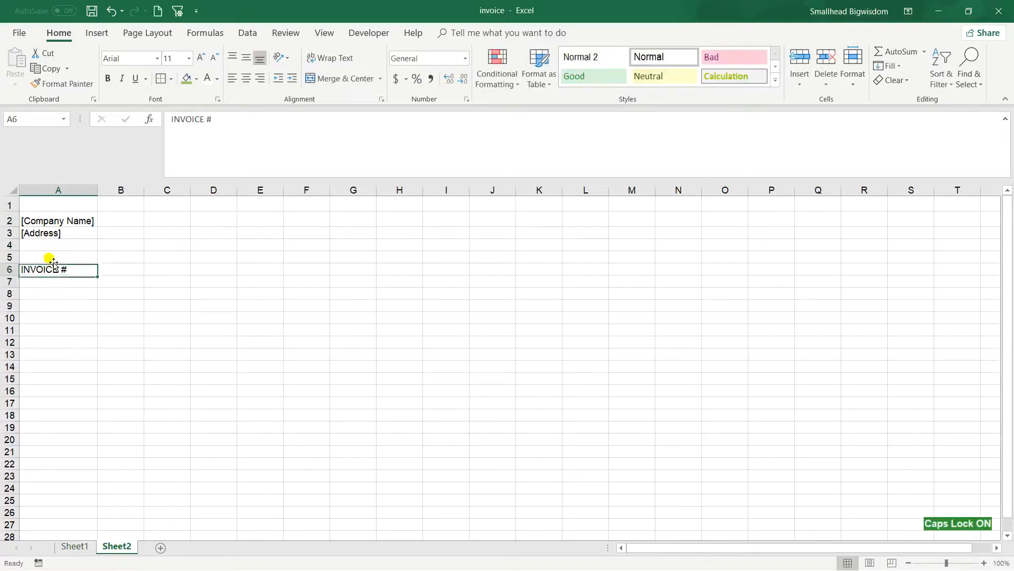
pyautogui.write('DATE')
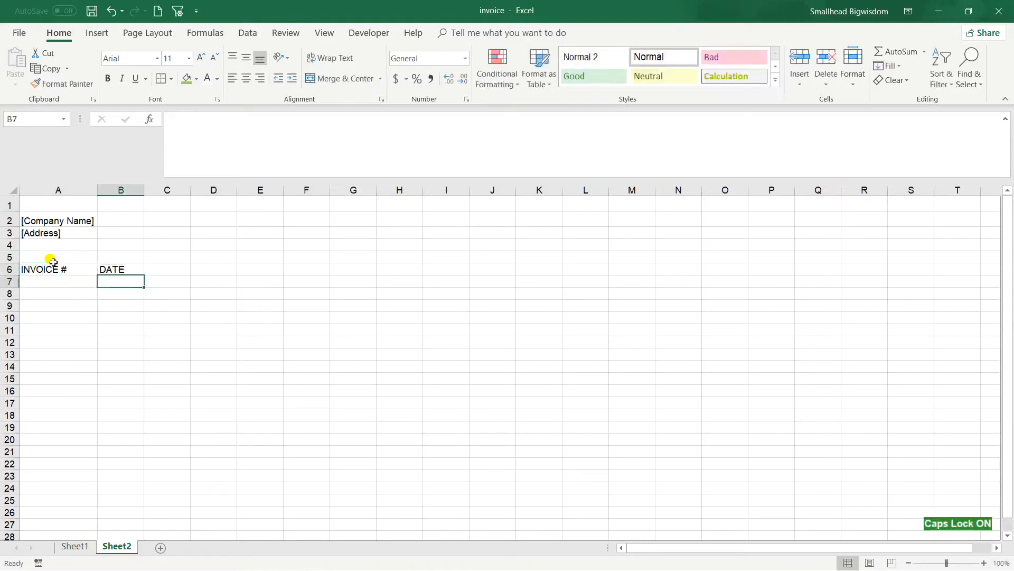
# Enter invoice number 34 in A7 and widen column B.
pyautogui.click(74, 546)
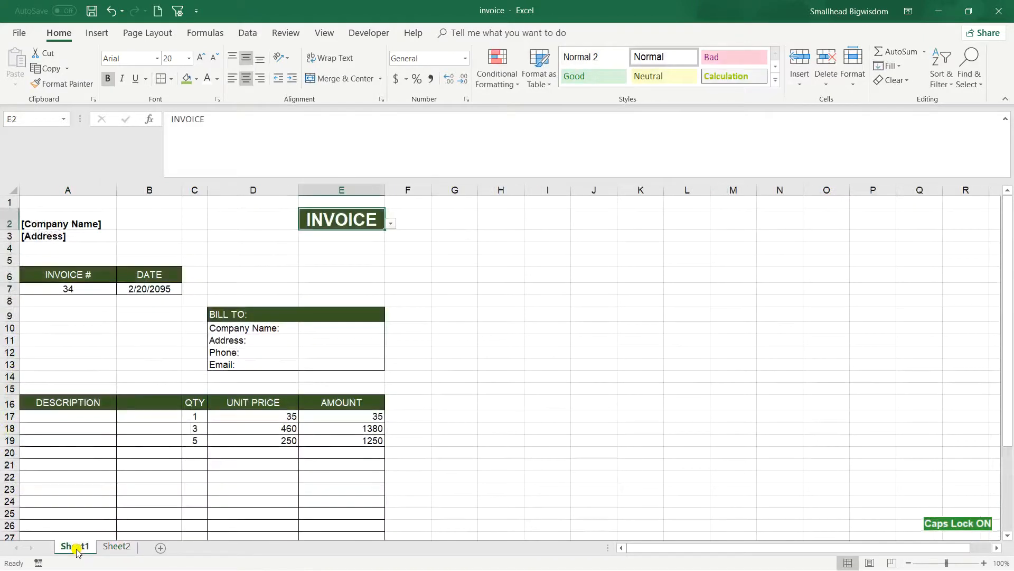
pyautogui.click(116, 546)
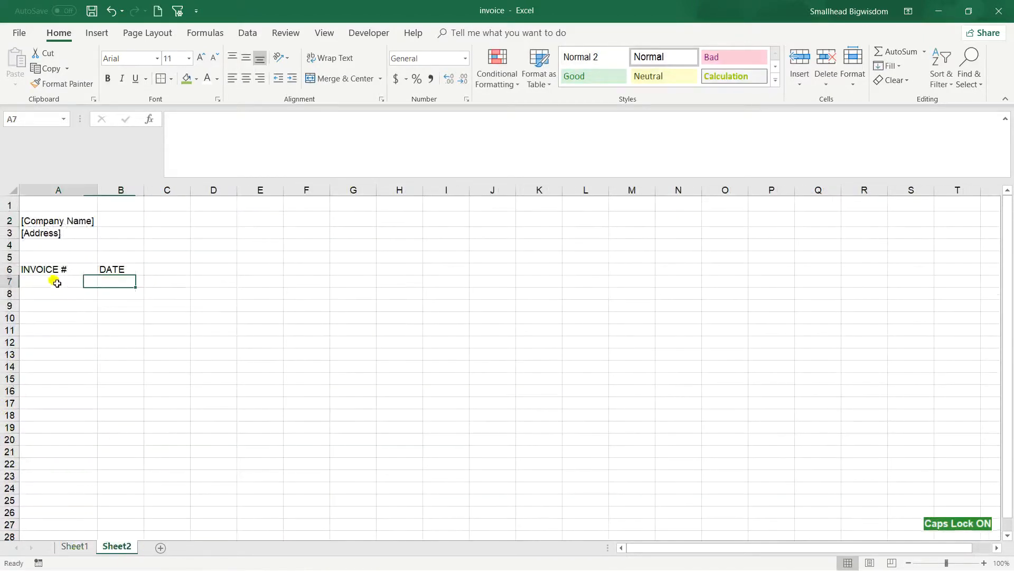
pyautogui.write('34')
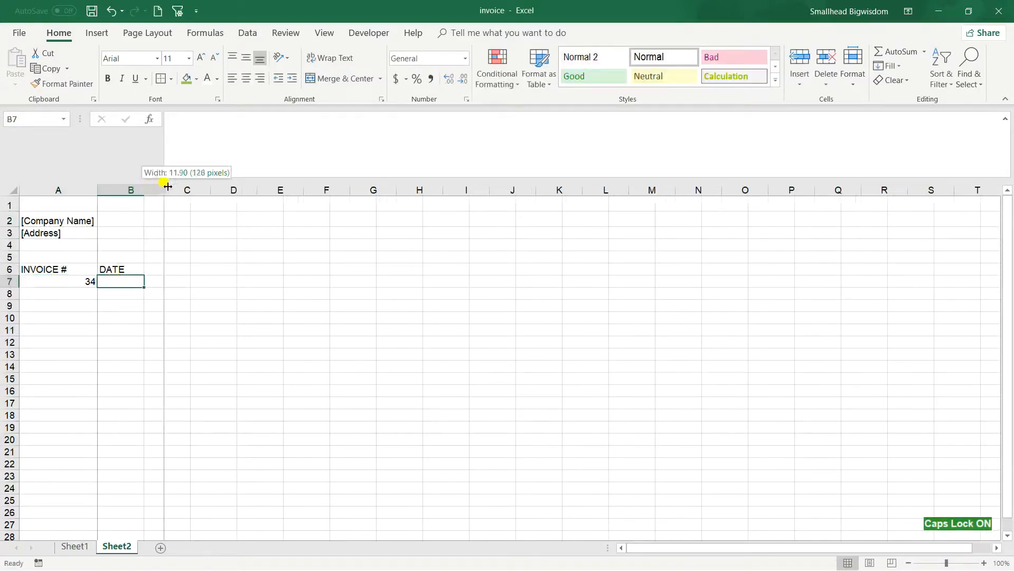
pyautogui.moveTo(167, 189); pyautogui.dragTo(175, 189)
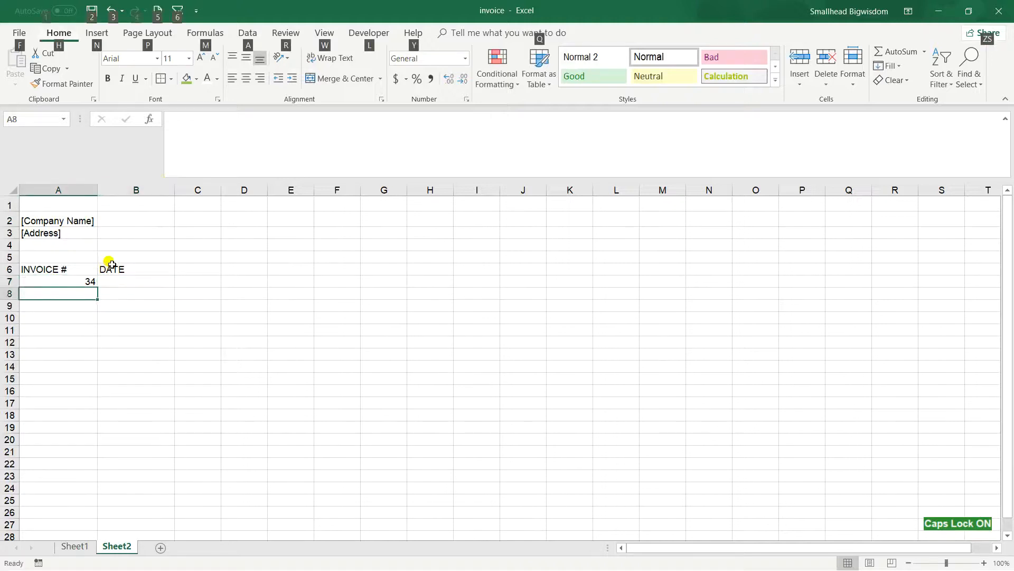
# Enter the date 24/03/2090 in cell B7.
pyautogui.click(135, 281)
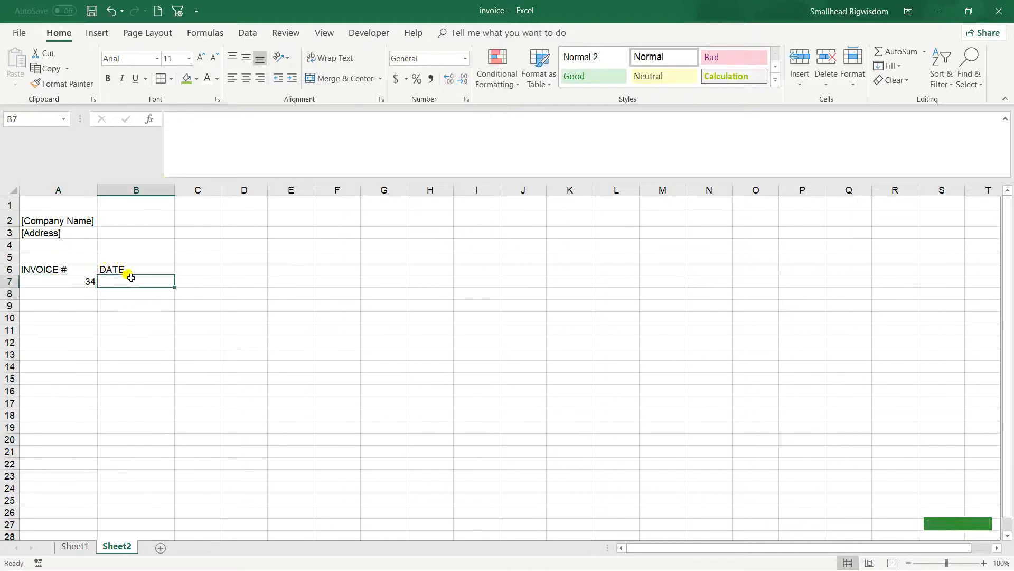
pyautogui.write('24')
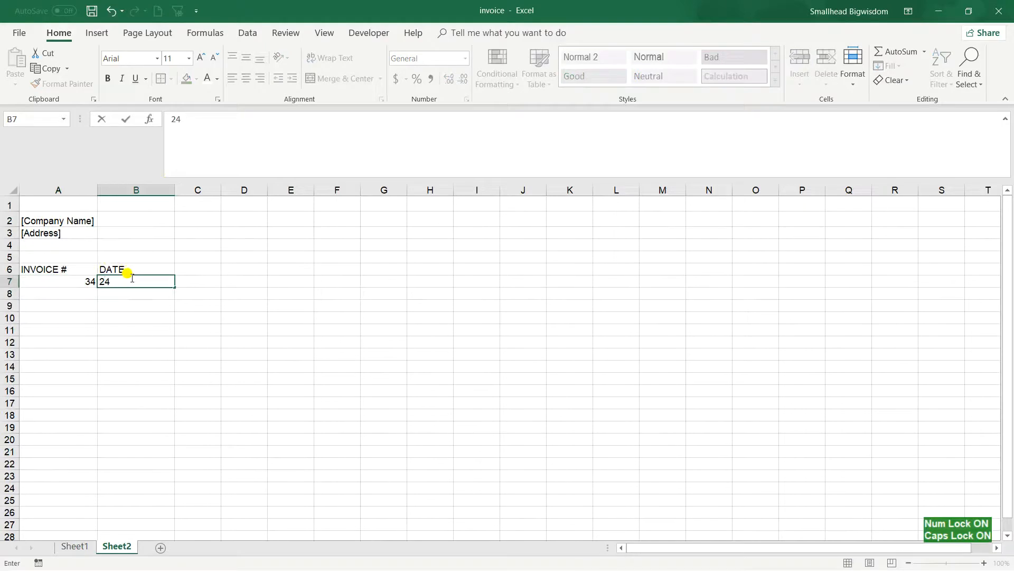
pyautogui.write('/03/')
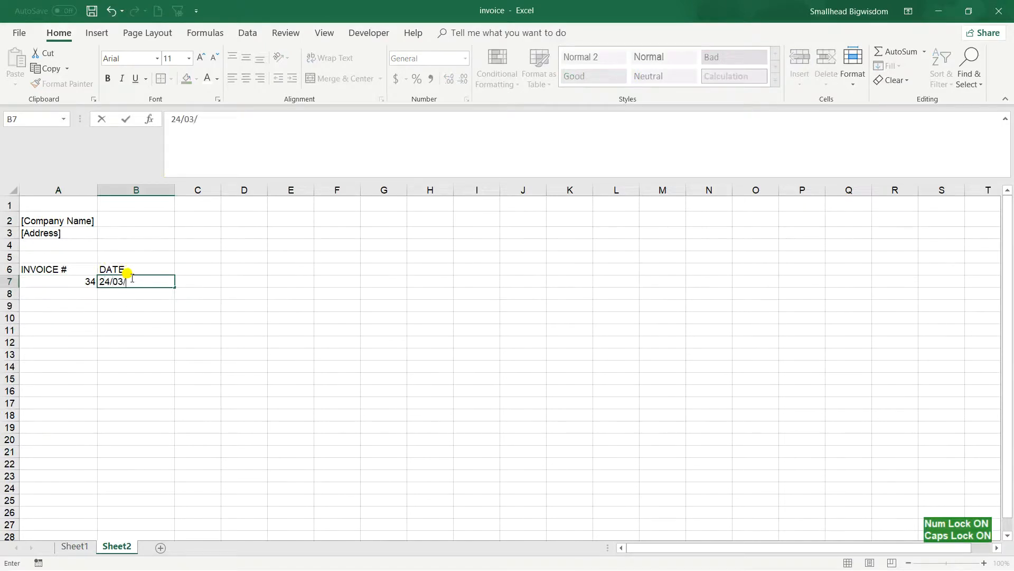
pyautogui.write('20')
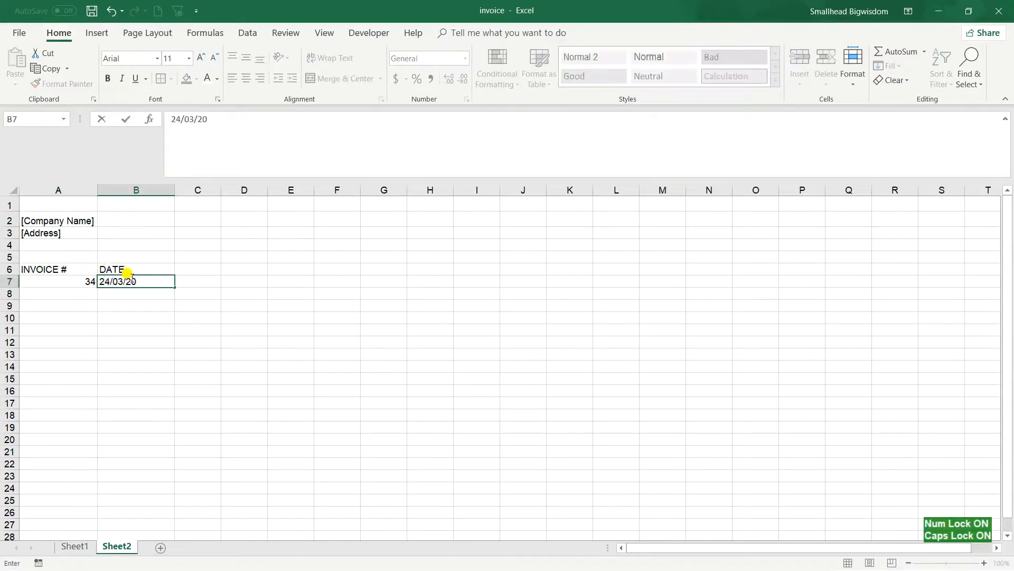
pyautogui.press('enter')
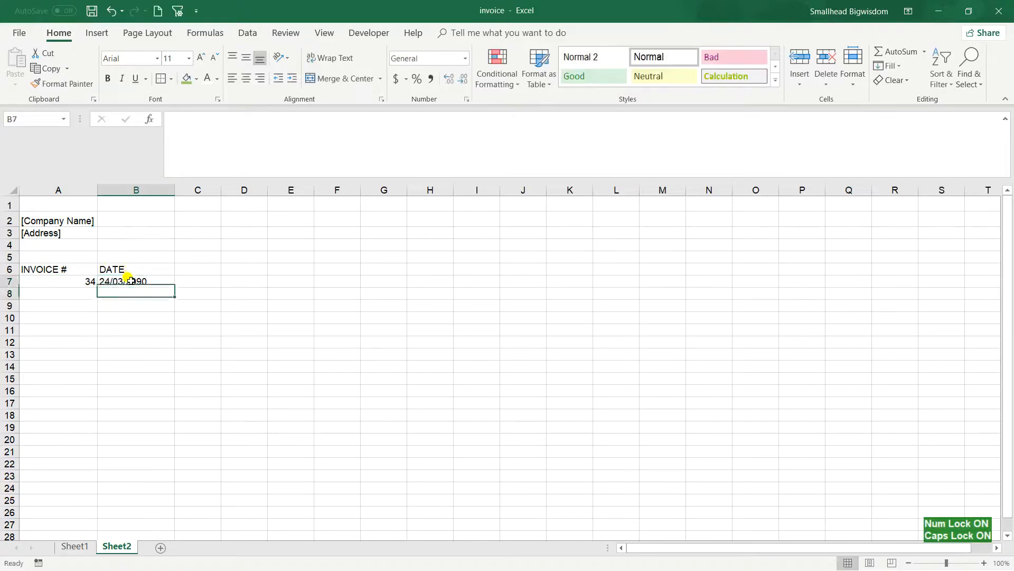
# Edit B7 to correct the year from 2090 to 2020.
pyautogui.click(135, 281)
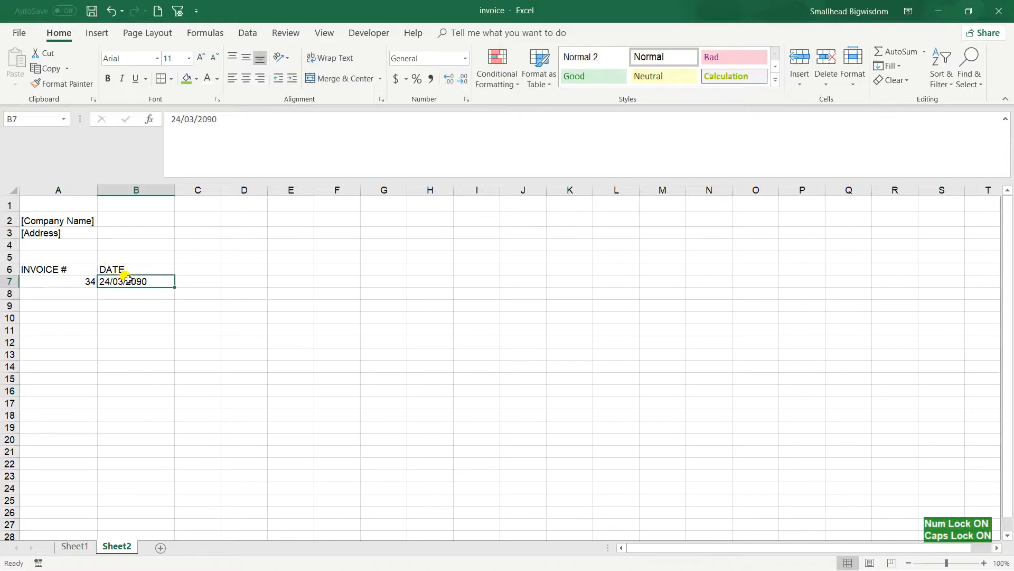
pyautogui.doubleClick(129, 281)
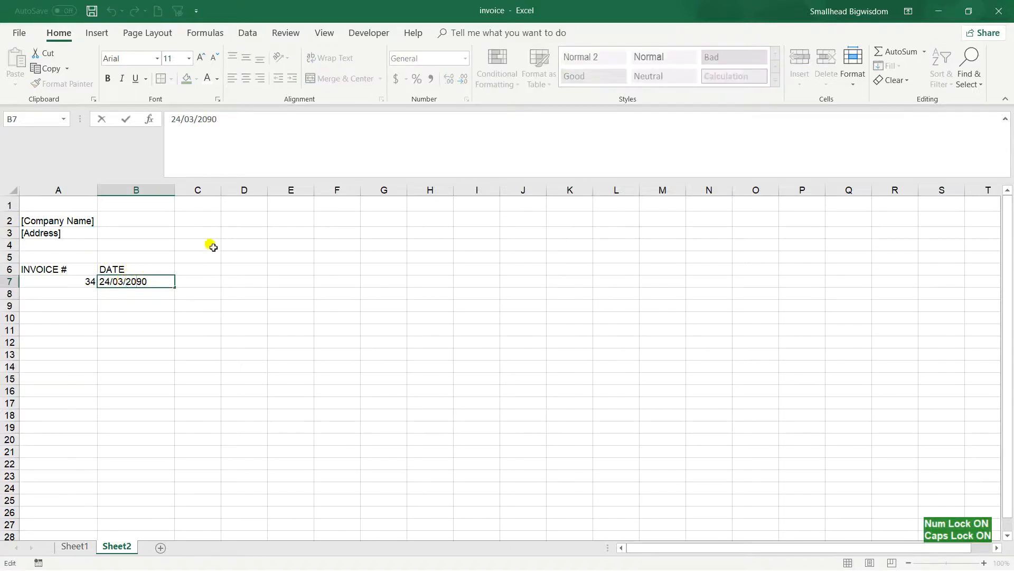
pyautogui.press('Return')
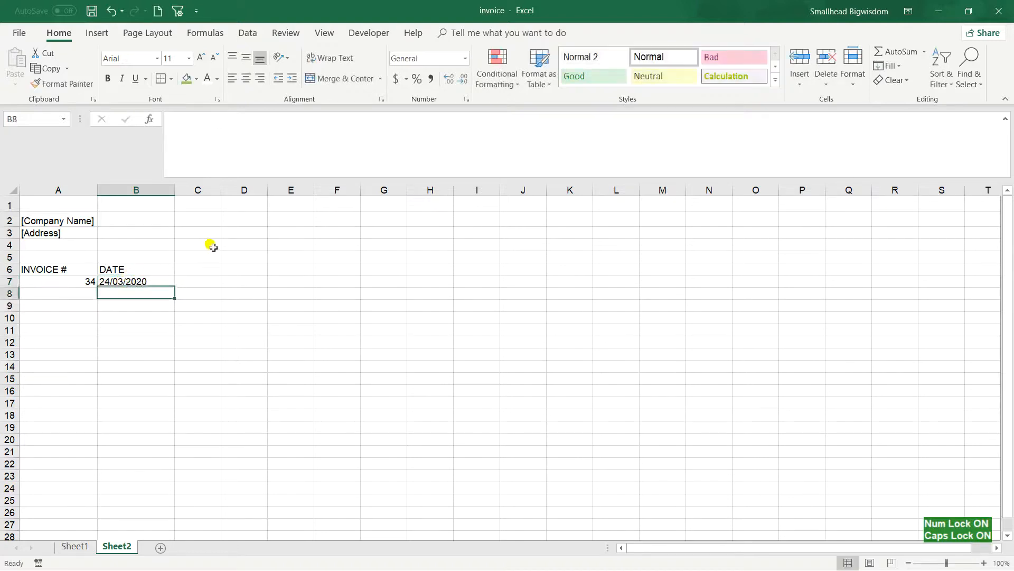
# Format B7 as a long weekday date, Tuesday, March 24, 2020, and widen column B to show it.
pyautogui.click(137, 281)
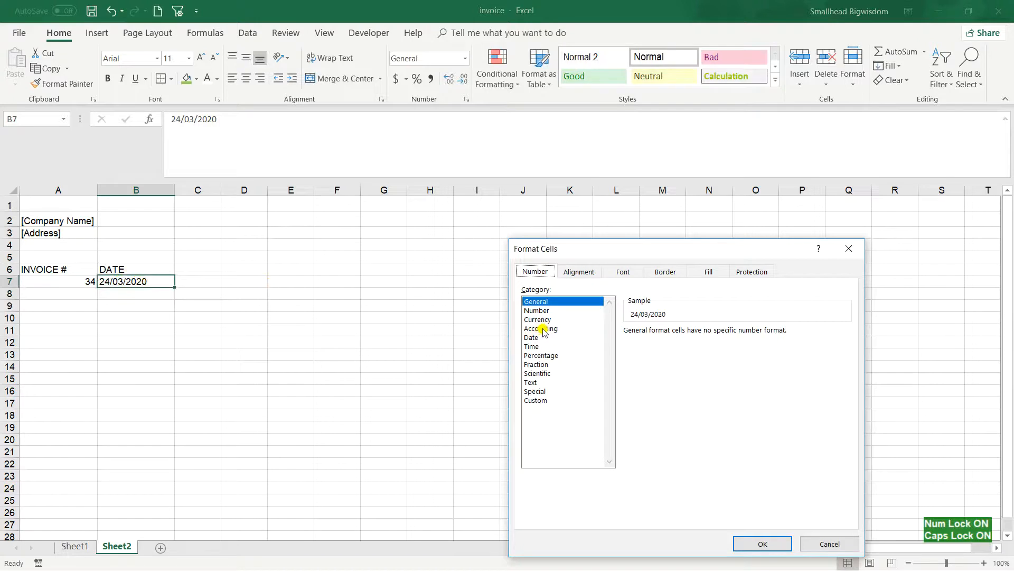
pyautogui.click(531, 337)
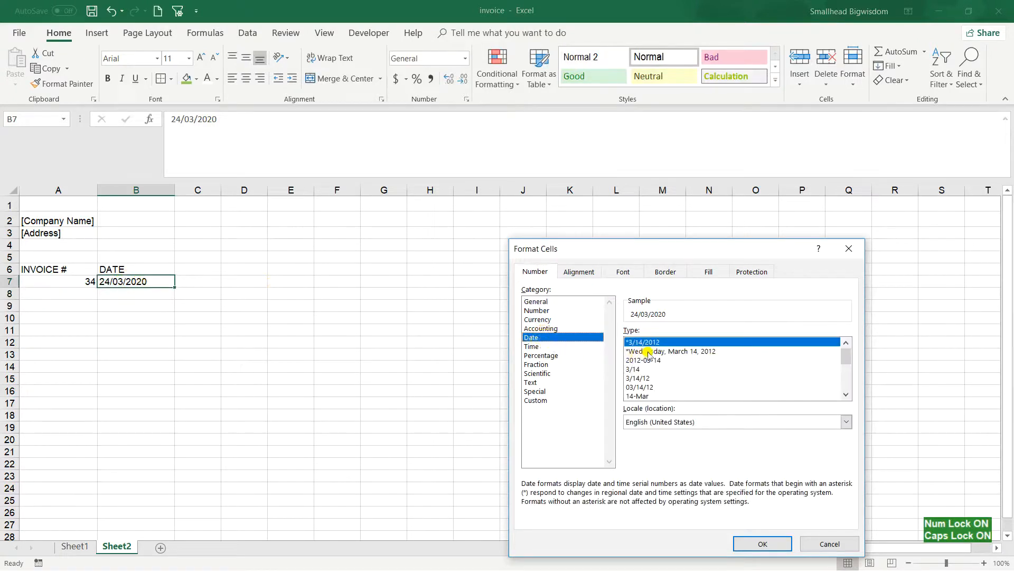
pyautogui.click(670, 350)
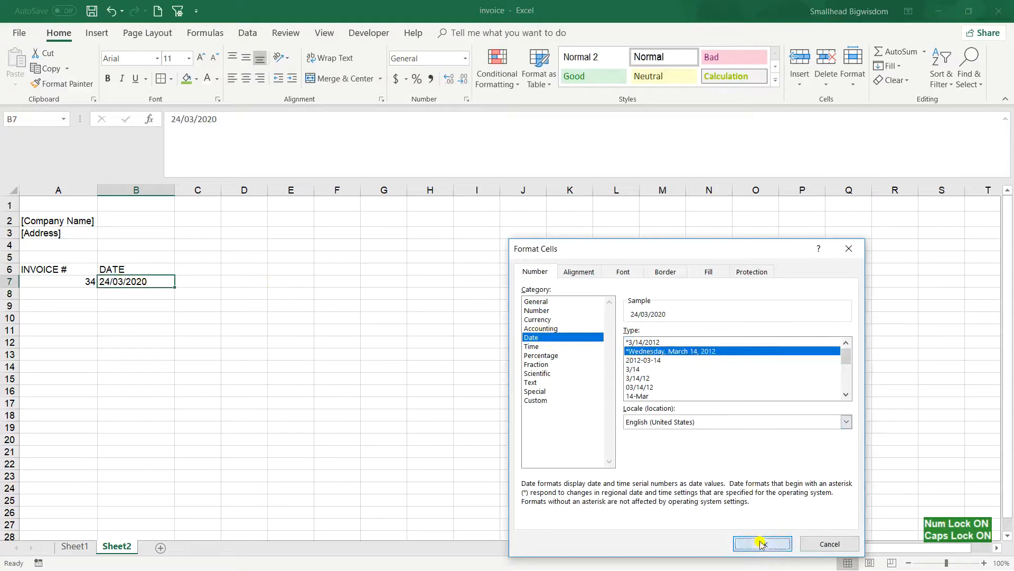
pyautogui.click(762, 543)
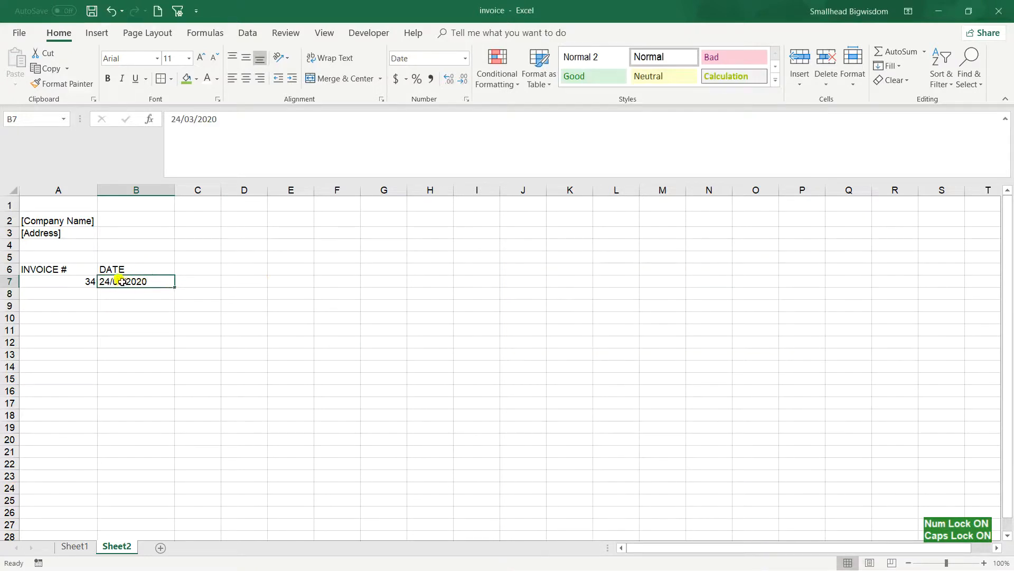
pyautogui.doubleClick(129, 281)
pyautogui.write('3/')
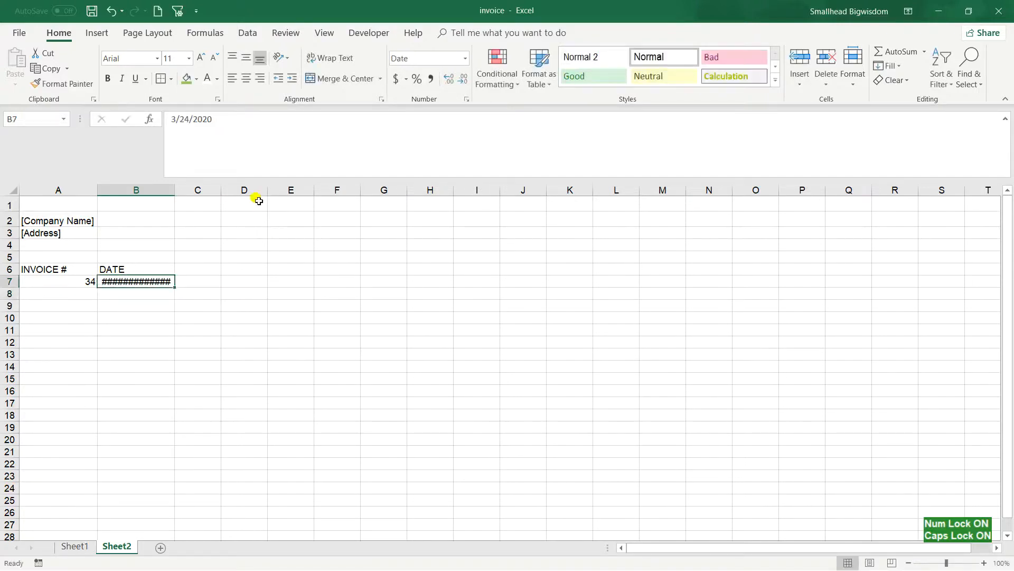
pyautogui.moveTo(174, 189); pyautogui.dragTo(232, 189)
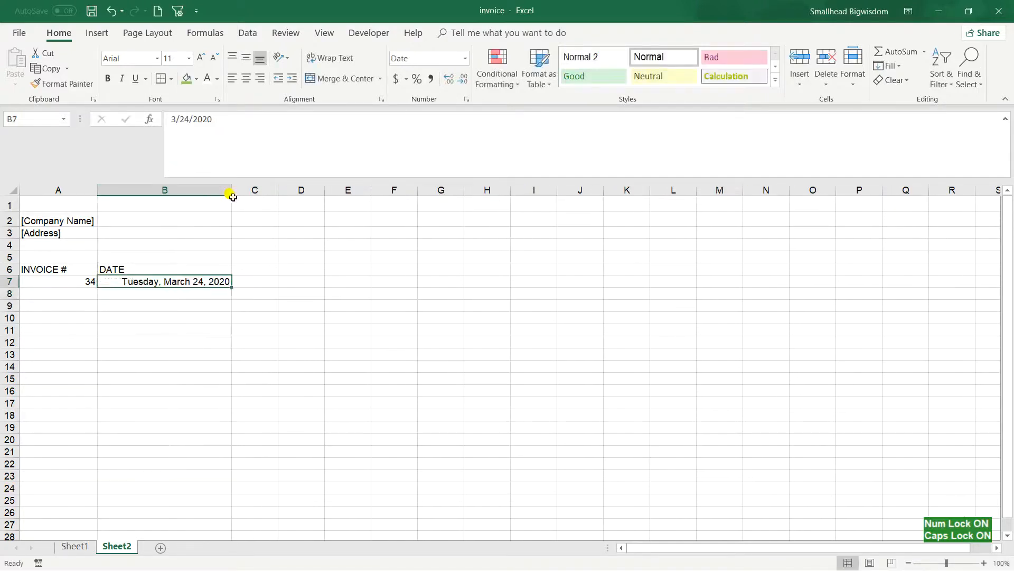
pyautogui.moveTo(213, 281)
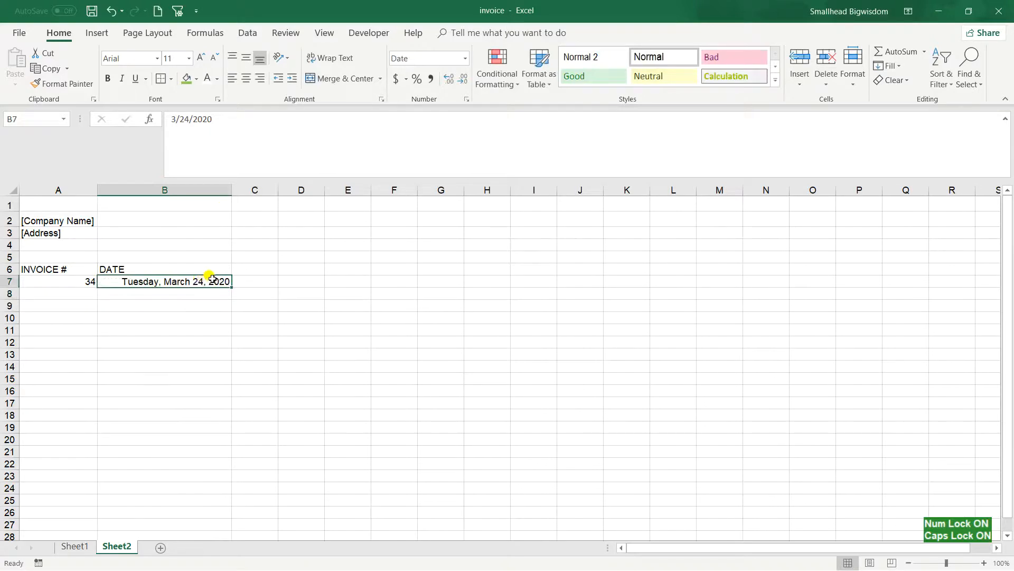
pyautogui.moveTo(446, 103)
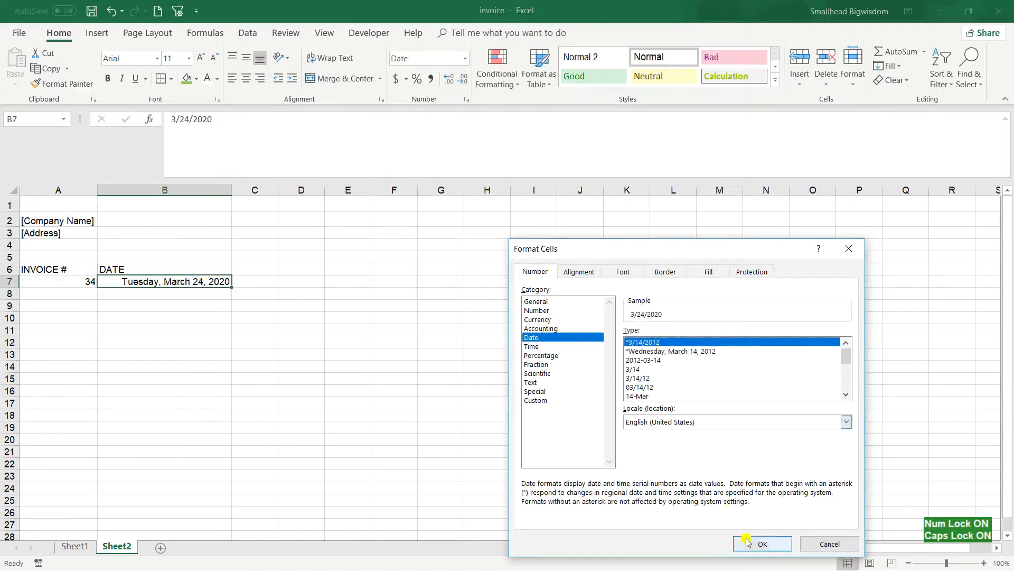
# Apply the short date format 3/24/2090 to B7 and narrow column B to fit, glancing at Sheet1.
pyautogui.click(762, 543)
pyautogui.write('3/24/2090')
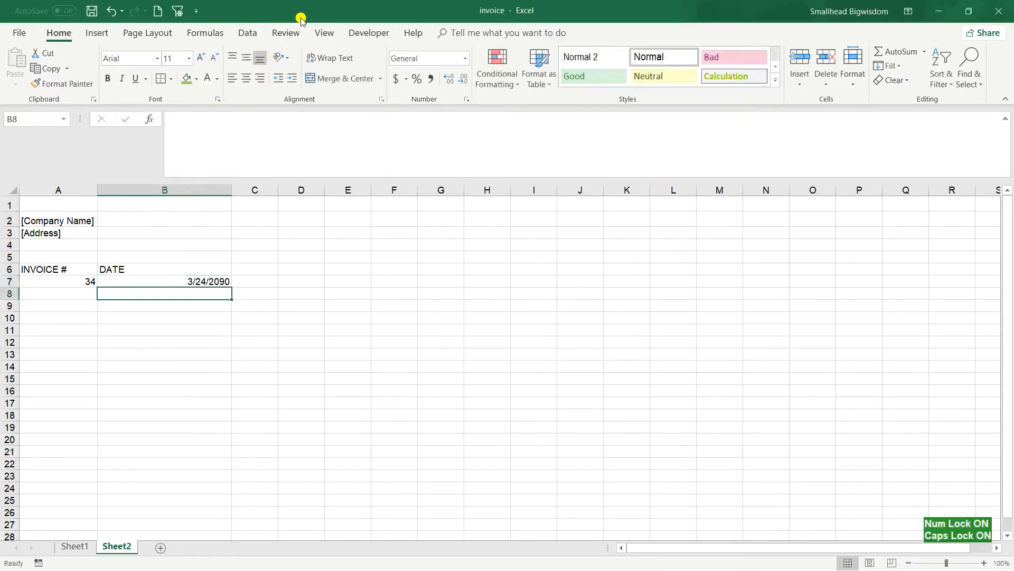
pyautogui.click(164, 281)
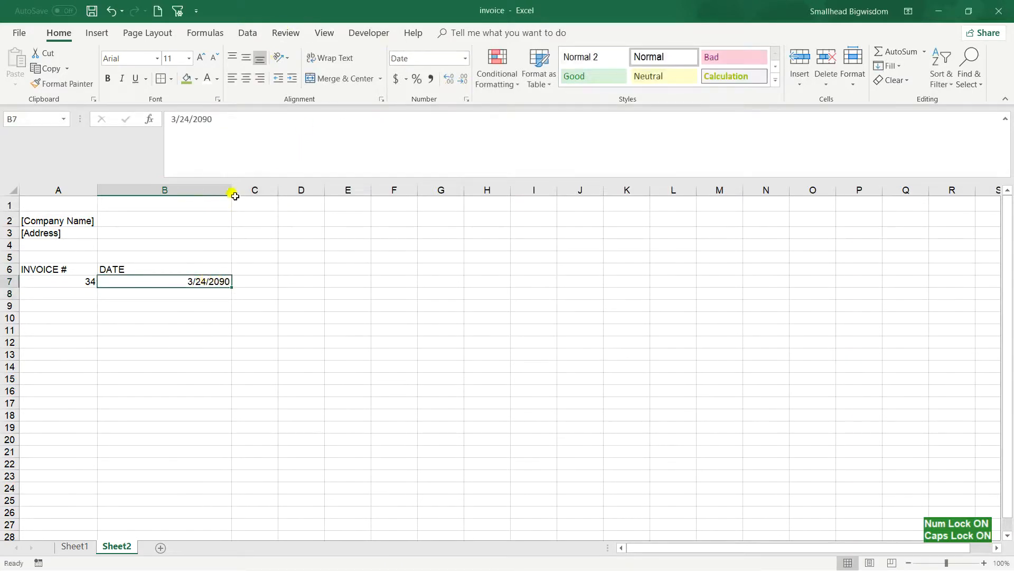
pyautogui.moveTo(233, 190); pyautogui.dragTo(155, 190)
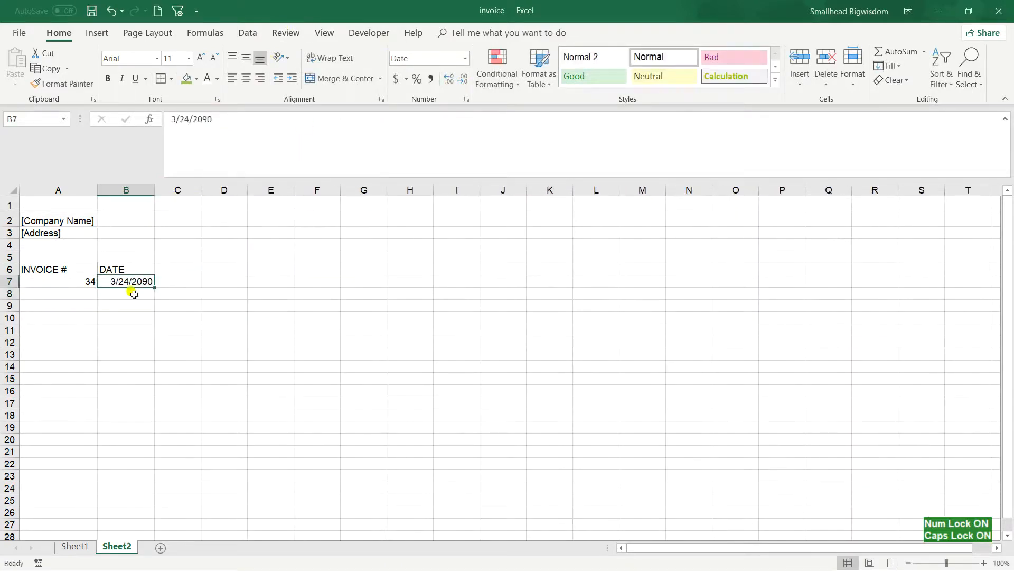
pyautogui.click(74, 546)
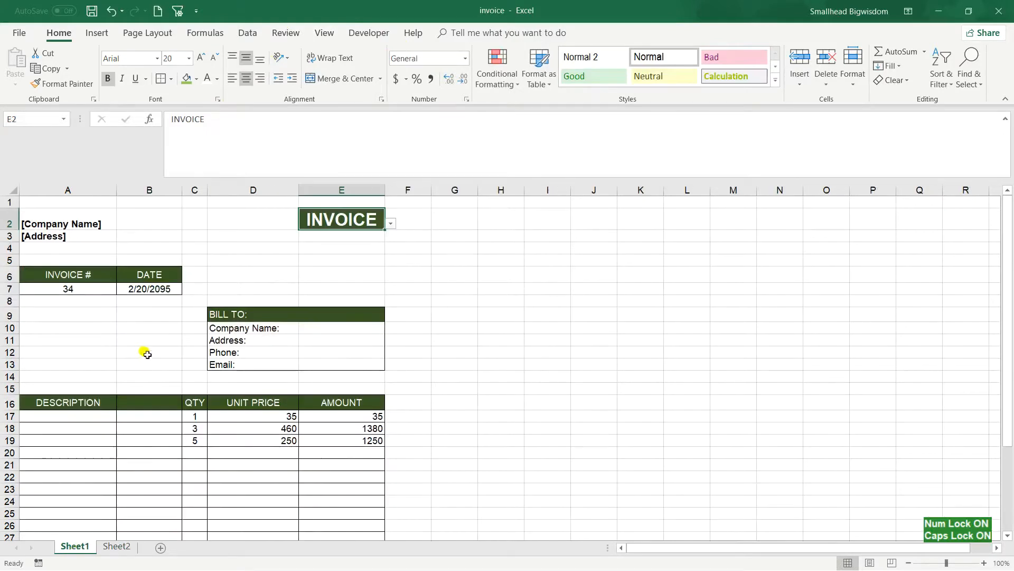
pyautogui.moveTo(133, 530)
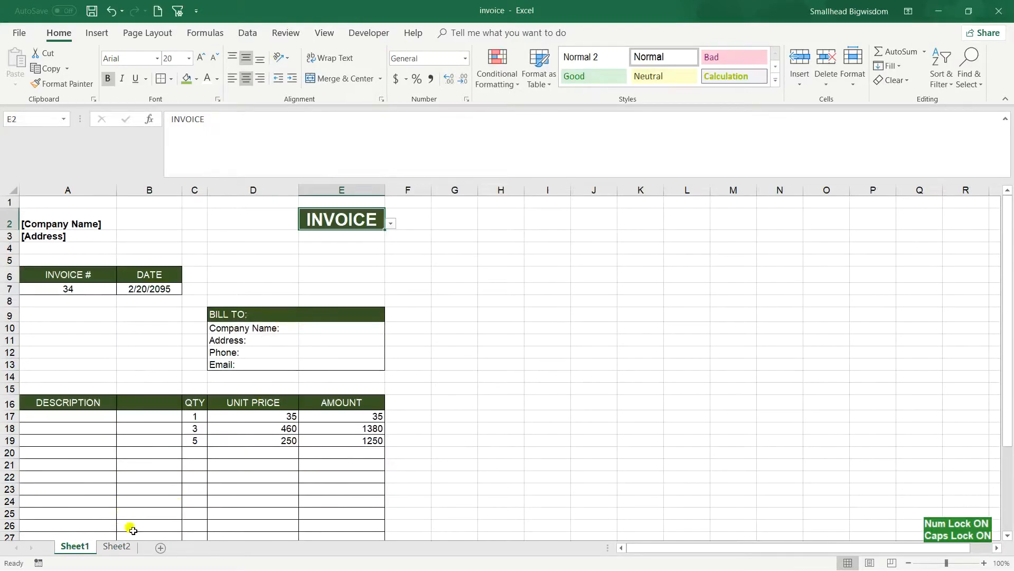
pyautogui.click(116, 547)
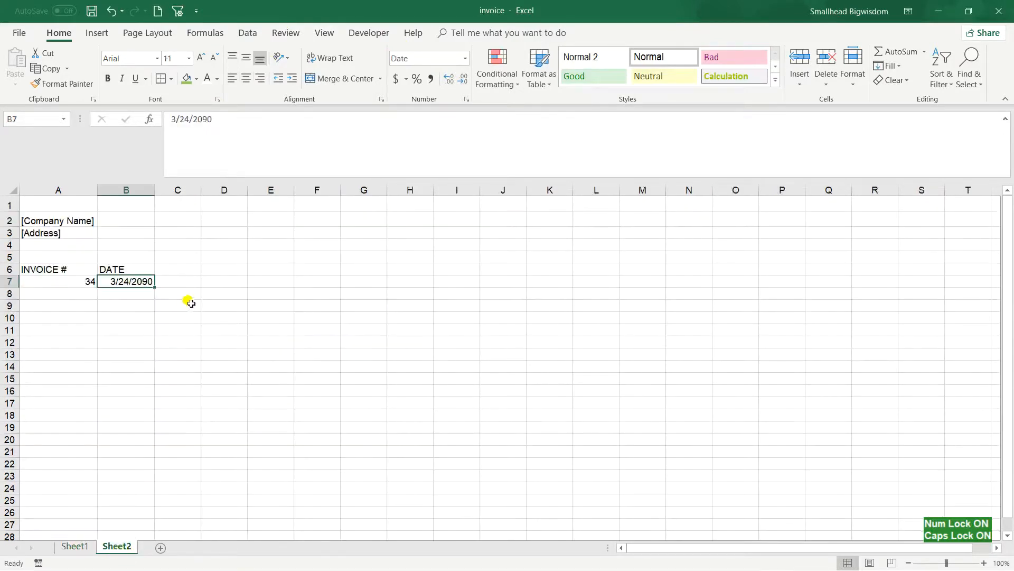
# Enter BILL TO:, Company Name, Address:, Phone: and Email: labels down D9:D13, then check Sheet1.
pyautogui.click(224, 306)
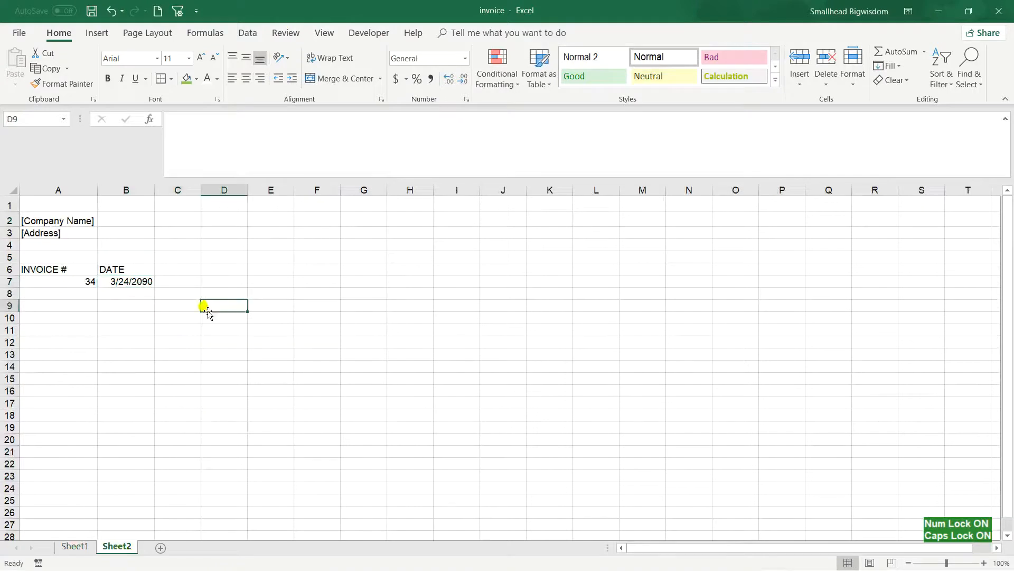
pyautogui.write('b')
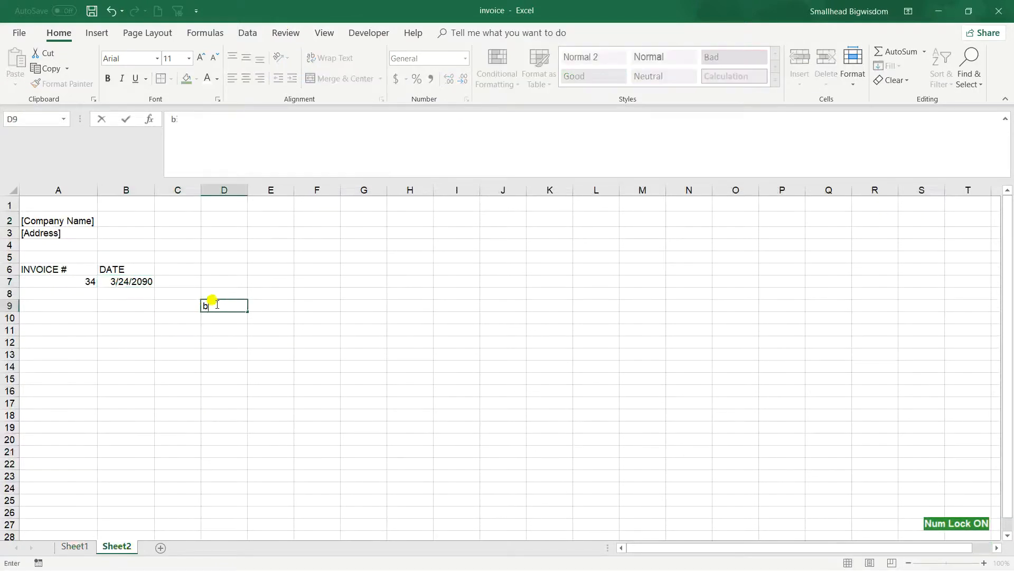
pyautogui.write('ILL TO:')
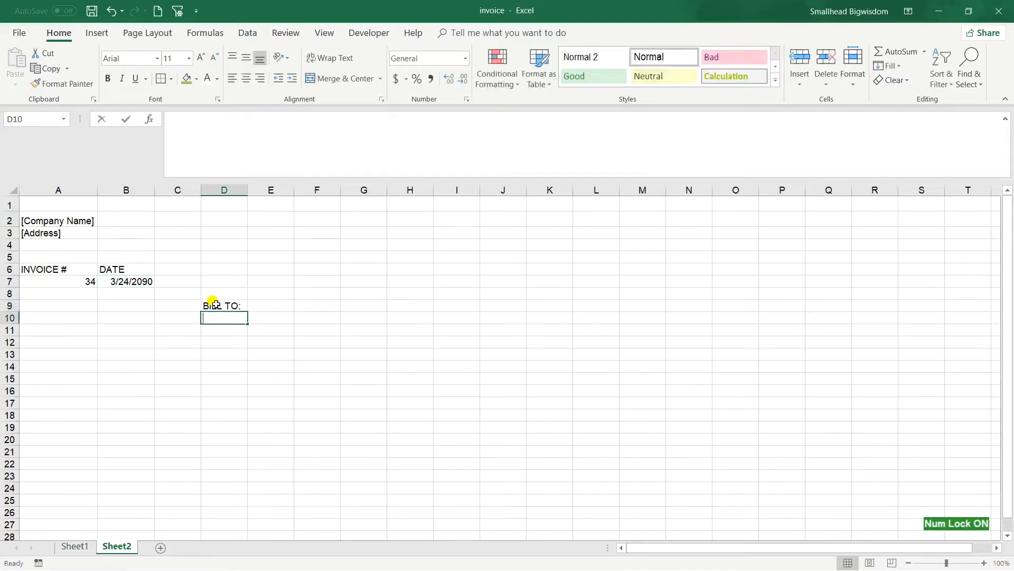
pyautogui.write('Company Name')
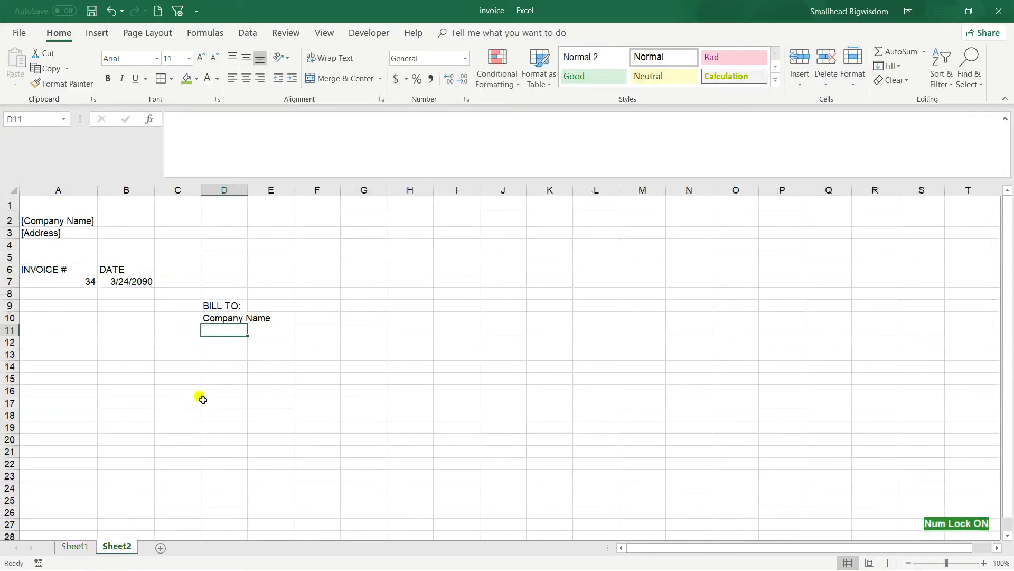
pyautogui.write('Address:')
pyautogui.click(224, 354)
pyautogui.write('Email')
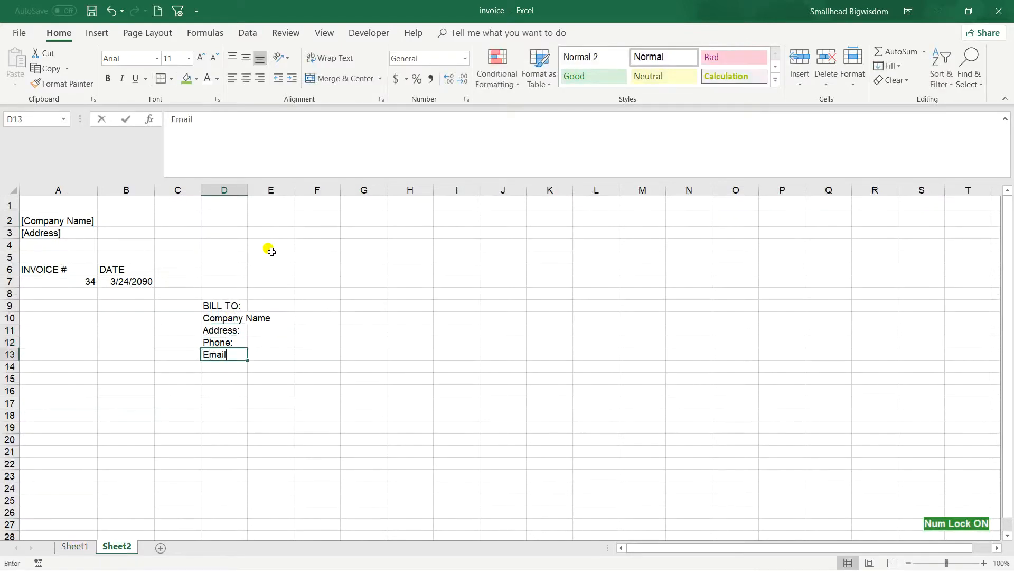
pyautogui.press('enter')
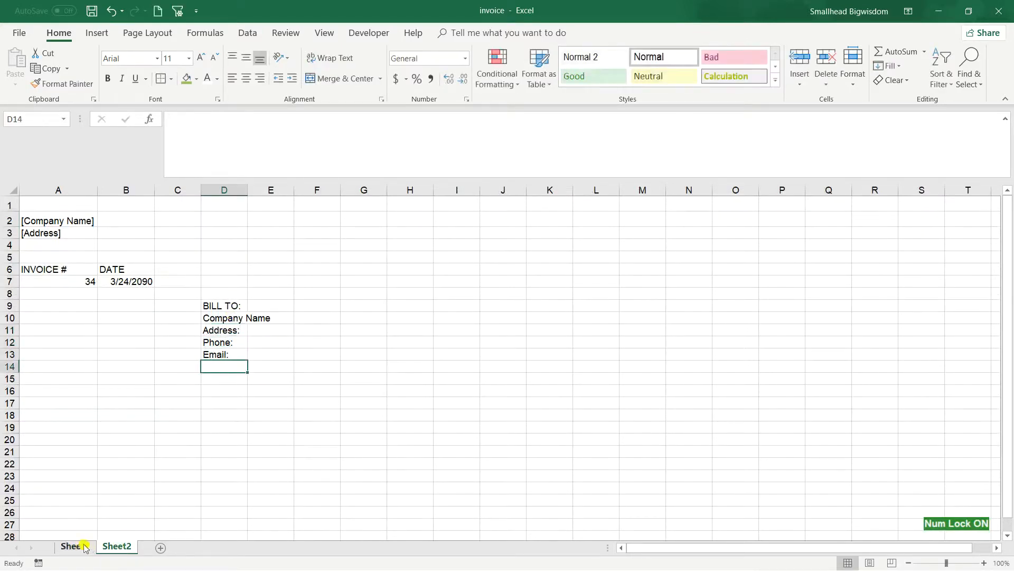
pyautogui.click(72, 546)
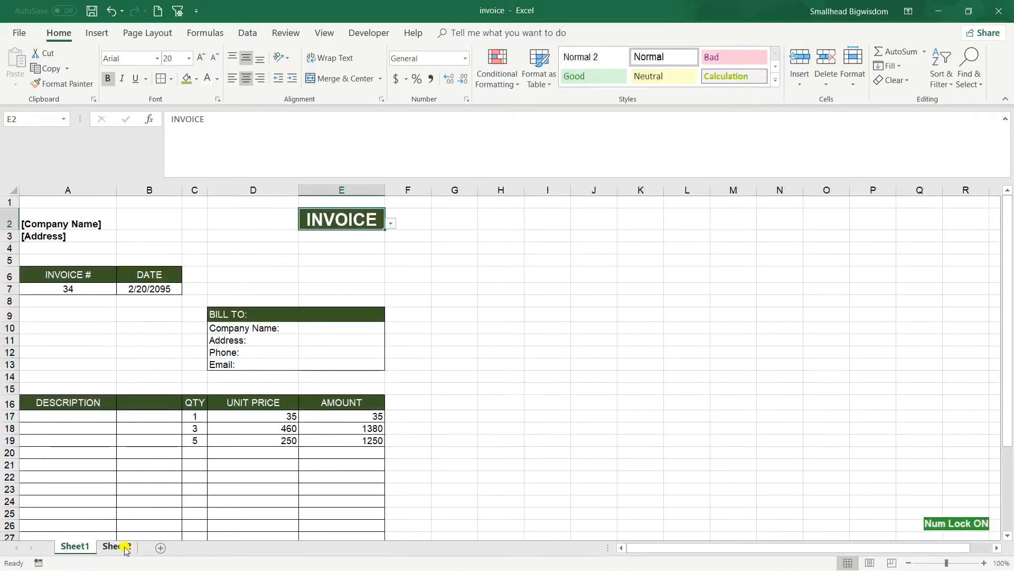
pyautogui.click(116, 546)
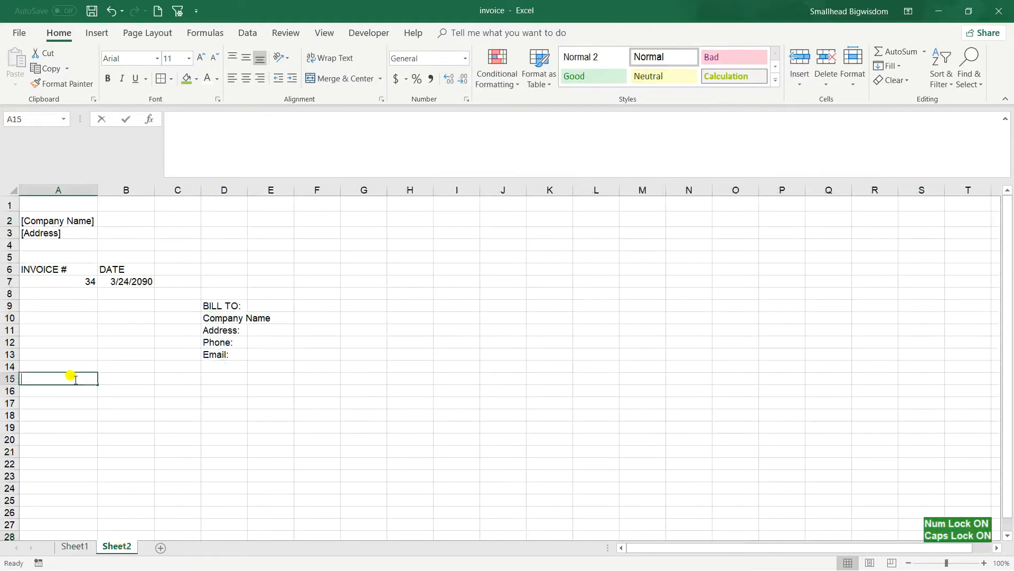
# Enter DESCRIPTION, QTY, UNIT PRICE and AMOUNT headers across row 15.
pyautogui.write('DESCRIPTION')
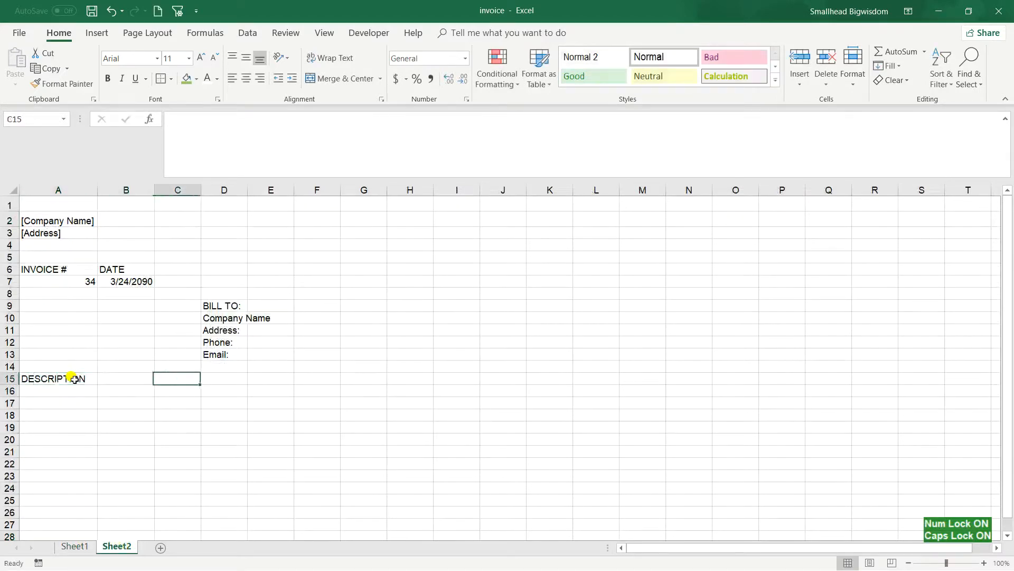
pyautogui.write('QTY')
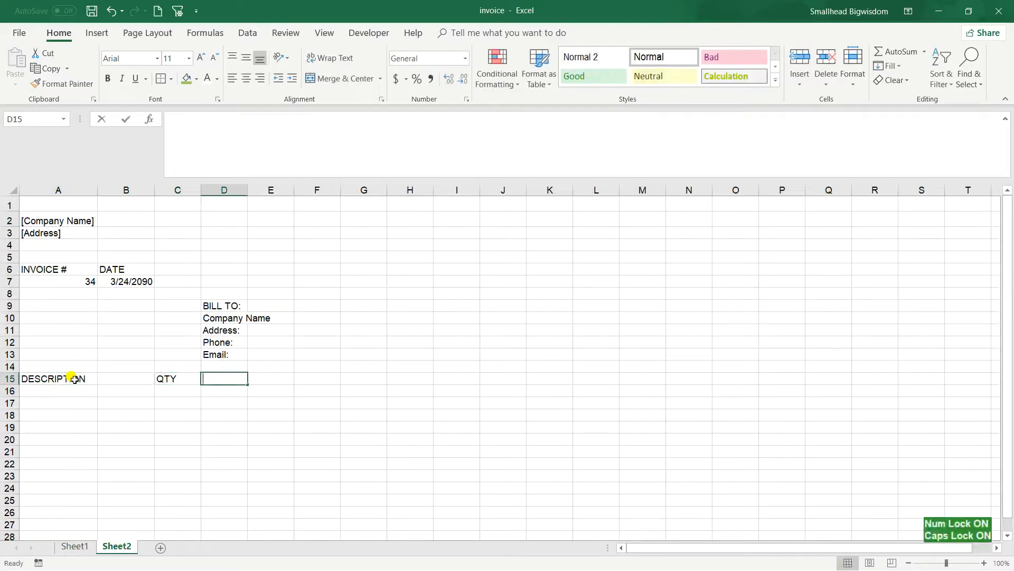
pyautogui.write('UNIT PRI')
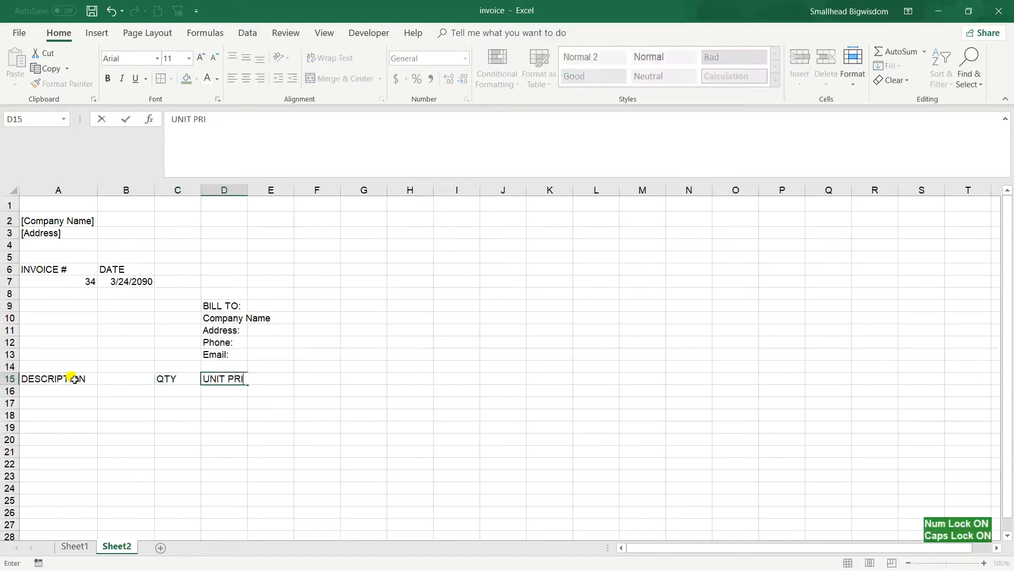
pyautogui.write('AMOU')
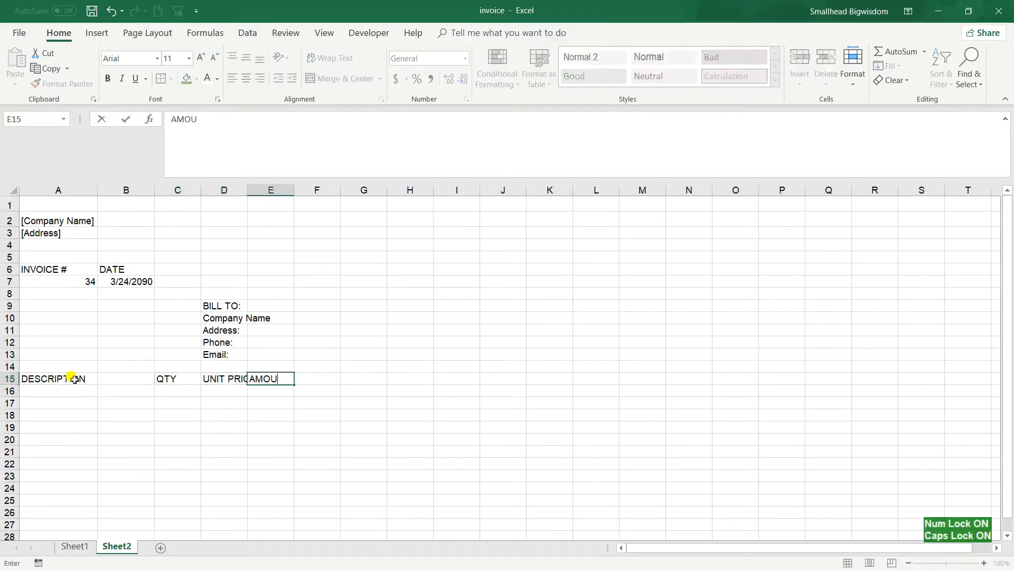
pyautogui.press('Return')
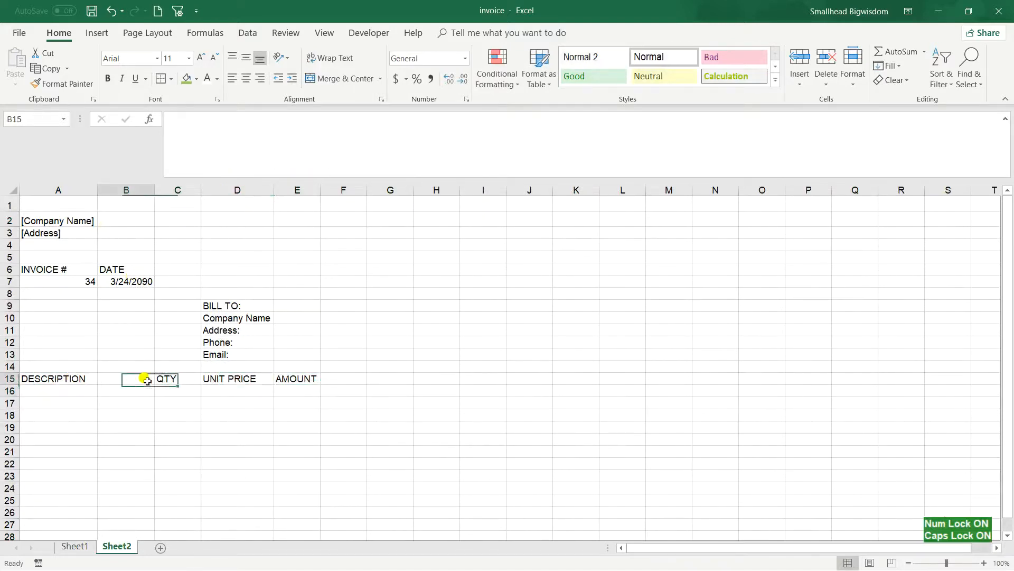
# Enter quantities 1 and 3 and unit prices 345 and 235 for the items, then view Sheet1.
pyautogui.write('1')
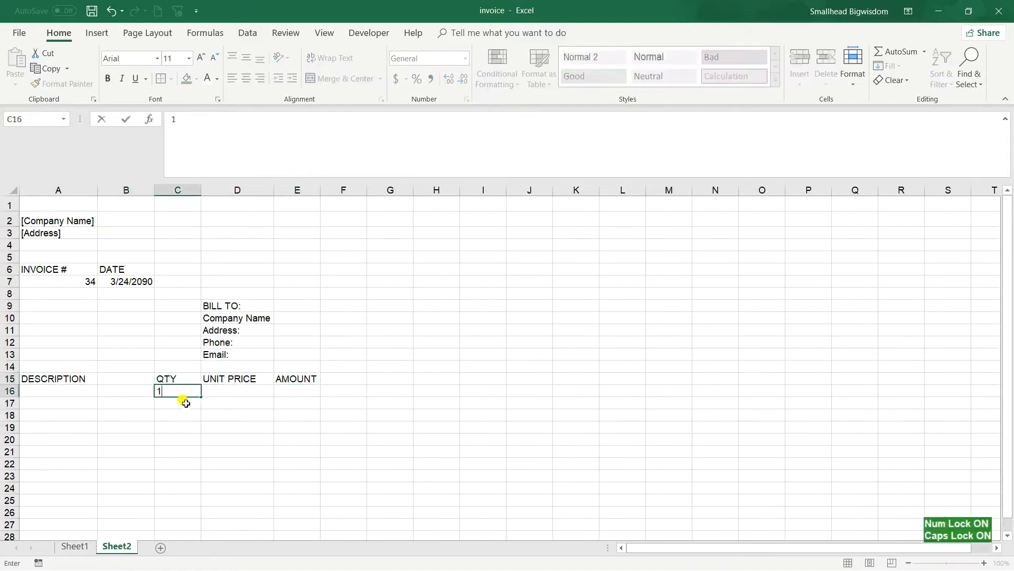
pyautogui.write('3')
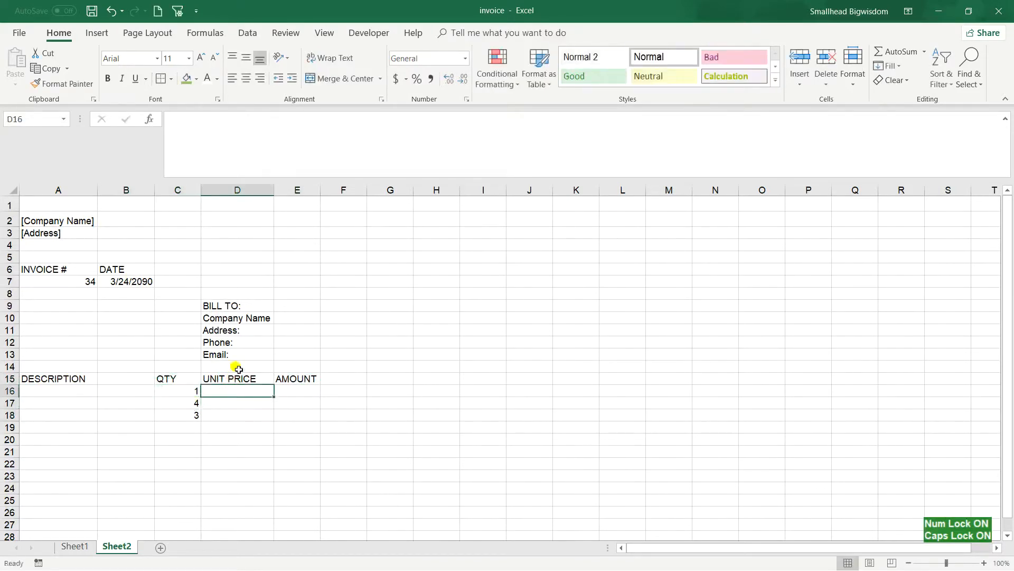
pyautogui.write('345')
pyautogui.click(238, 403)
pyautogui.write('500')
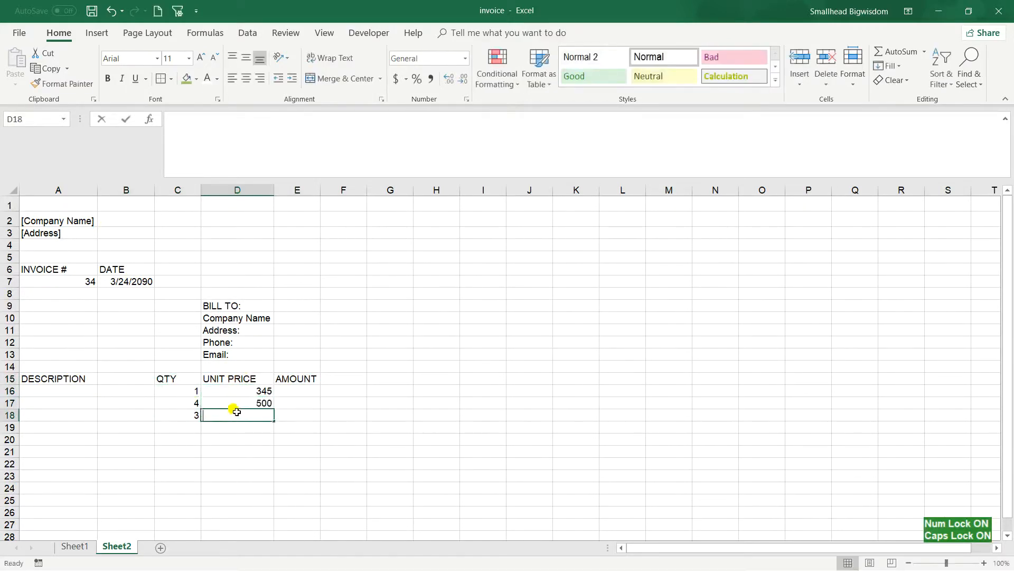
pyautogui.write('235')
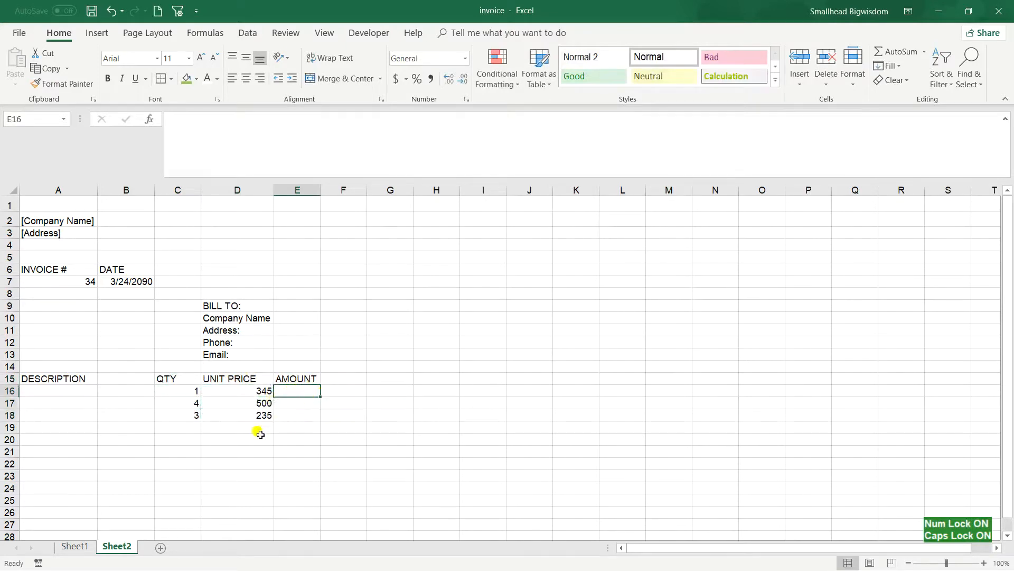
pyautogui.click(74, 546)
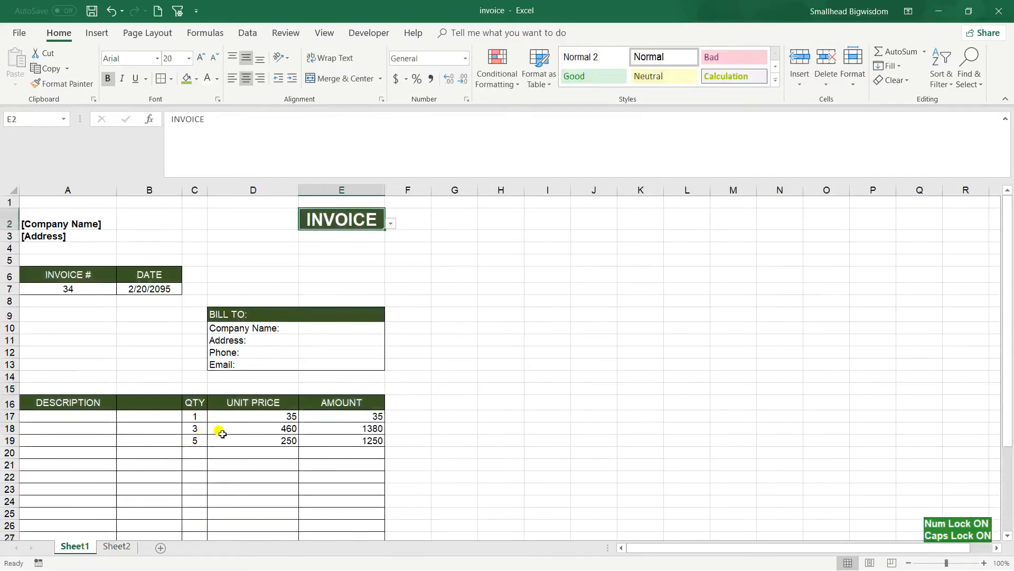
# On Sheet2 apply All Borders to the item table A15:E26.
pyautogui.scroll(-3)
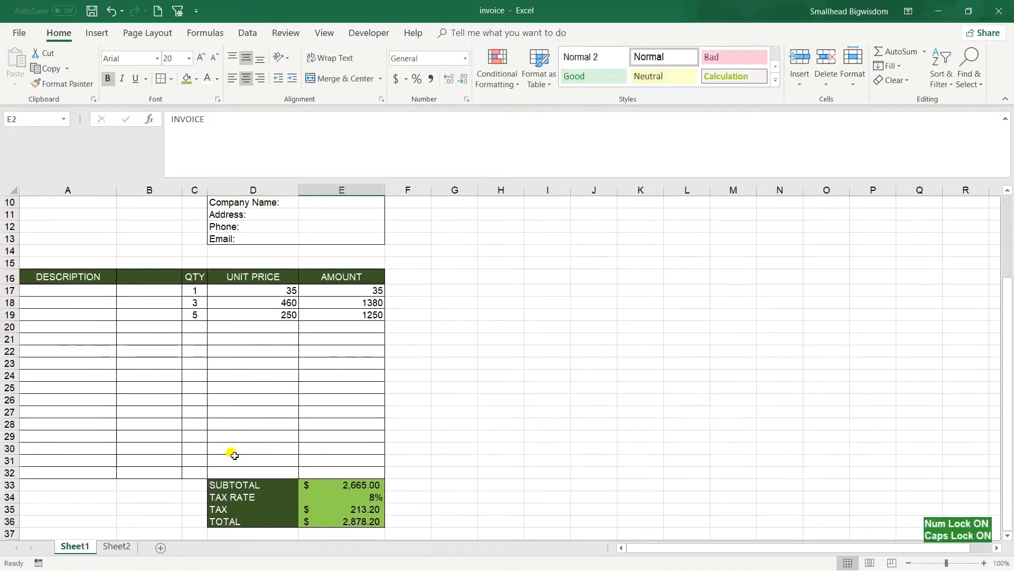
pyautogui.click(116, 546)
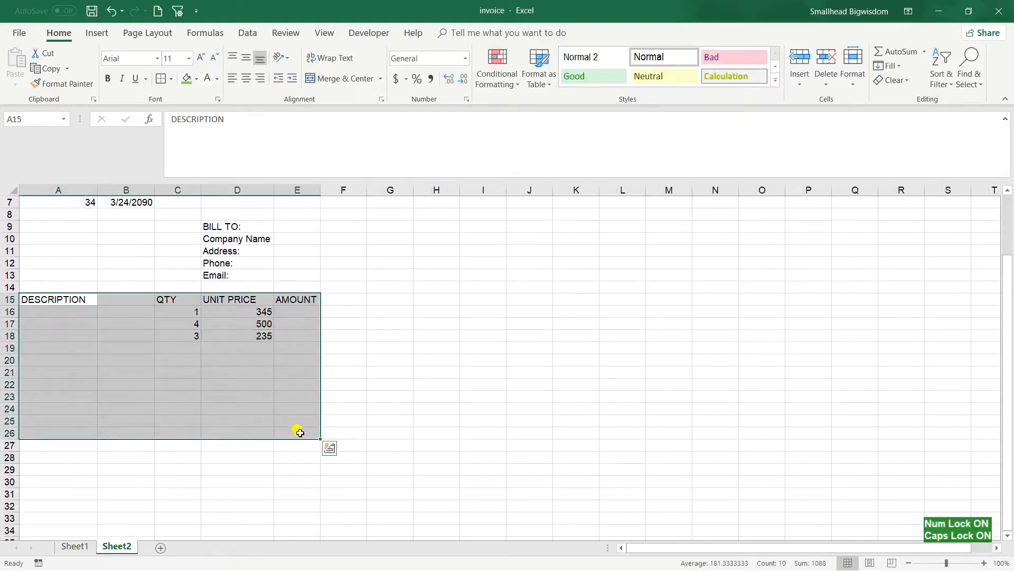
pyautogui.click(171, 78)
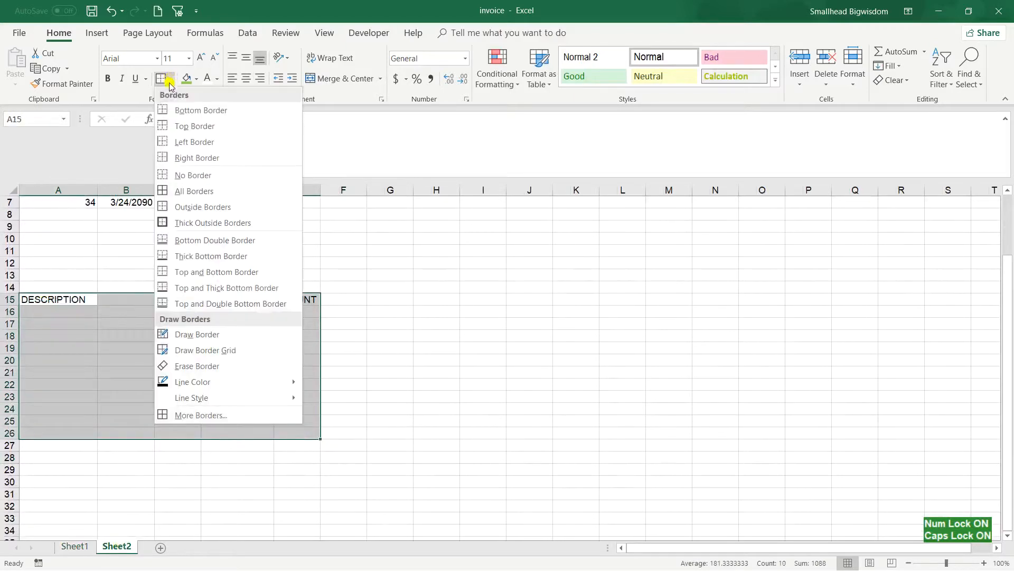
pyautogui.click(193, 192)
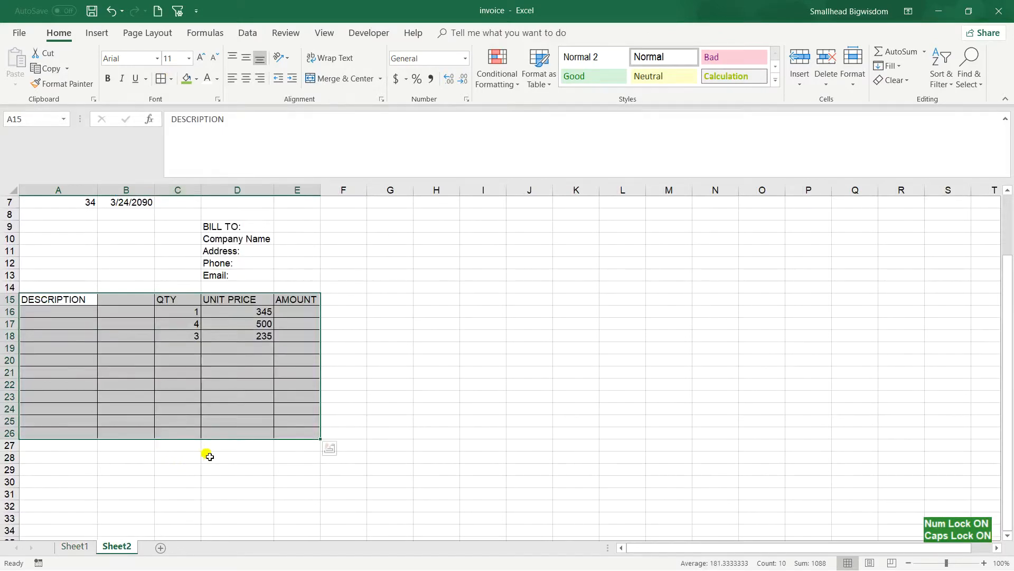
# Enter SUBTOTAL, TAX RATE, TAX and TOTAL labels in D27:D30 and select the first AMOUNT cell.
pyautogui.write('SU')
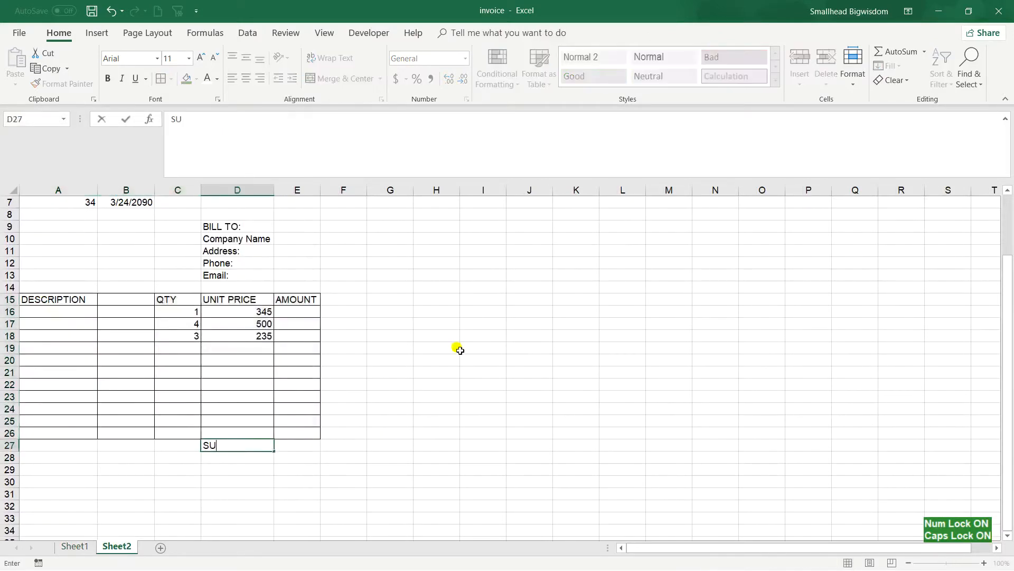
pyautogui.write('BTOTAL')
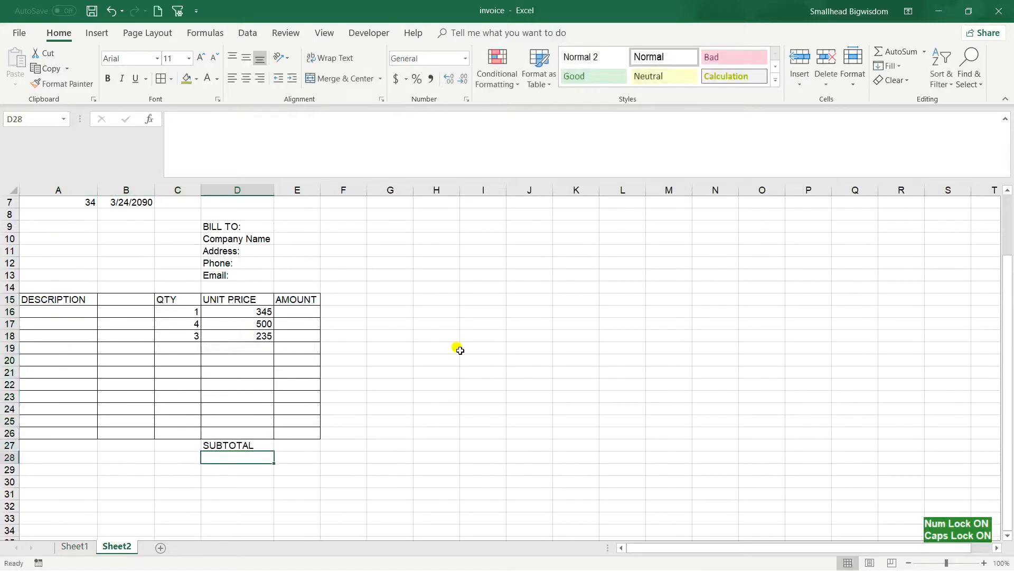
pyautogui.write('TAX RATE')
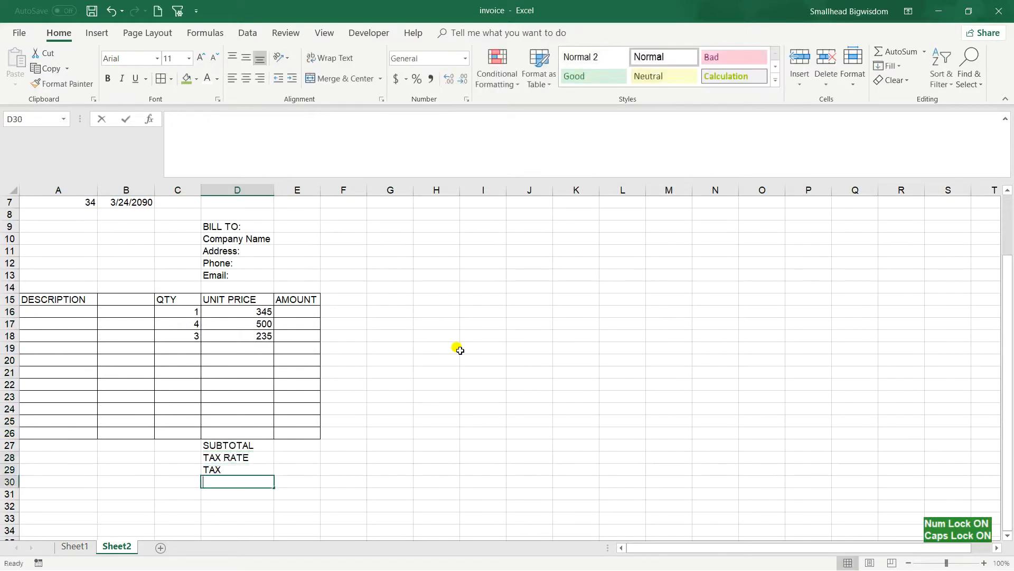
pyautogui.write('TOTAL')
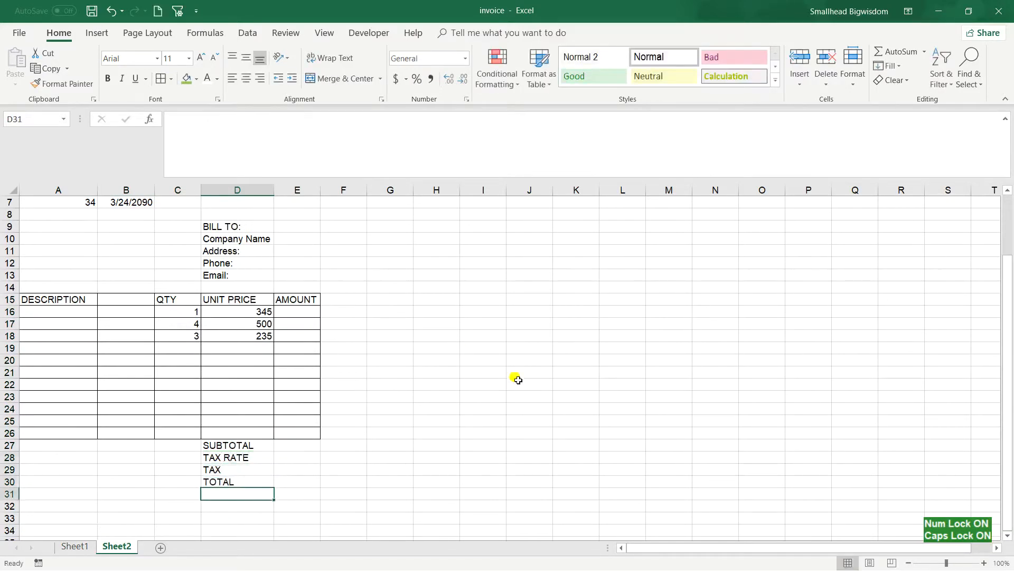
pyautogui.click(297, 311)
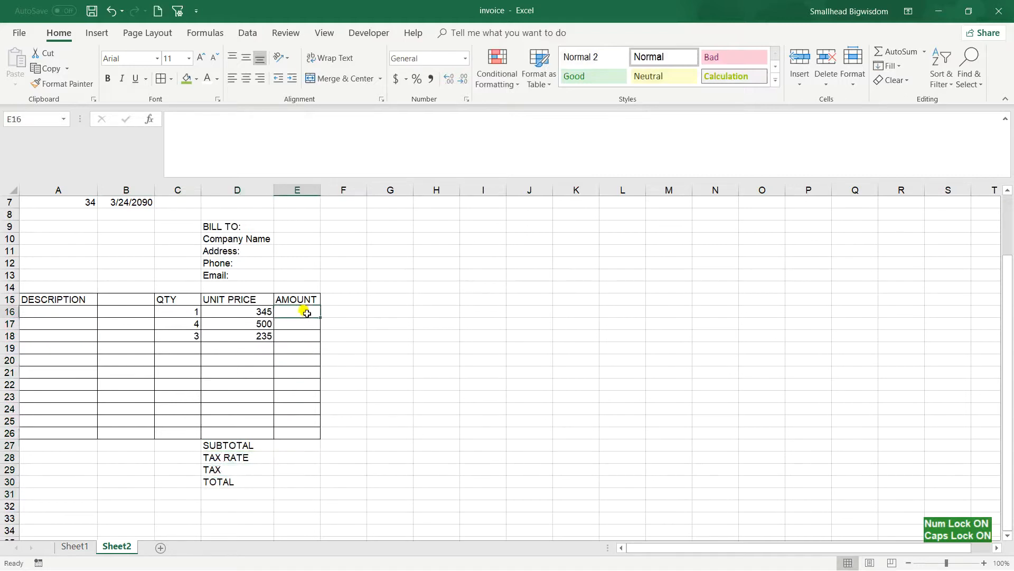
pyautogui.scroll(3)
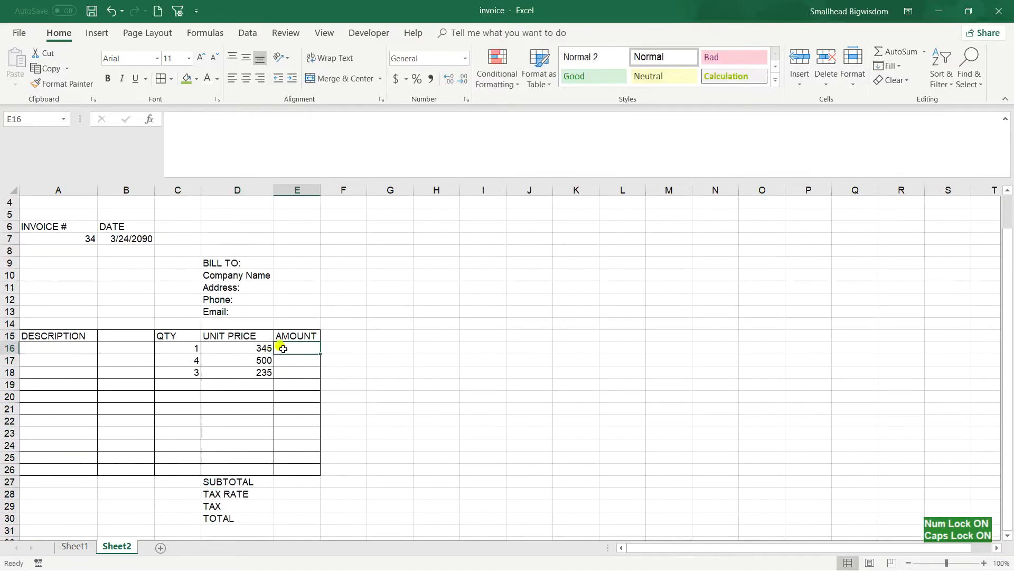
pyautogui.moveTo(349, 326)
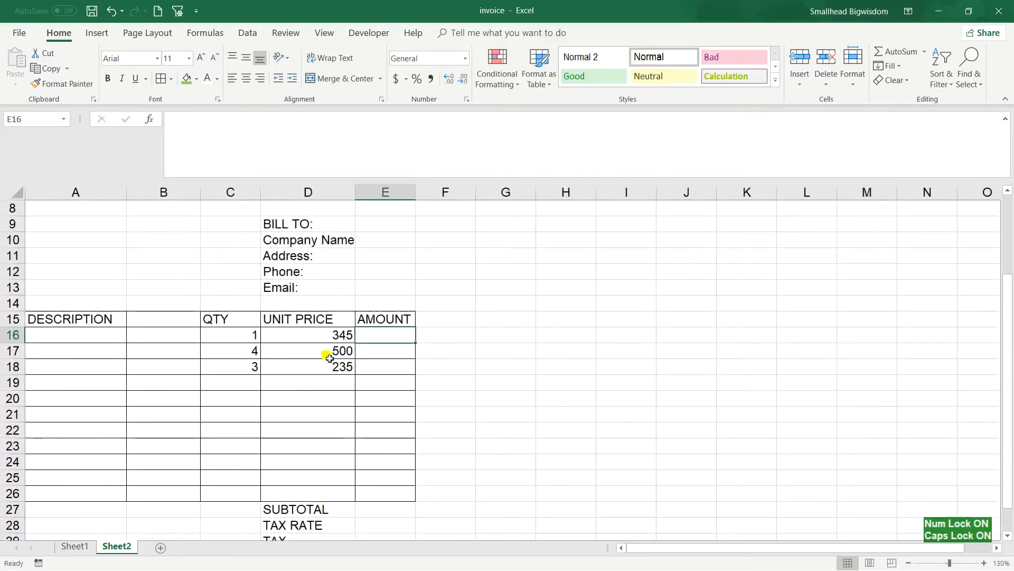
# Enter =C16*D16 in E16 and fill it down to E18, giving amounts 345, 2000 and 705.
pyautogui.write('=')
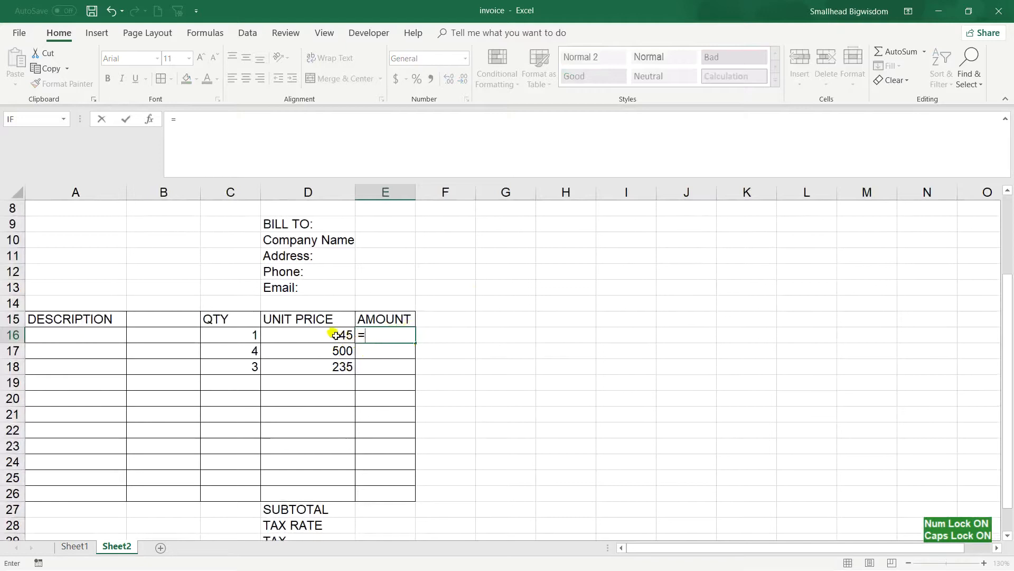
pyautogui.click(230, 335)
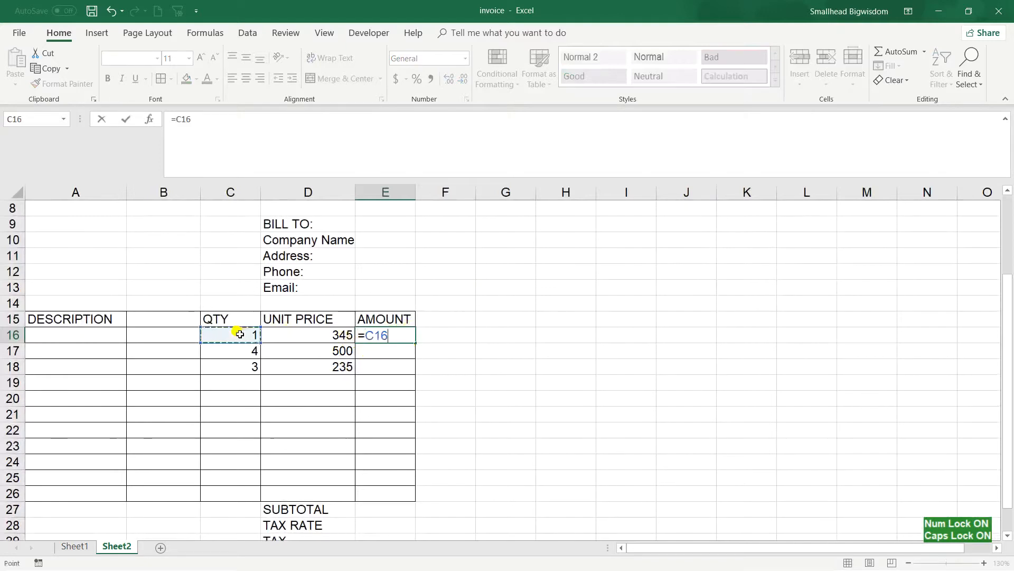
pyautogui.write('*')
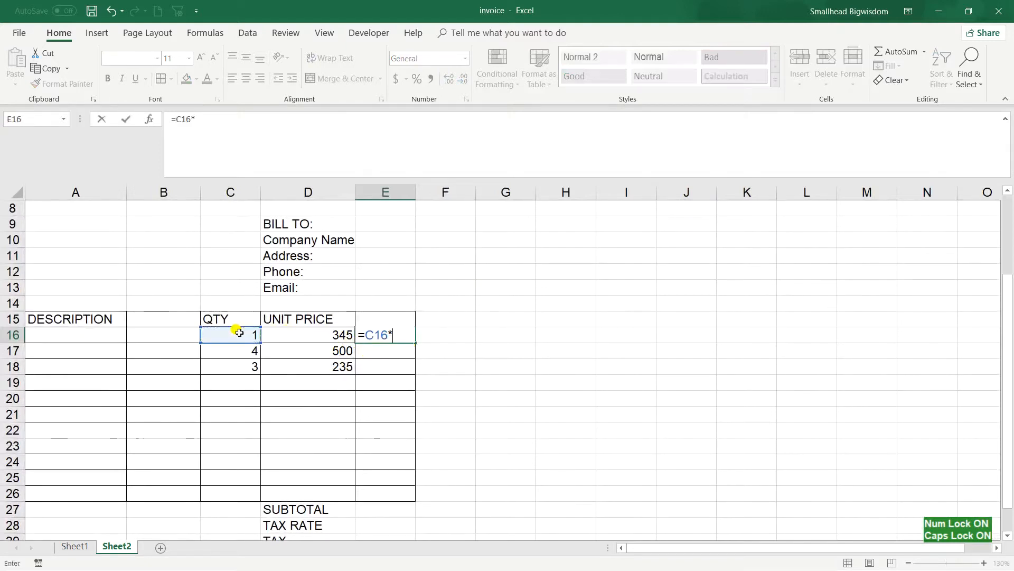
pyautogui.click(307, 335)
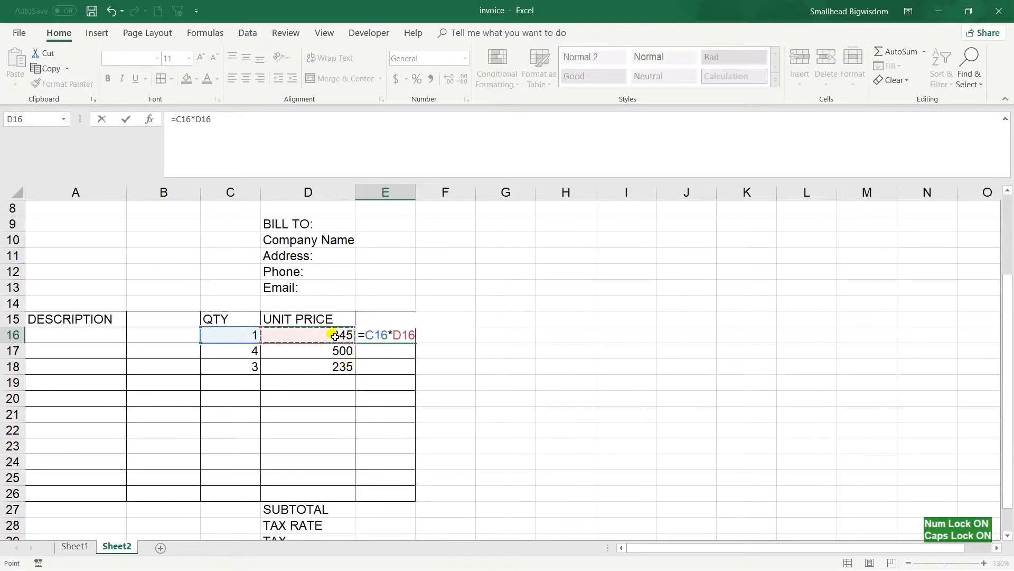
pyautogui.press('Return')
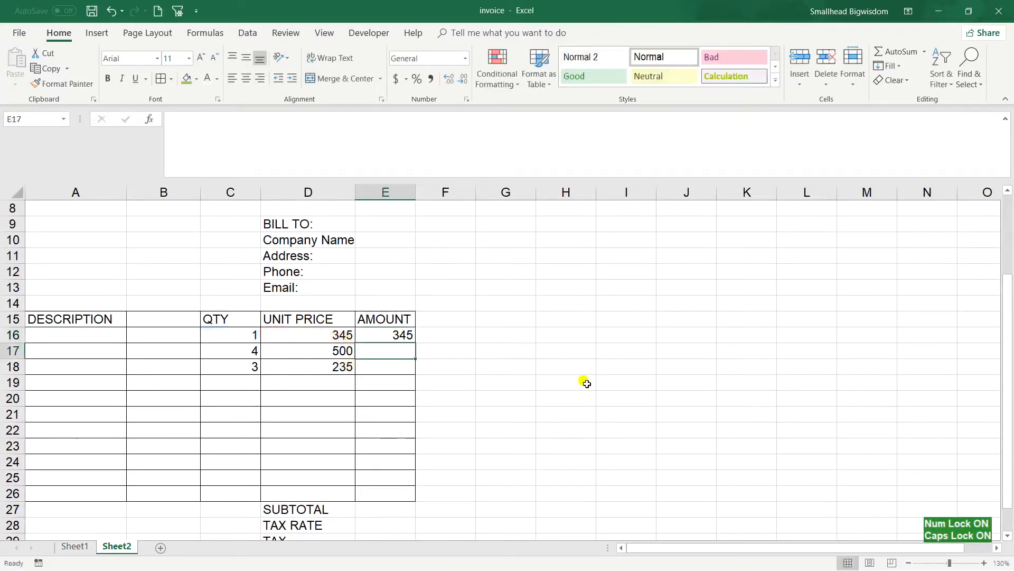
pyautogui.click(384, 335)
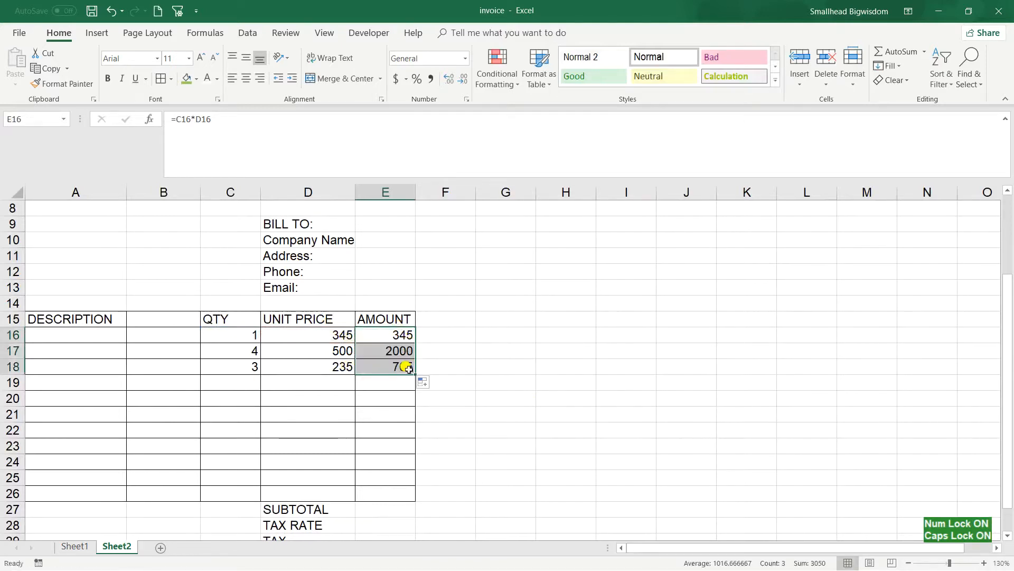
pyautogui.click(385, 351)
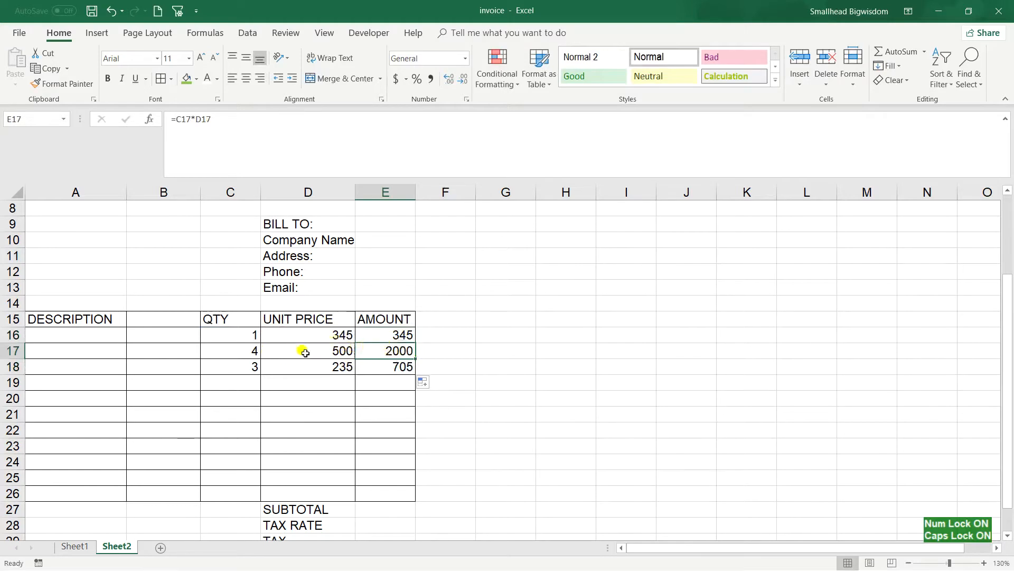
pyautogui.scroll(-3)
pyautogui.write('=')
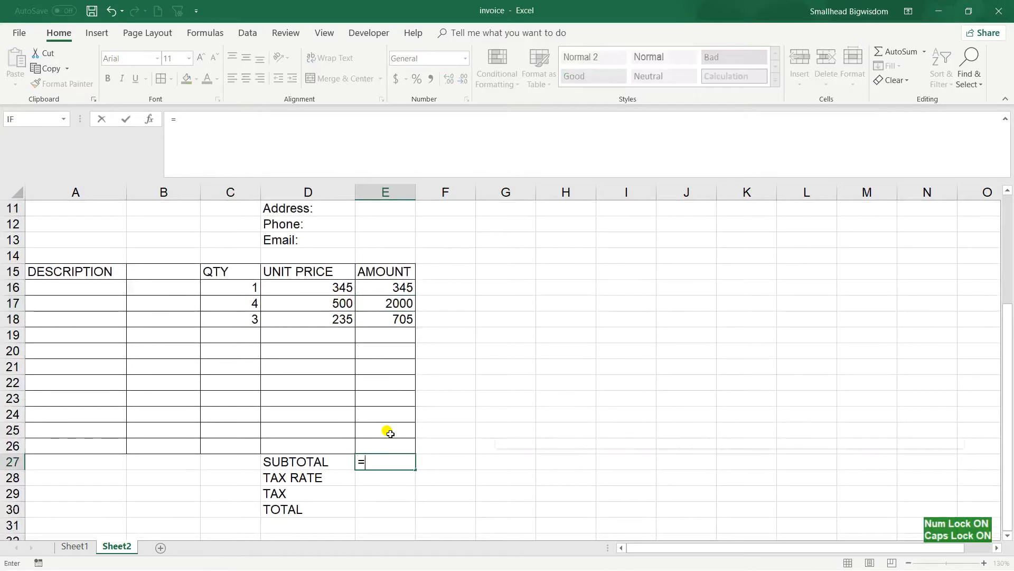
# Complete the 3050 SUM subtotal and enter an 8% tax rate in E28.
pyautogui.write('SUM(E16:E26')
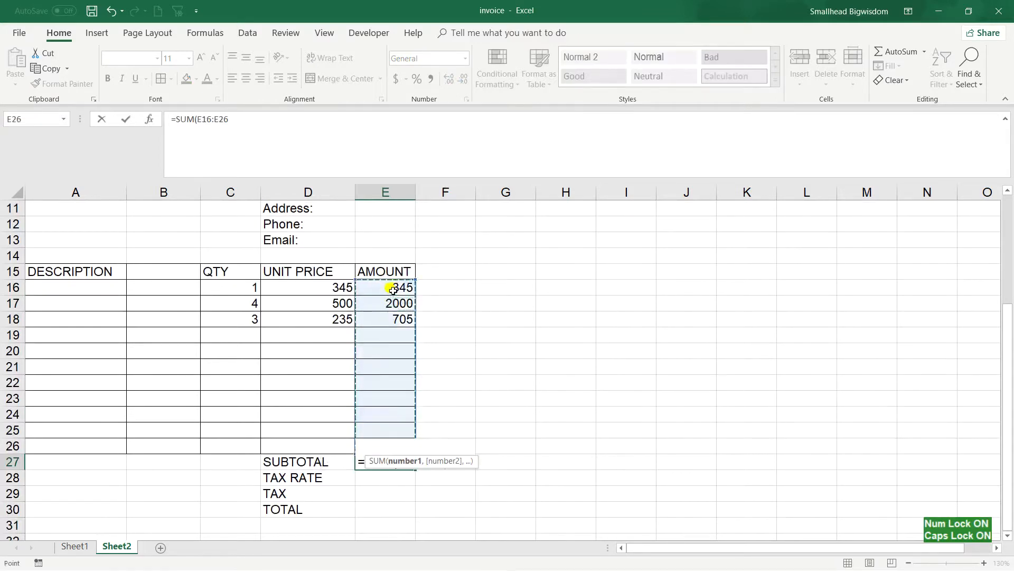
pyautogui.click(307, 367)
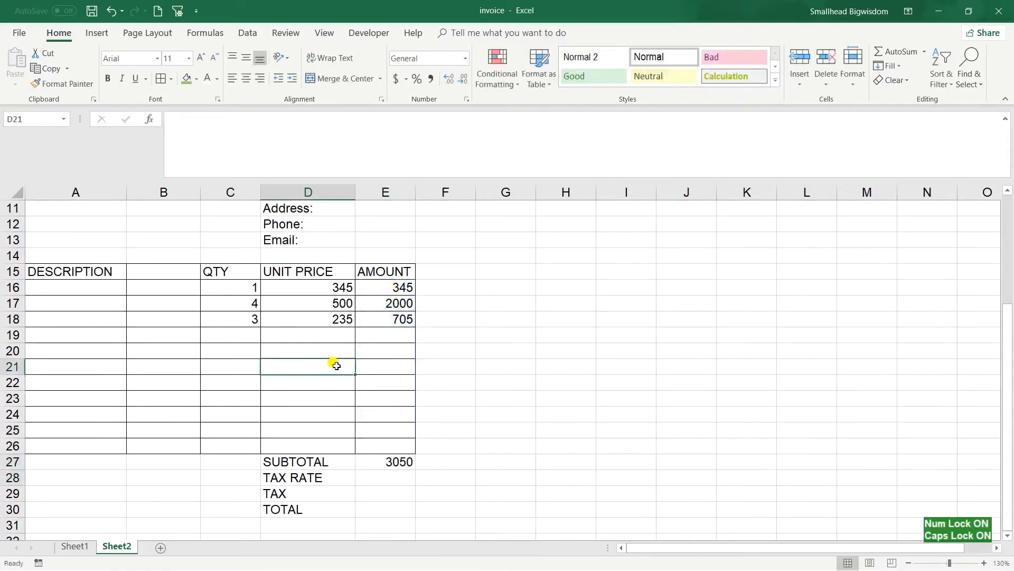
pyautogui.moveTo(366, 424)
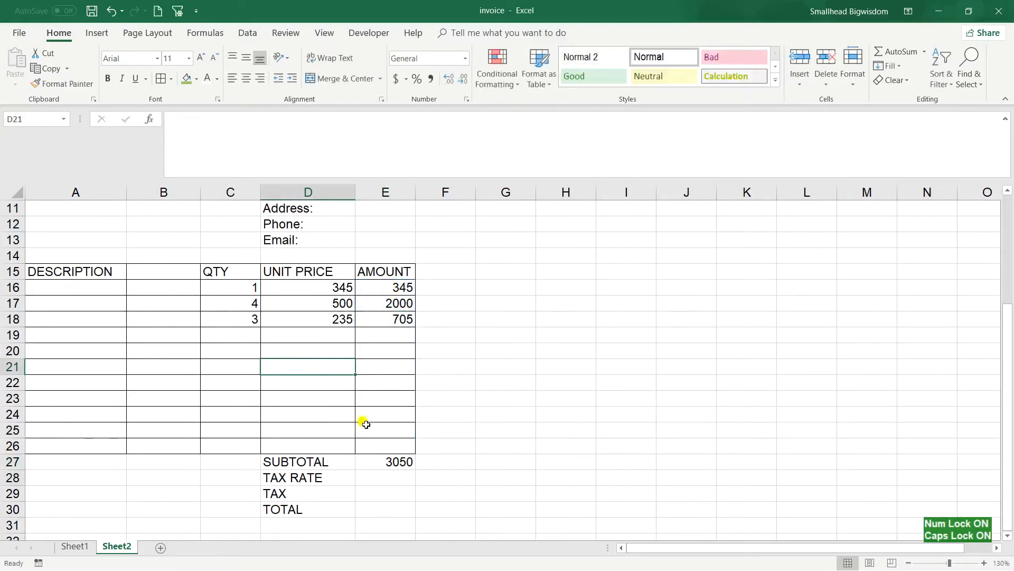
pyautogui.click(385, 477)
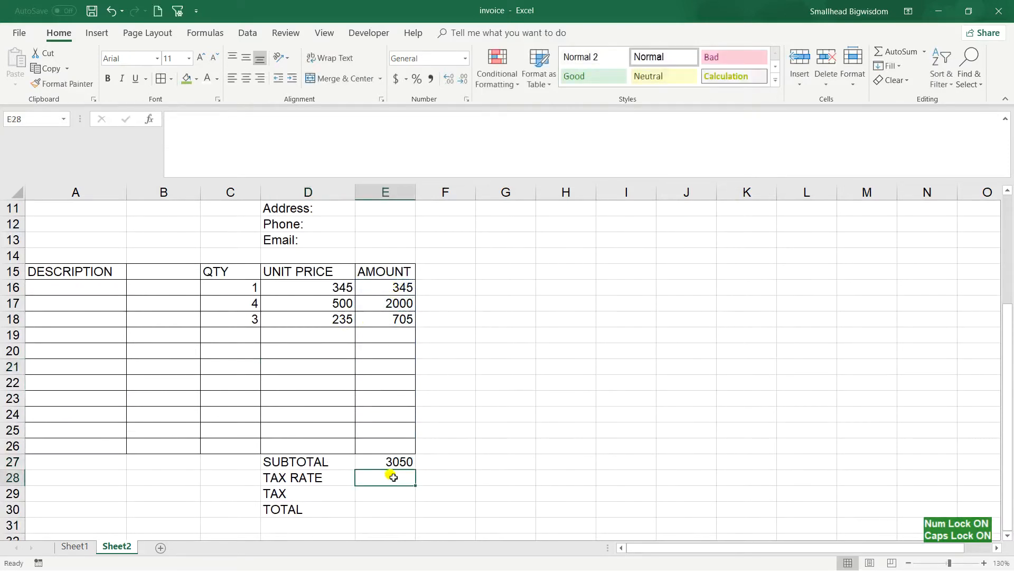
pyautogui.write('8')
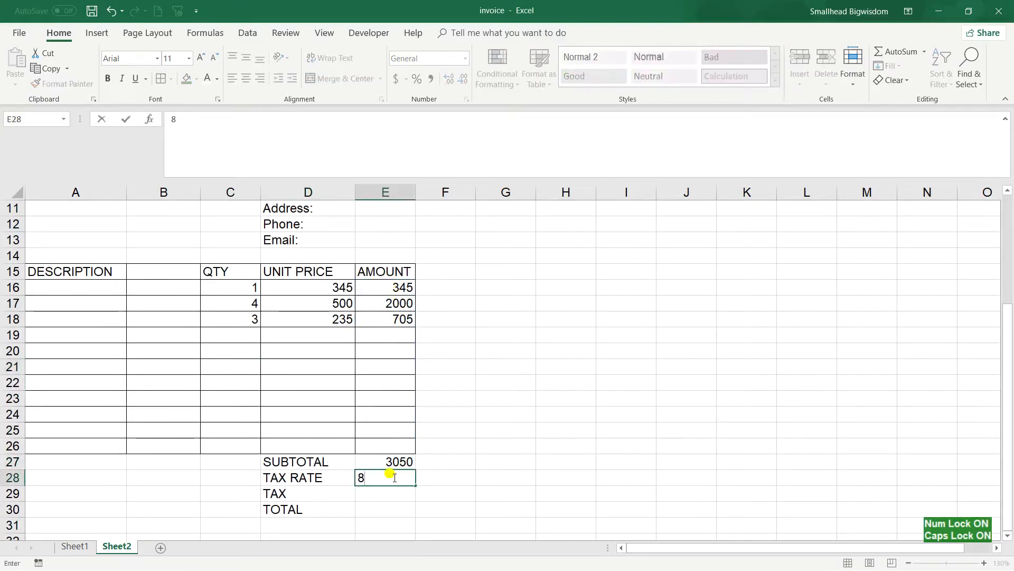
pyautogui.press('Return')
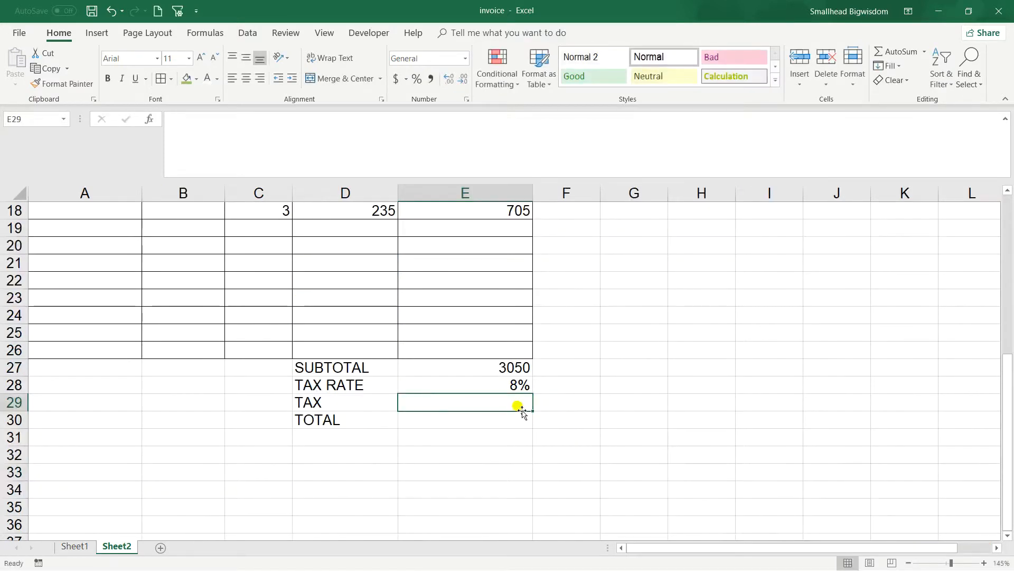
pyautogui.moveTo(655, 319)
pyautogui.write('=E28')
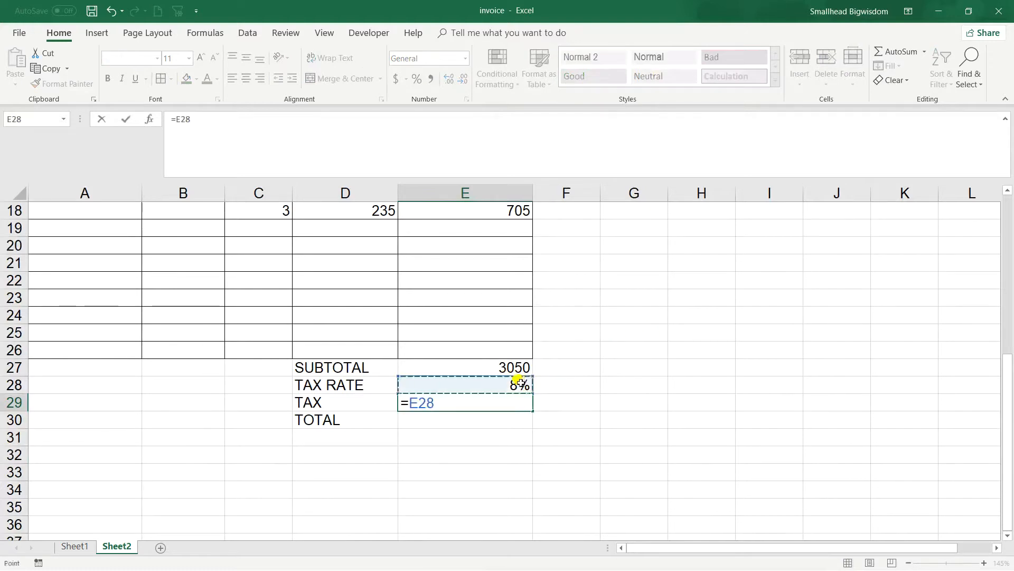
# Add tax =E28*E27 giving 244 and total =E29+E27 giving 3294, and check them.
pyautogui.write('*')
pyautogui.click(465, 419)
pyautogui.write('=')
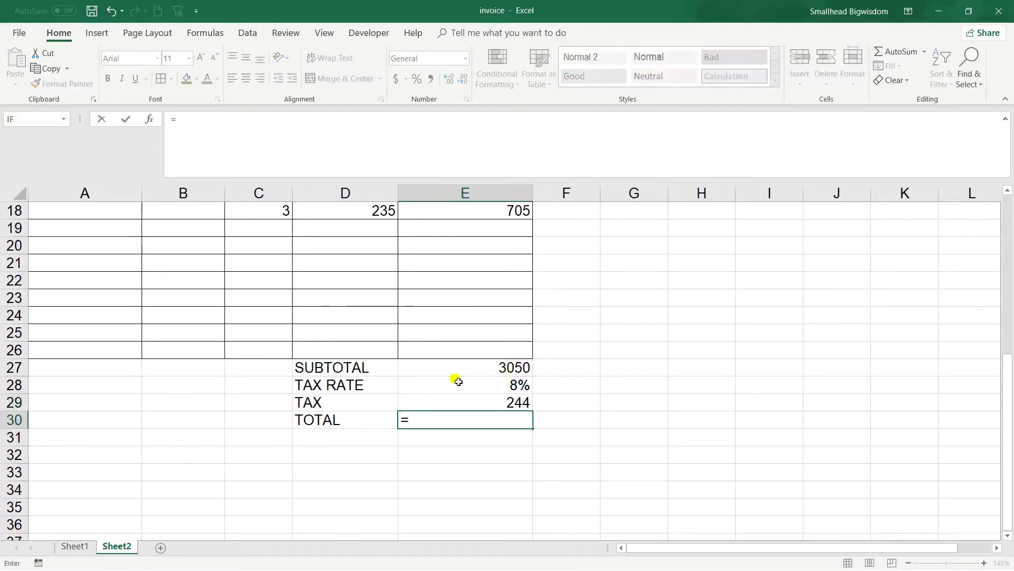
pyautogui.write('E29+')
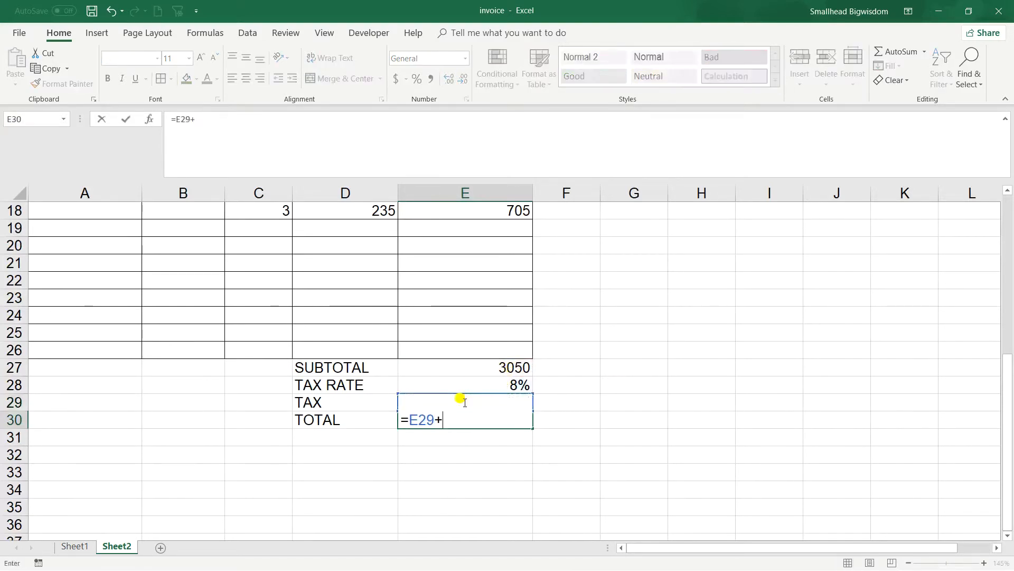
pyautogui.press('Return')
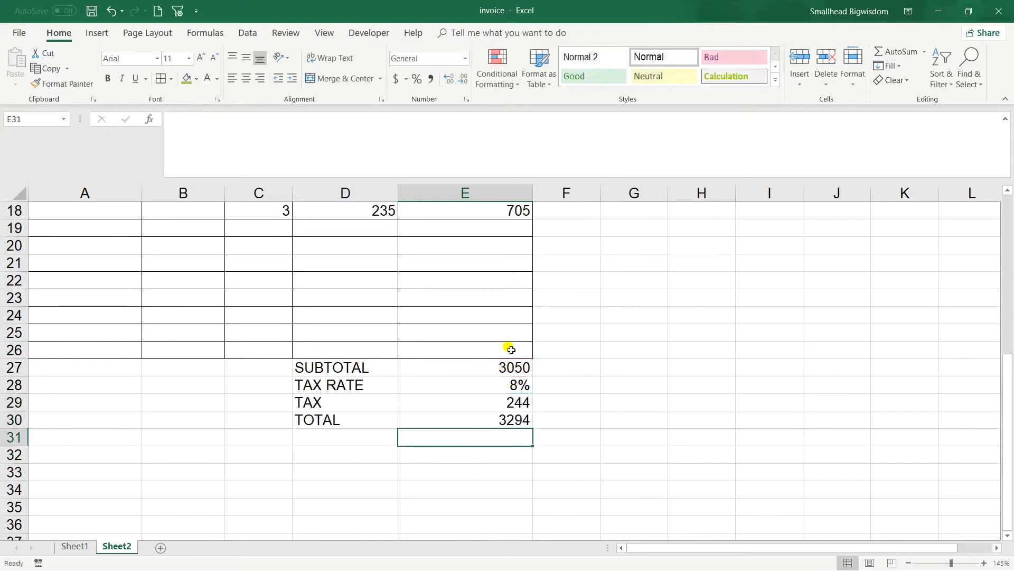
pyautogui.click(465, 419)
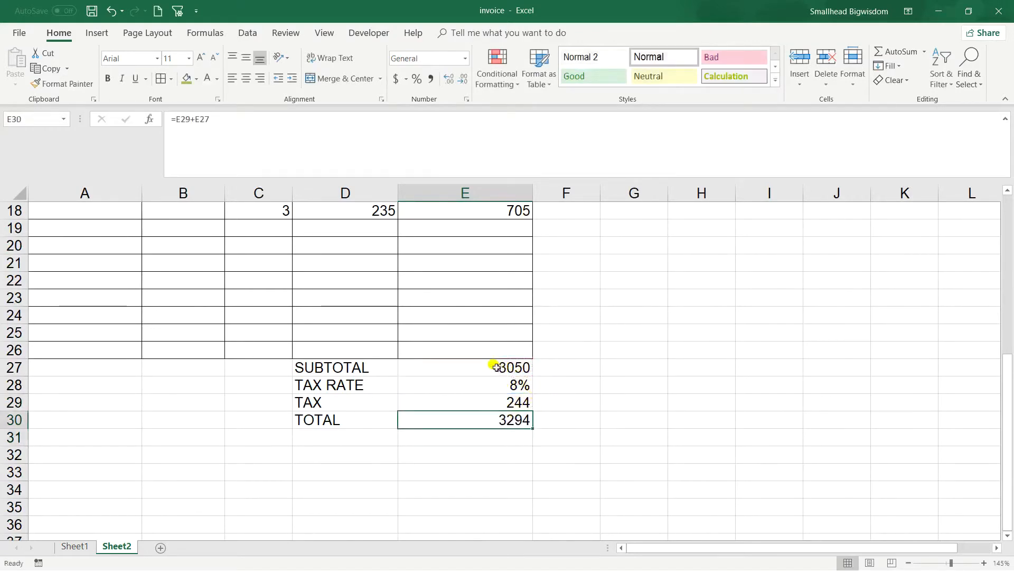
pyautogui.click(465, 366)
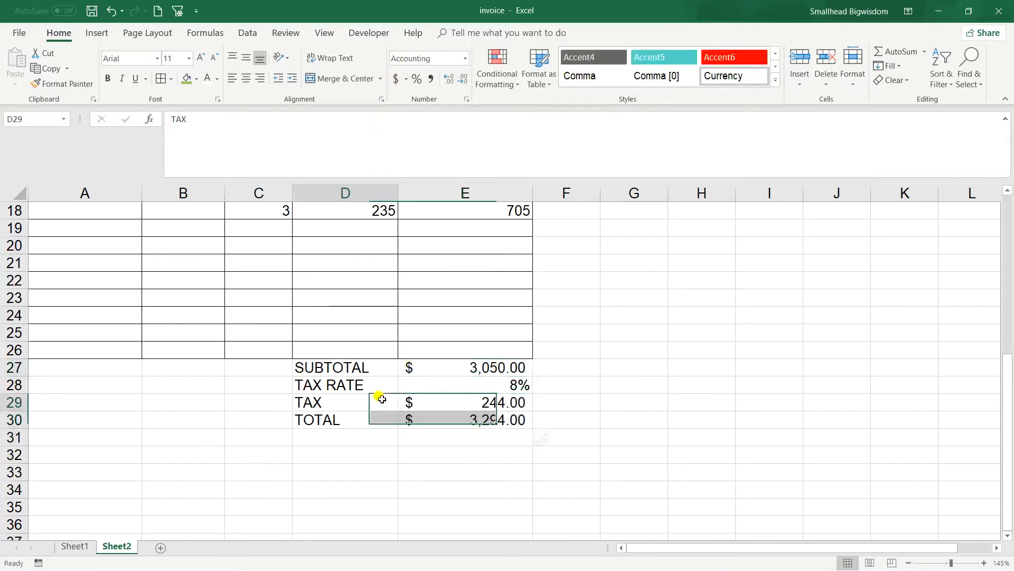
# Review the finished Sheet1 invoice, then return to the Sheet2 draft.
pyautogui.scroll(3)
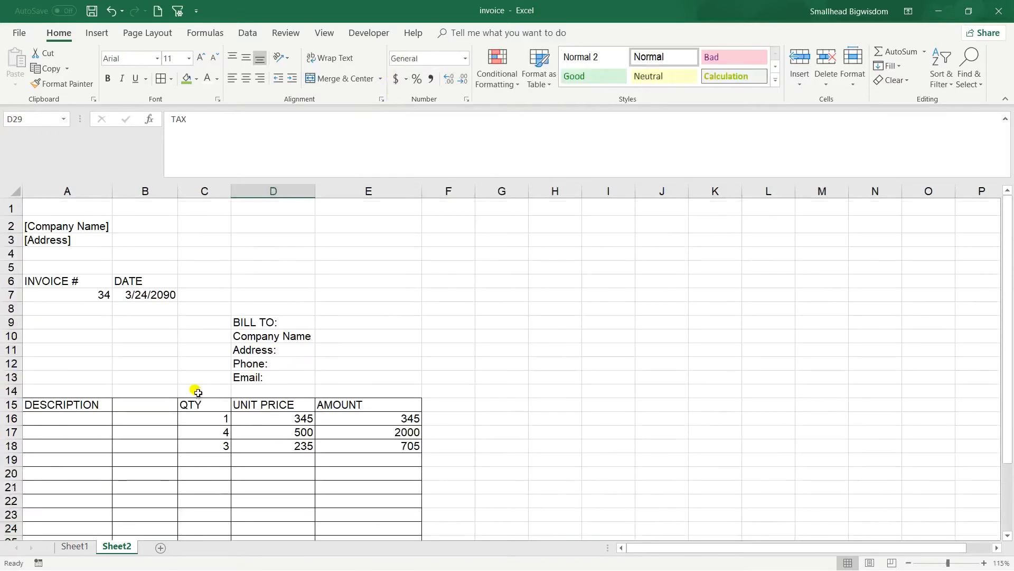
pyautogui.moveTo(91, 396)
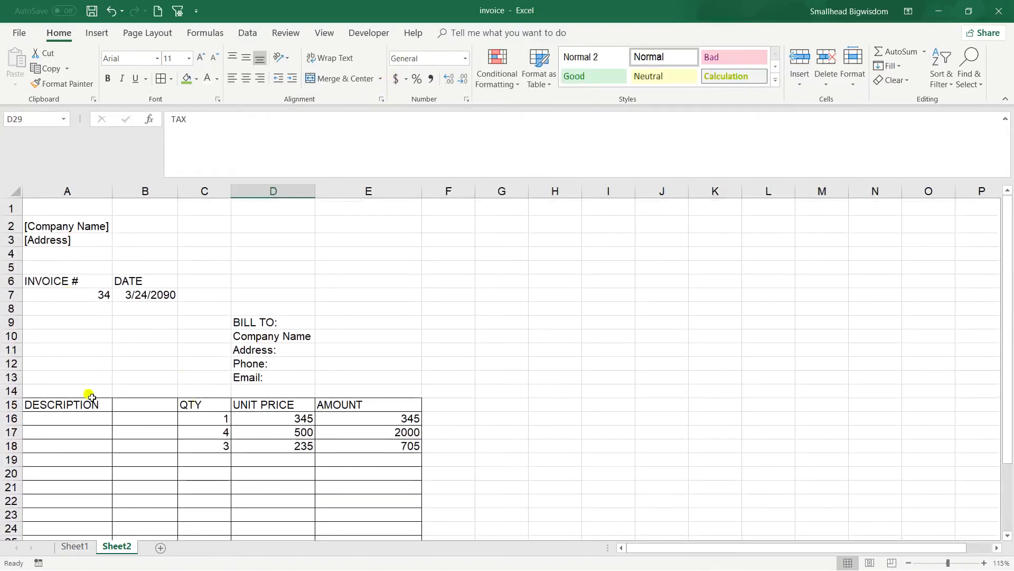
pyautogui.click(74, 546)
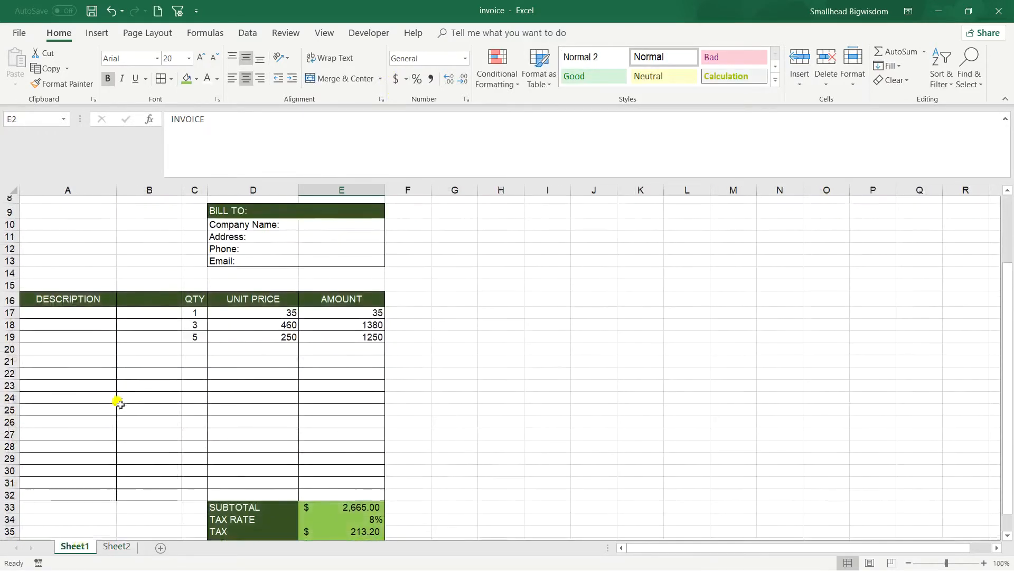
pyautogui.scroll(3)
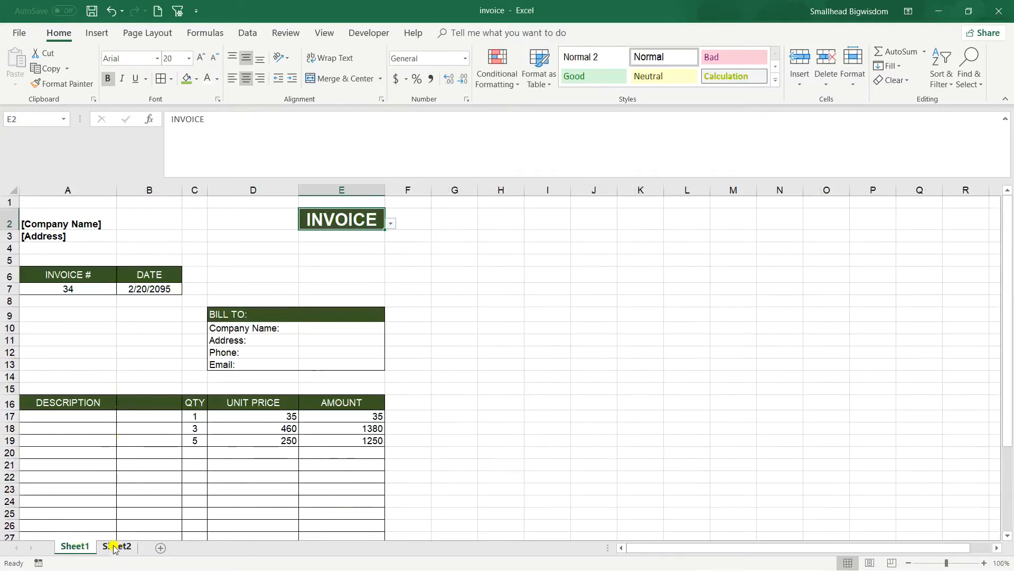
pyautogui.click(117, 546)
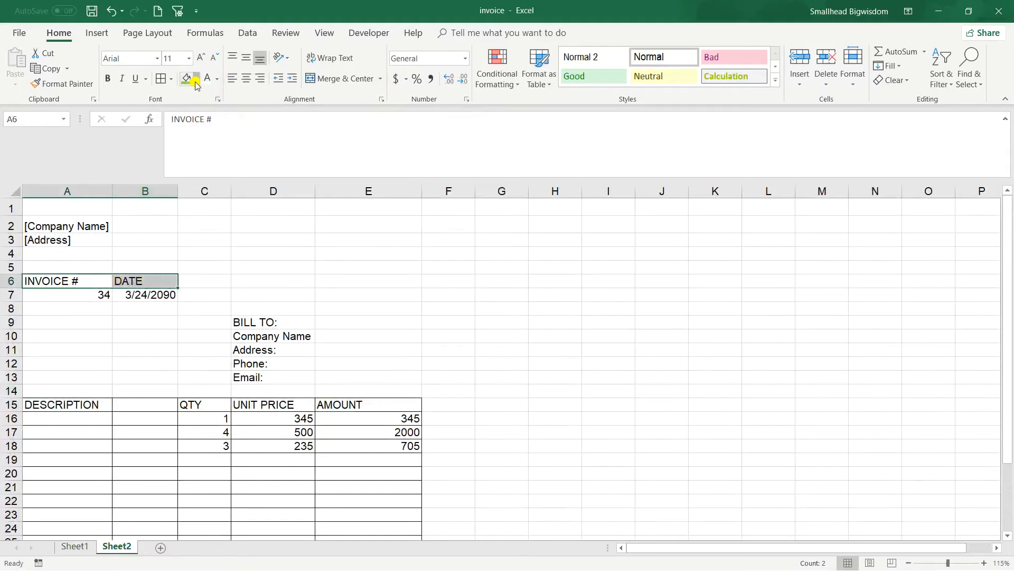
# Fill the INVOICE # and DATE headers dark green with centered text, then select the bill-to block.
pyautogui.click(198, 79)
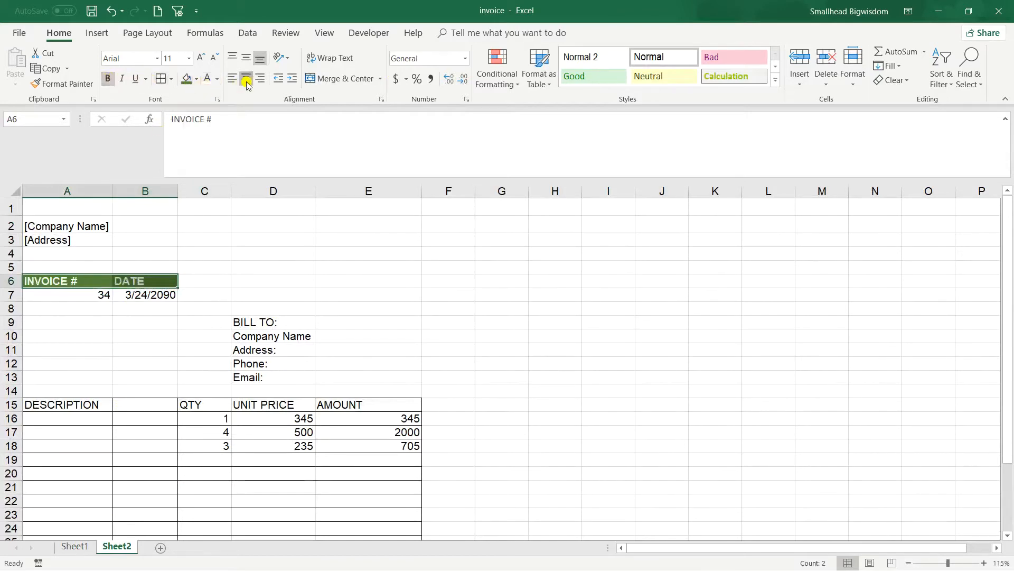
pyautogui.click(66, 294)
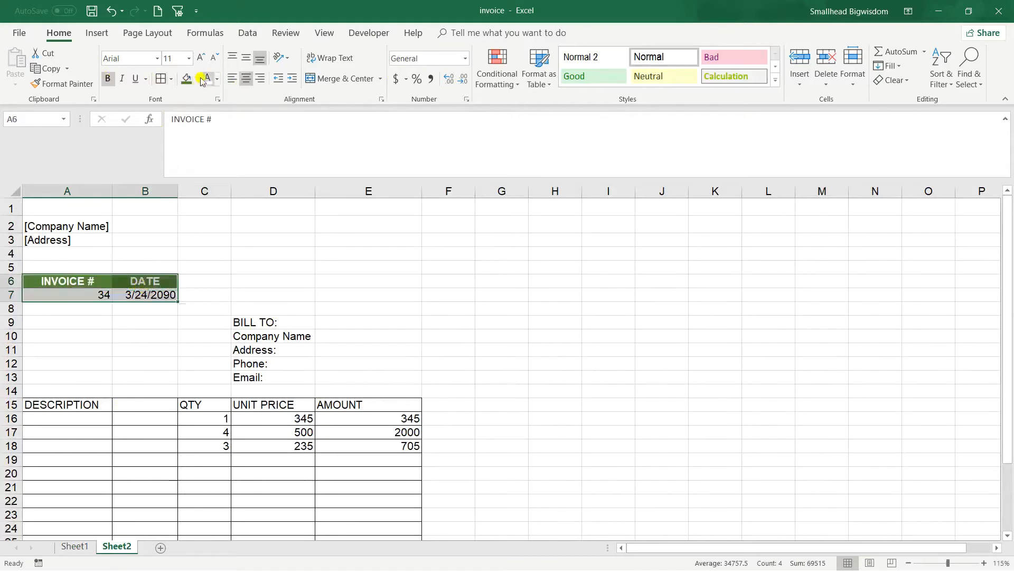
pyautogui.click(145, 321)
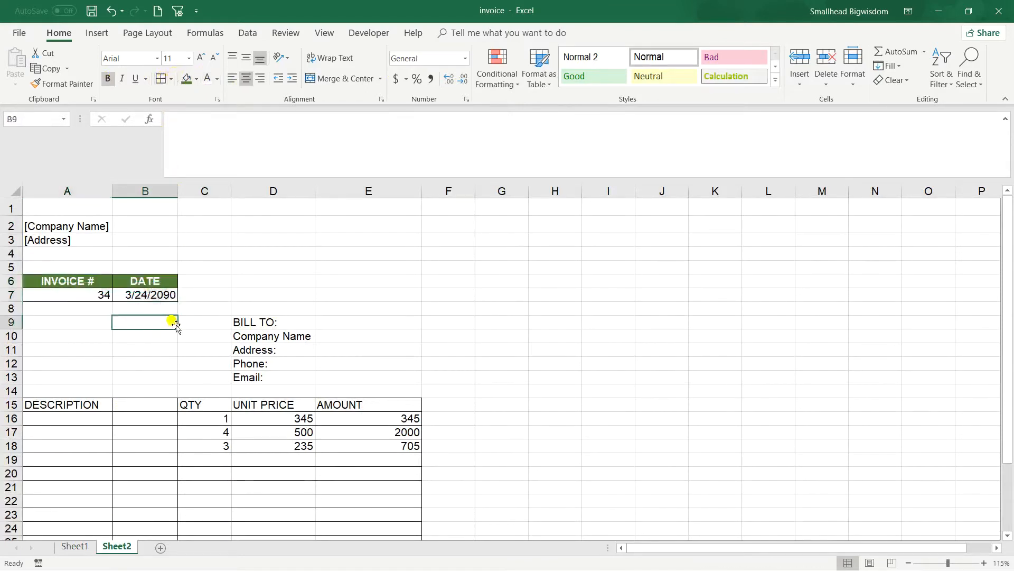
pyautogui.click(273, 321)
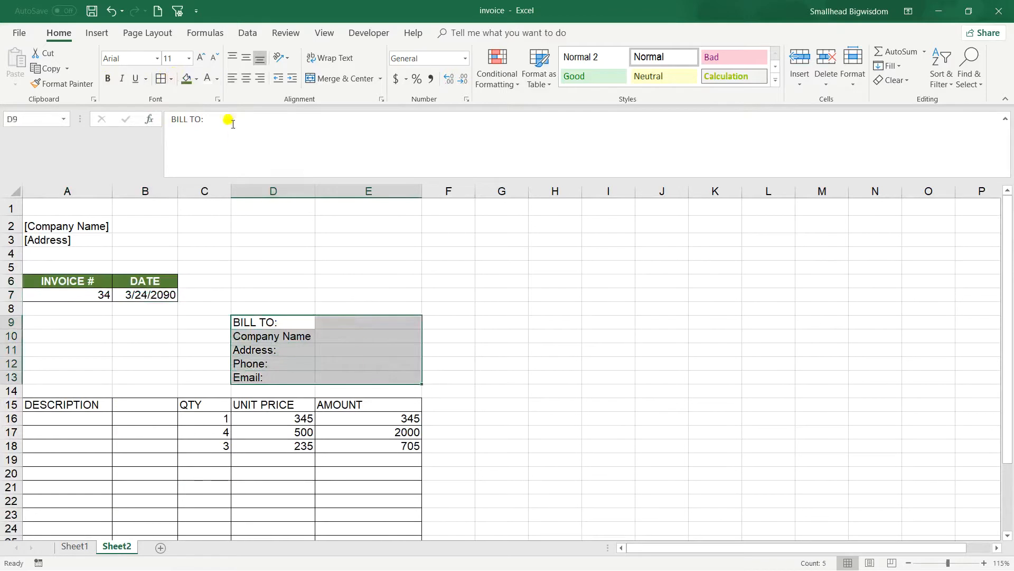
# Box the bill-to block D9:E13 and paint the green header style onto BILL TO:.
pyautogui.click(173, 77)
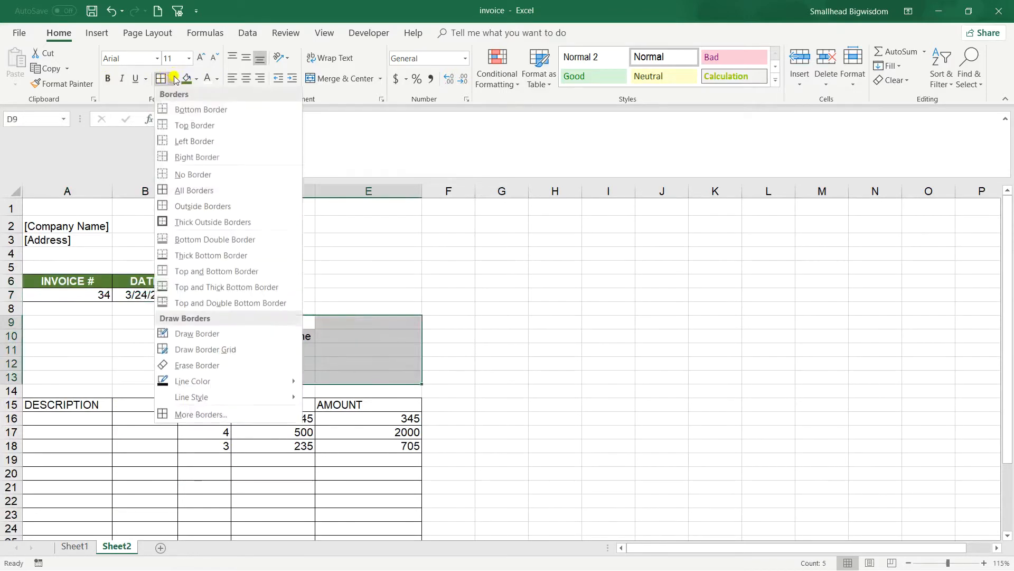
pyautogui.moveTo(202, 207)
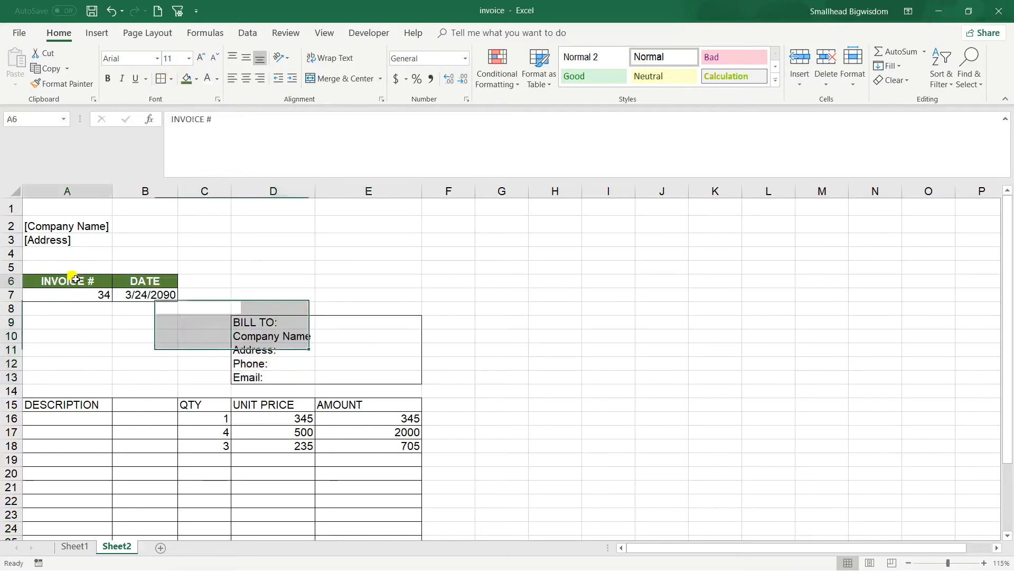
pyautogui.click(48, 84)
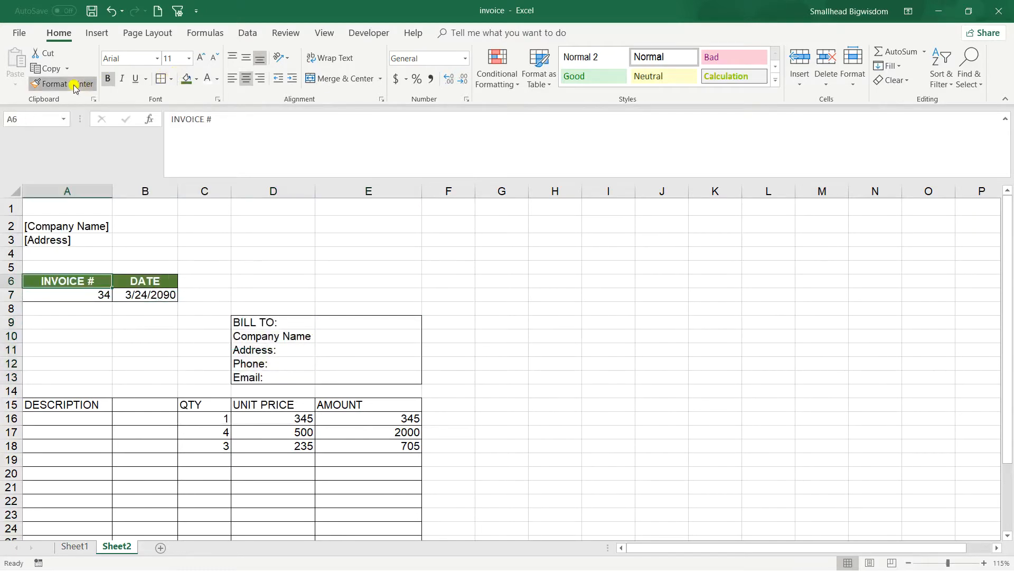
pyautogui.click(326, 322)
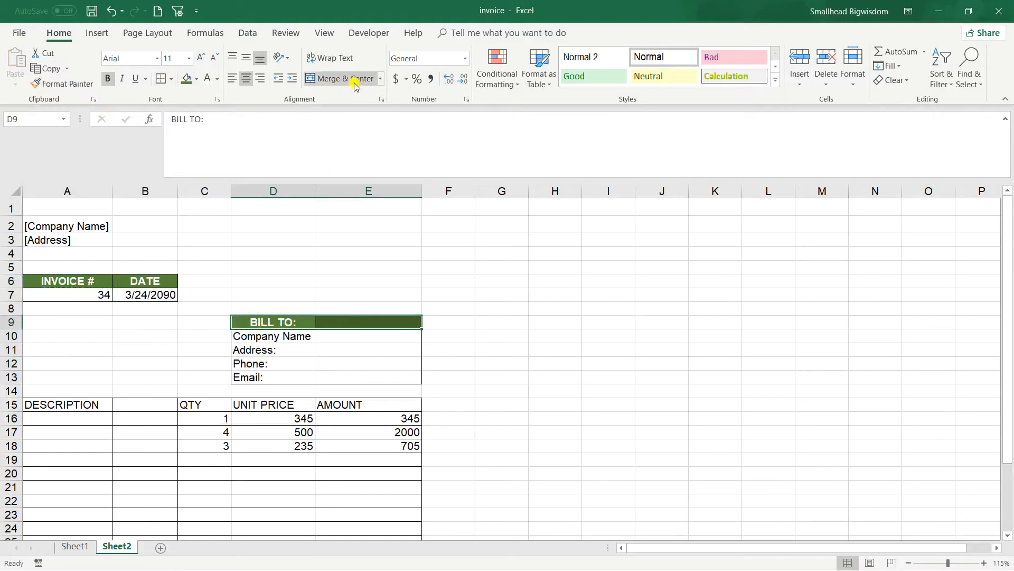
# Merge BILL TO: across both columns and align it left.
pyautogui.click(246, 77)
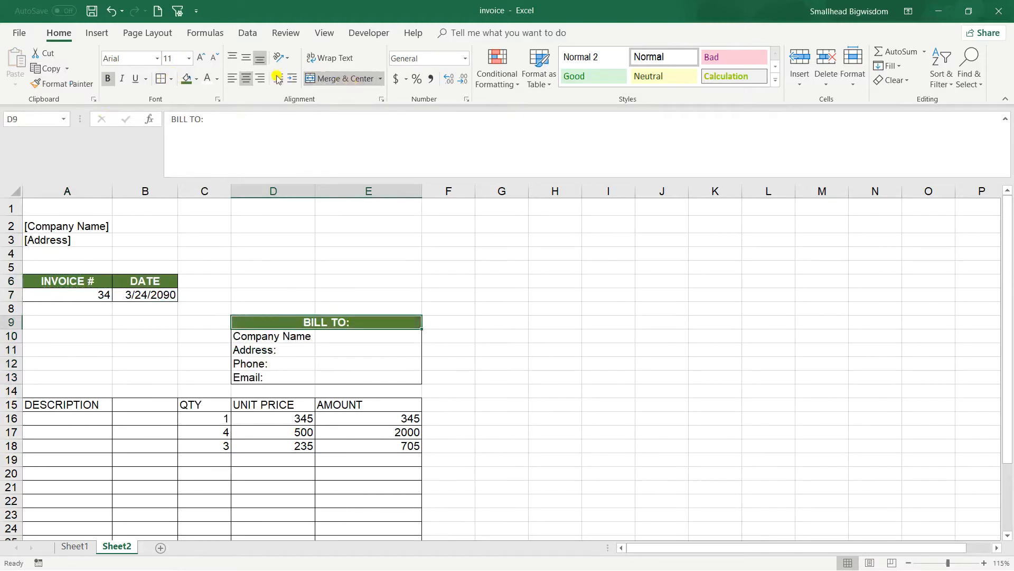
pyautogui.click(233, 77)
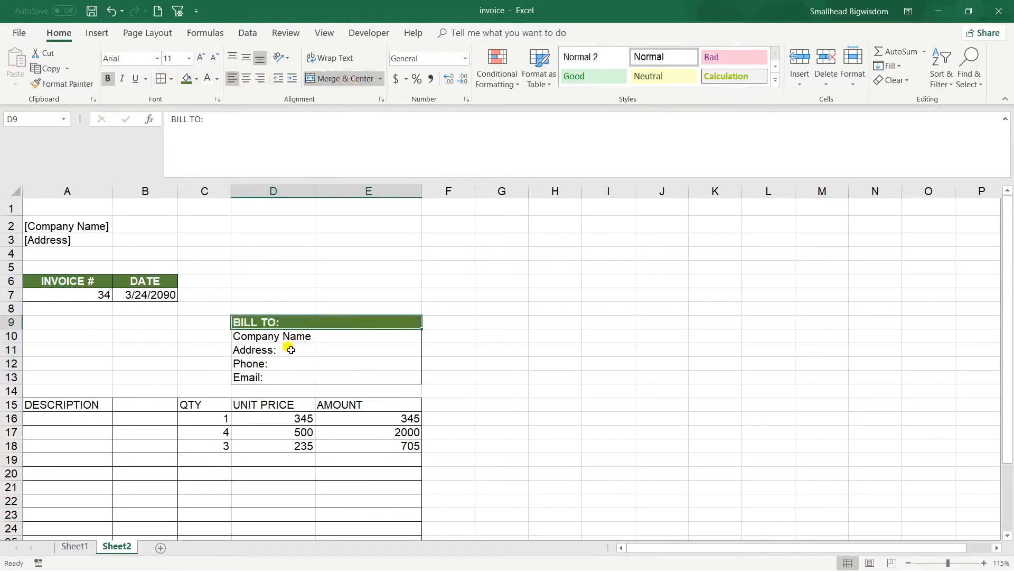
pyautogui.click(66, 280)
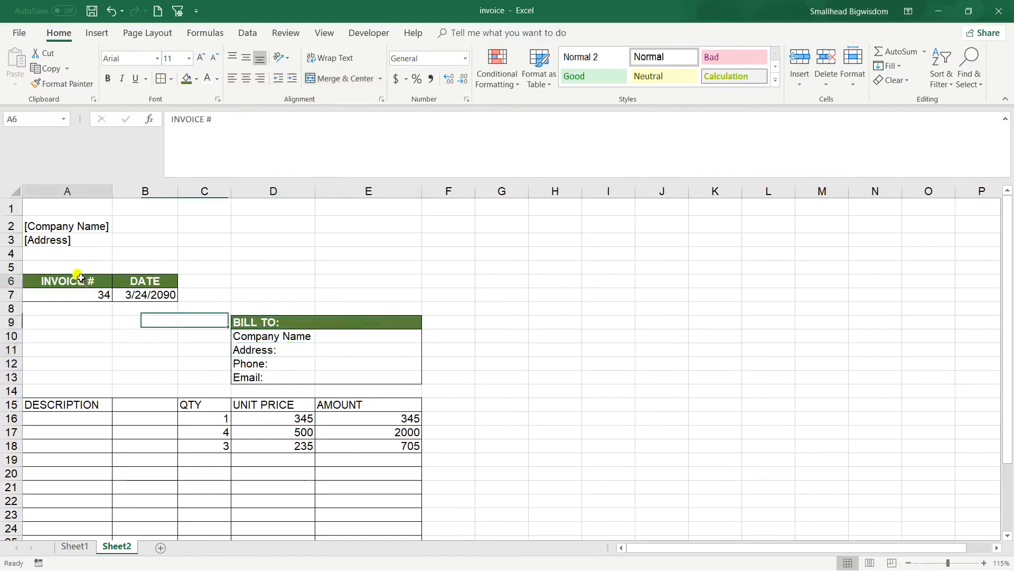
pyautogui.moveTo(62, 85)
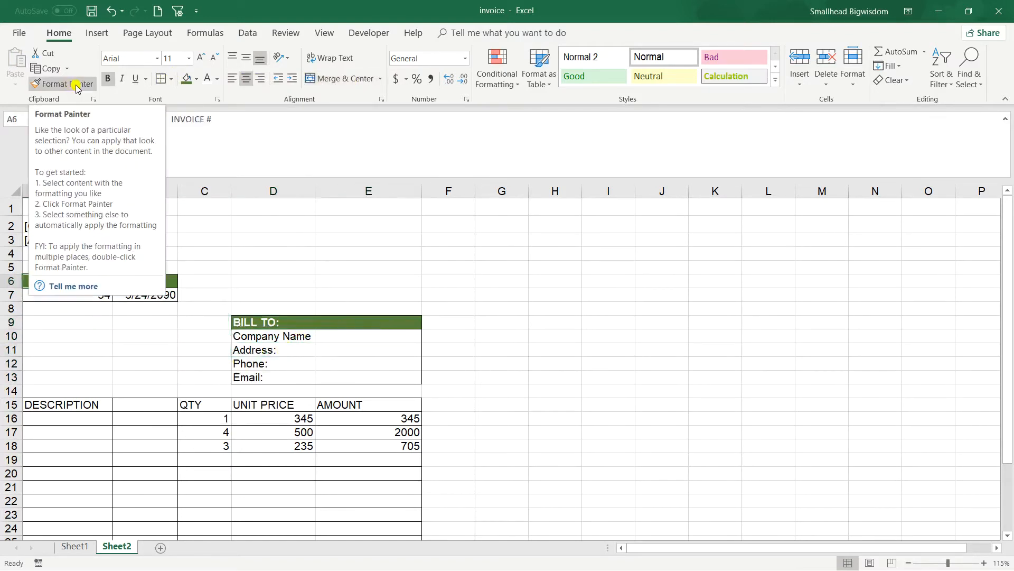
# Paint the green header style onto the item table headings, check the totals, and show Sheet1.
pyautogui.click(61, 85)
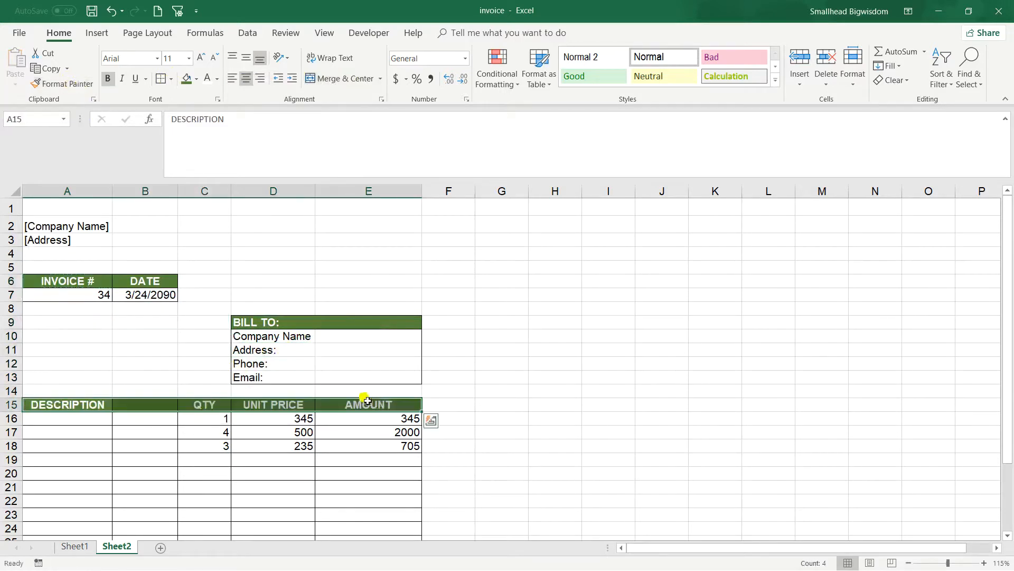
pyautogui.click(204, 405)
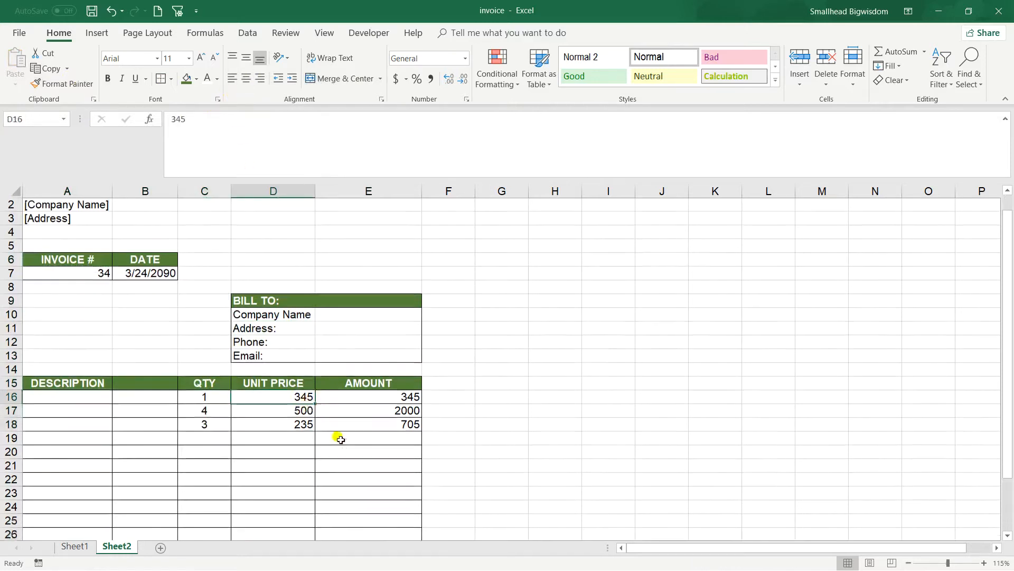
pyautogui.scroll(-3)
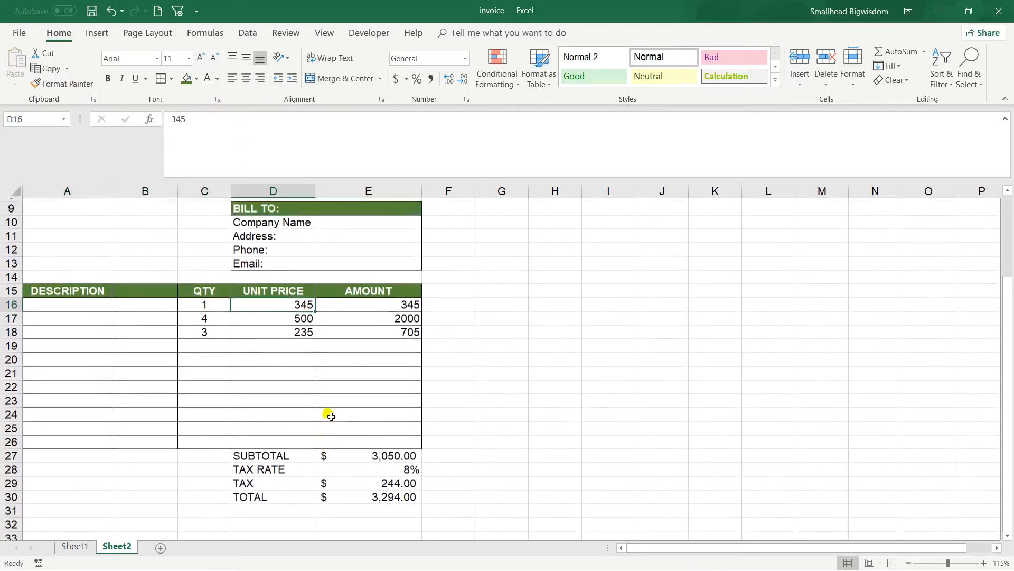
pyautogui.click(74, 546)
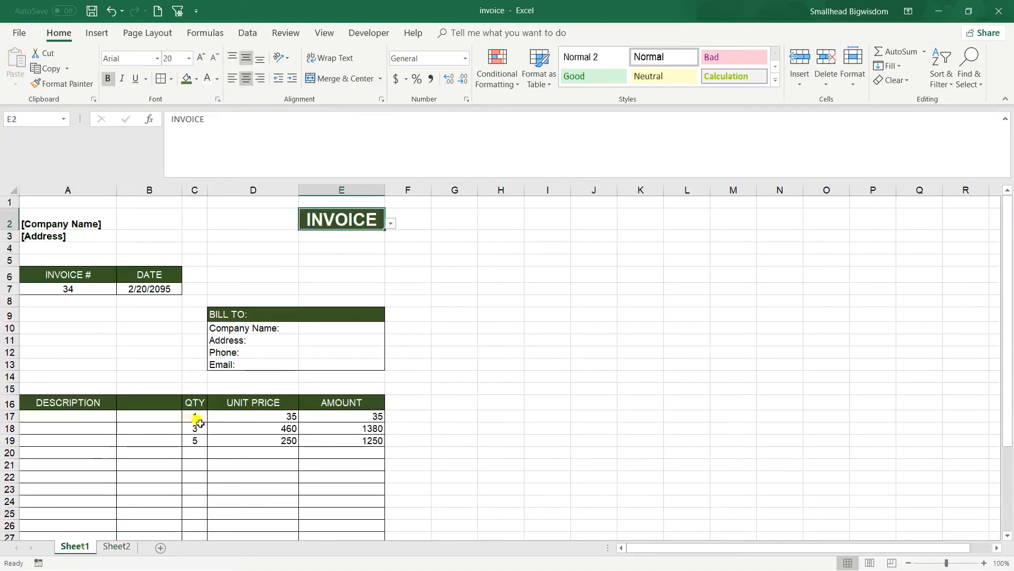
# Compare Sheet1's totals, paint the green style onto Sheet2's E27:E30 amounts, then undo it.
pyautogui.scroll(-3)
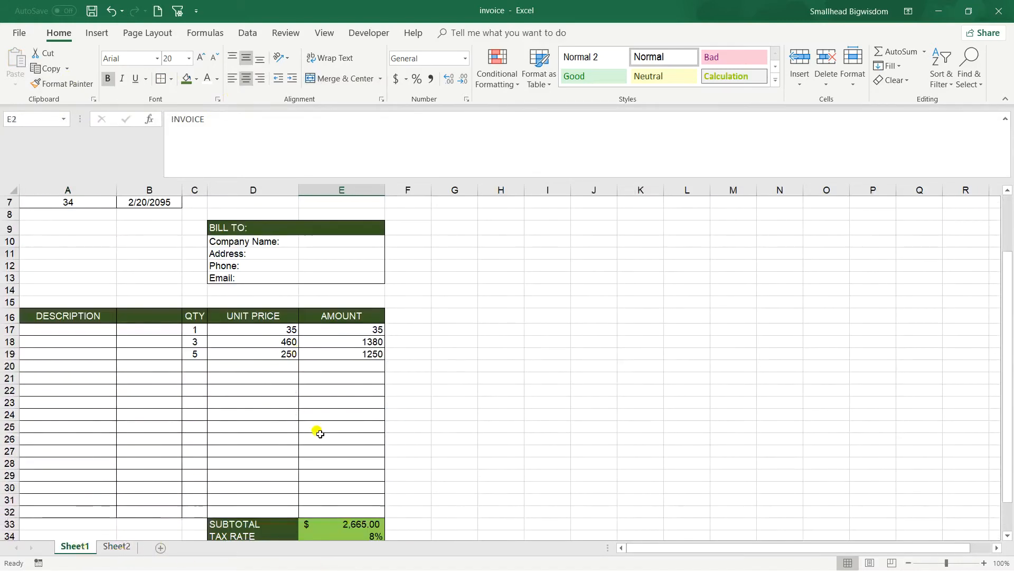
pyautogui.scroll(-3)
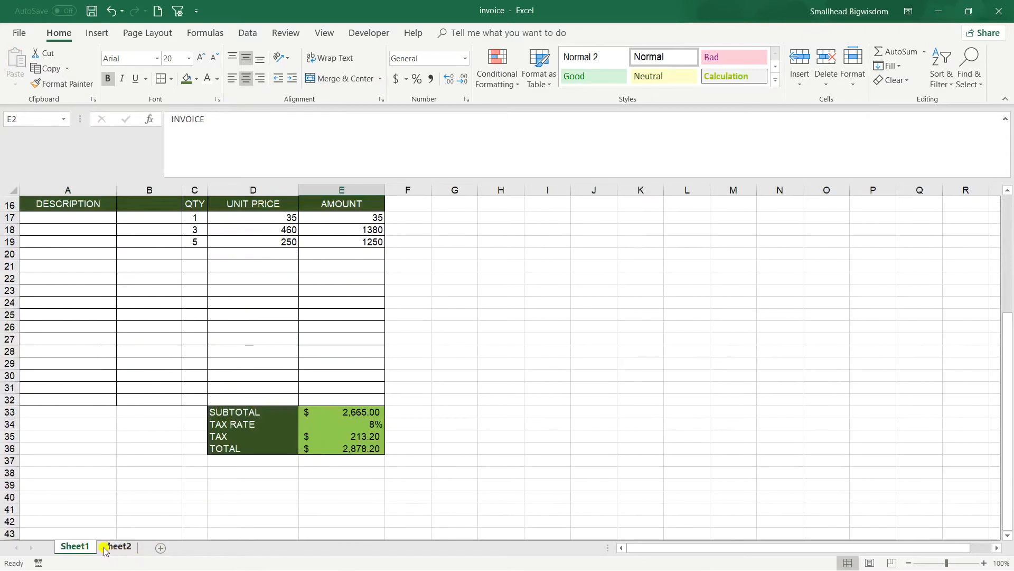
pyautogui.click(116, 546)
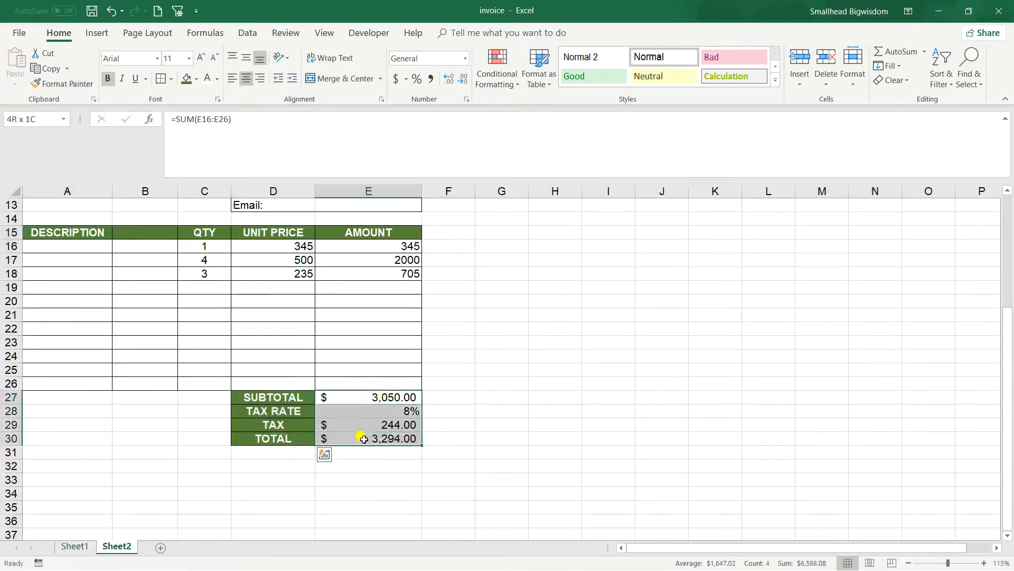
pyautogui.click(66, 231)
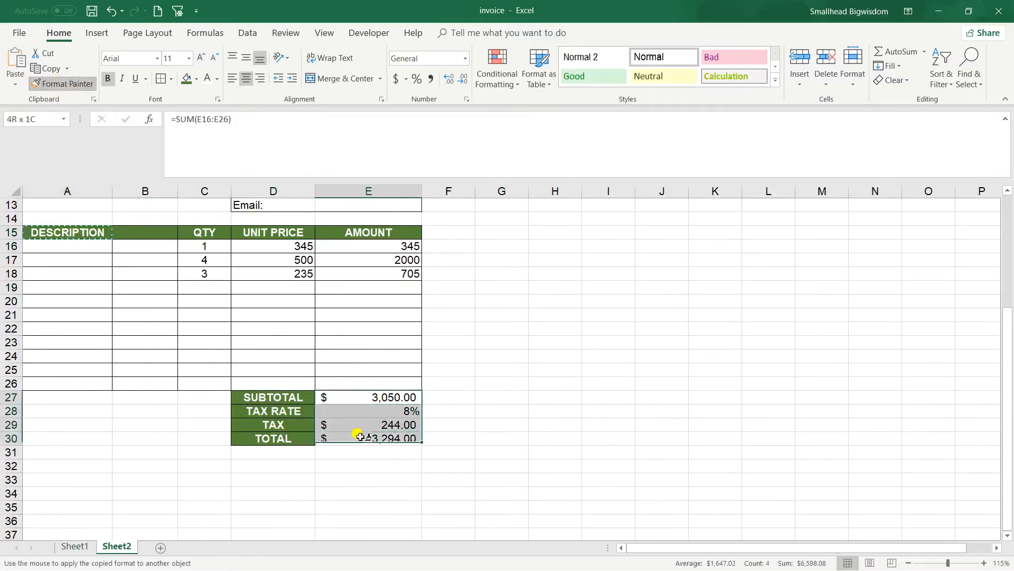
pyautogui.click(369, 396)
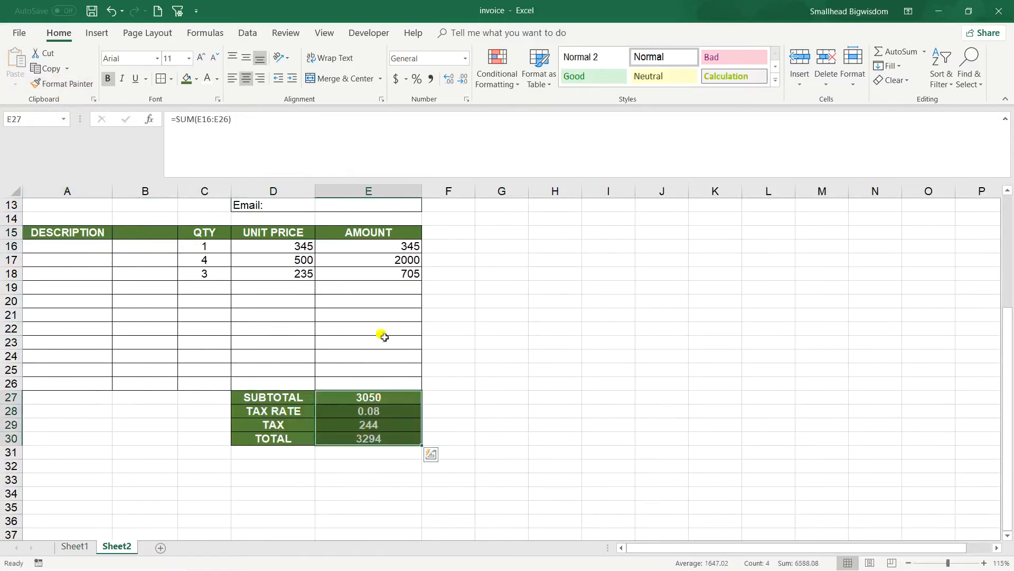
pyautogui.click(367, 410)
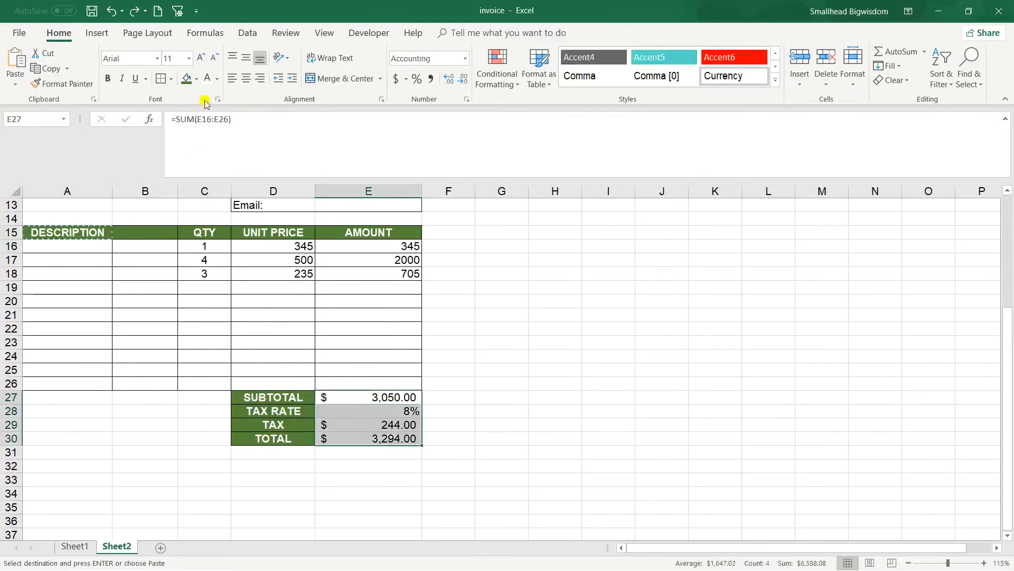
# Fill the totals amounts E27:E30 with light green instead.
pyautogui.click(186, 78)
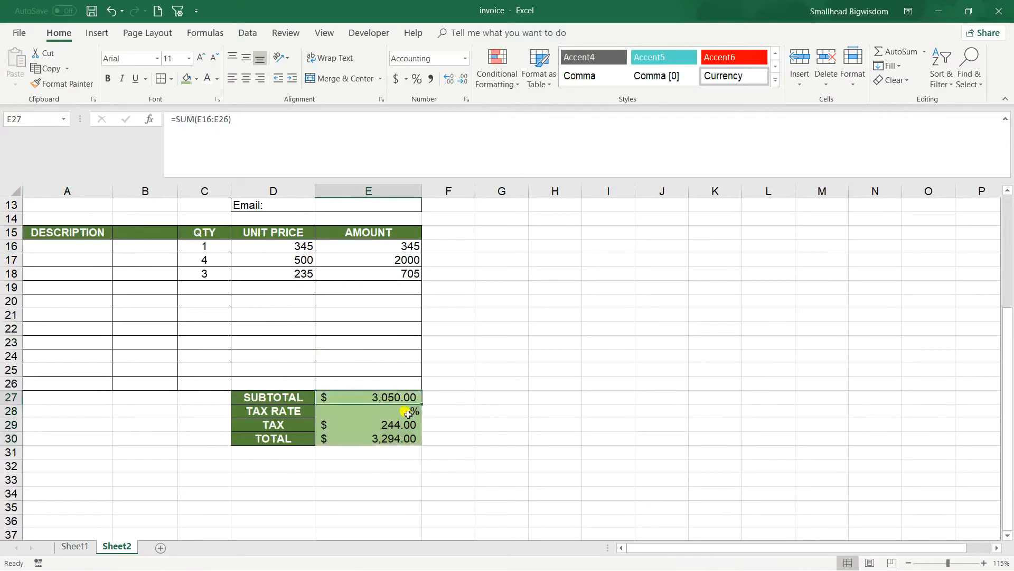
pyautogui.scroll(3)
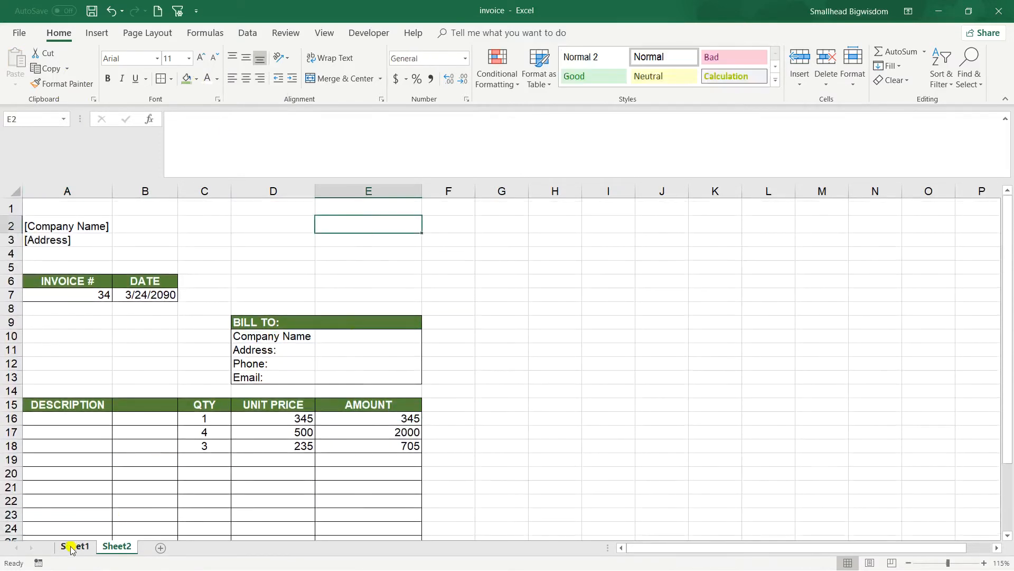
pyautogui.click(75, 546)
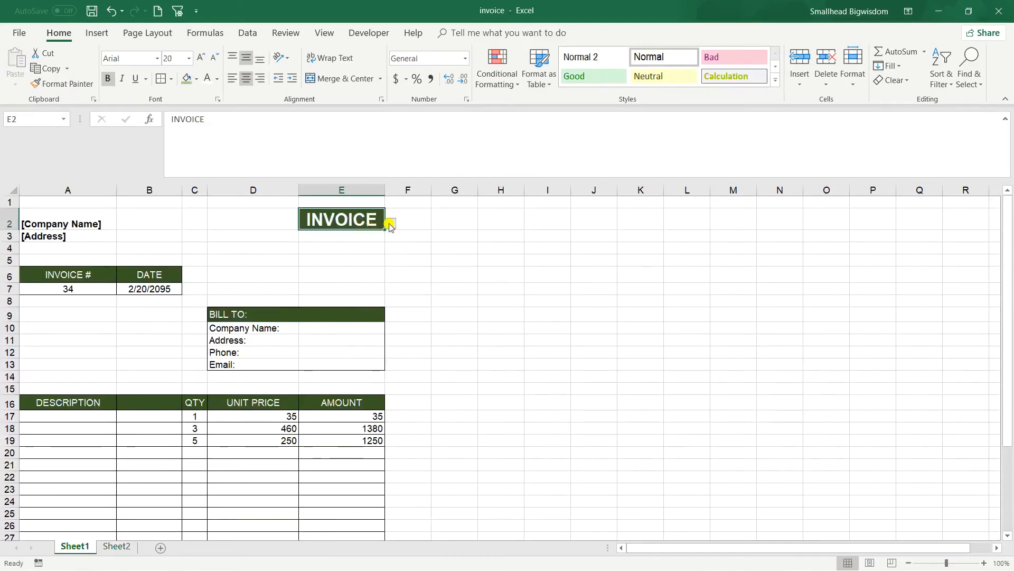
pyautogui.click(116, 546)
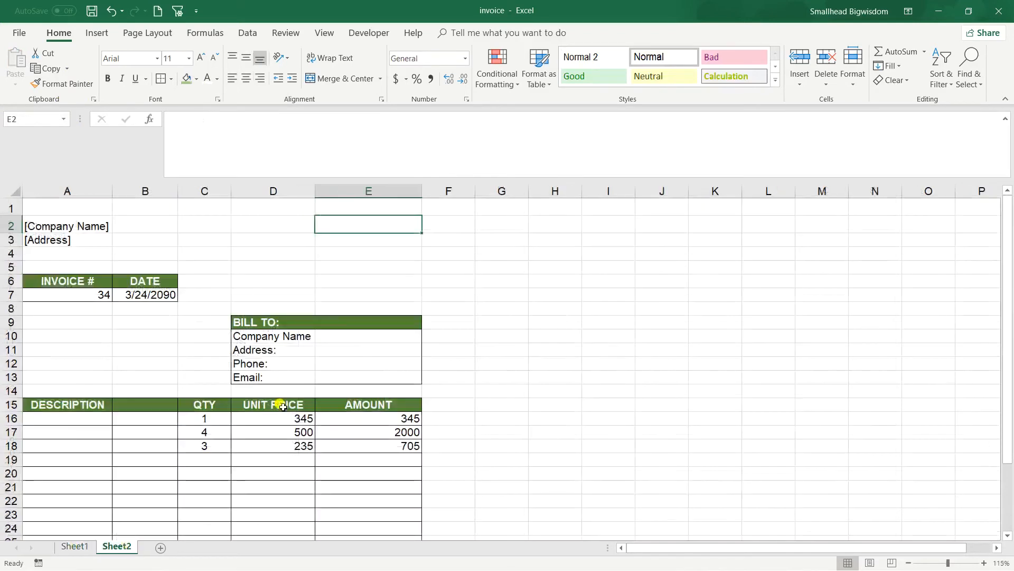
pyautogui.click(869, 225)
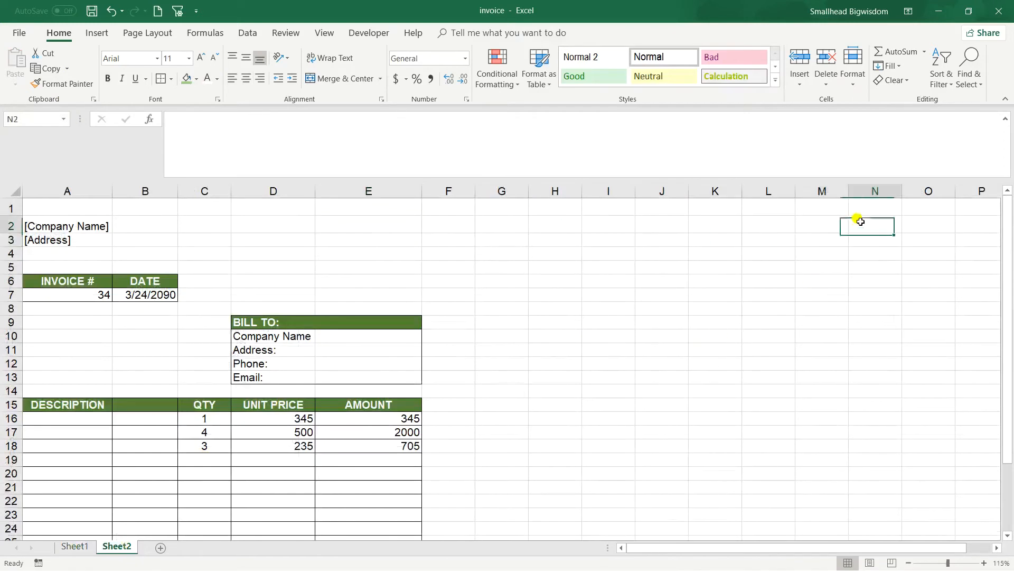
pyautogui.moveTo(822, 218)
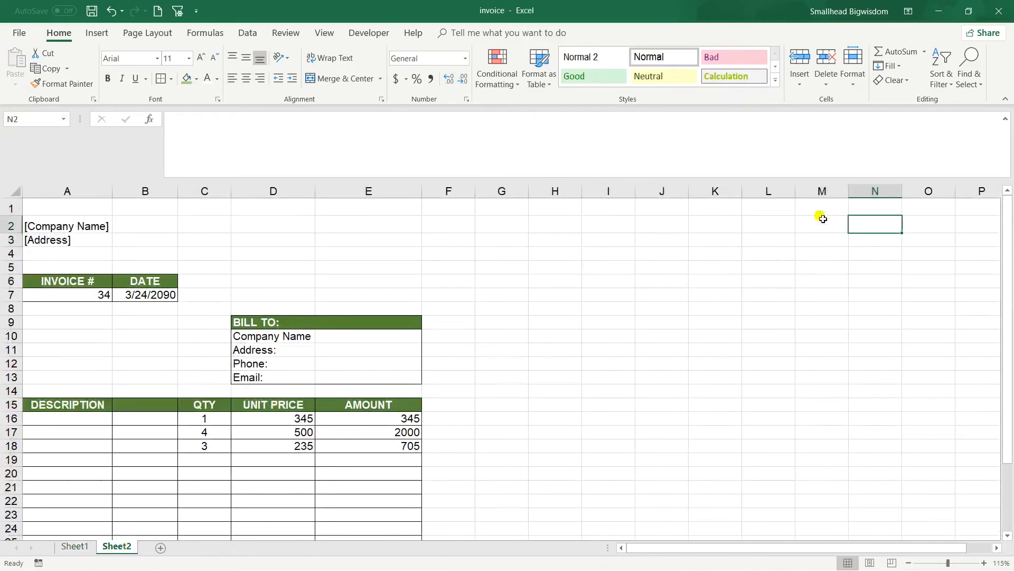
# Enter INVOICE in M1 and RECEIPT in M2, then select title cell E2.
pyautogui.click(822, 207)
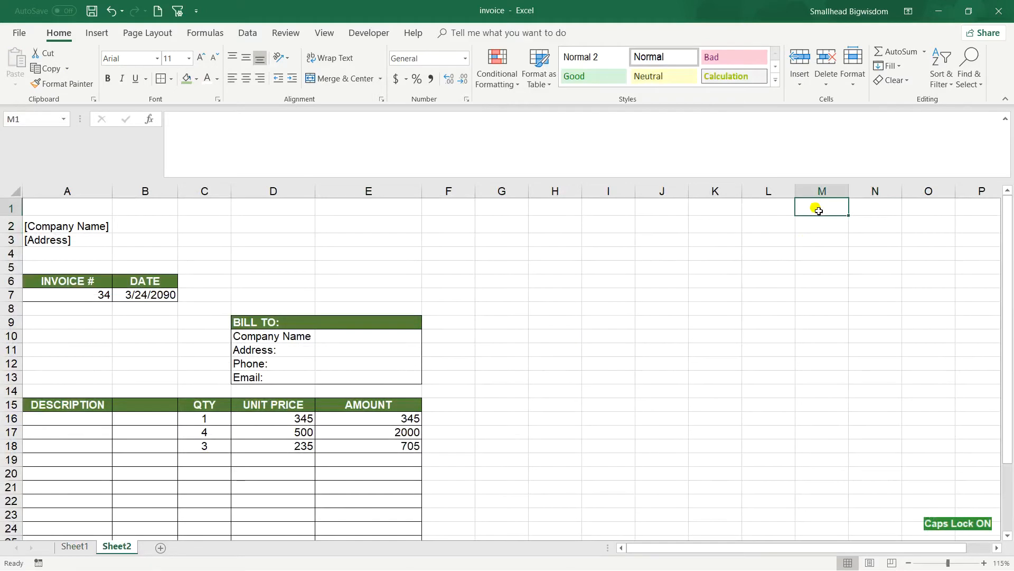
pyautogui.write('INVO')
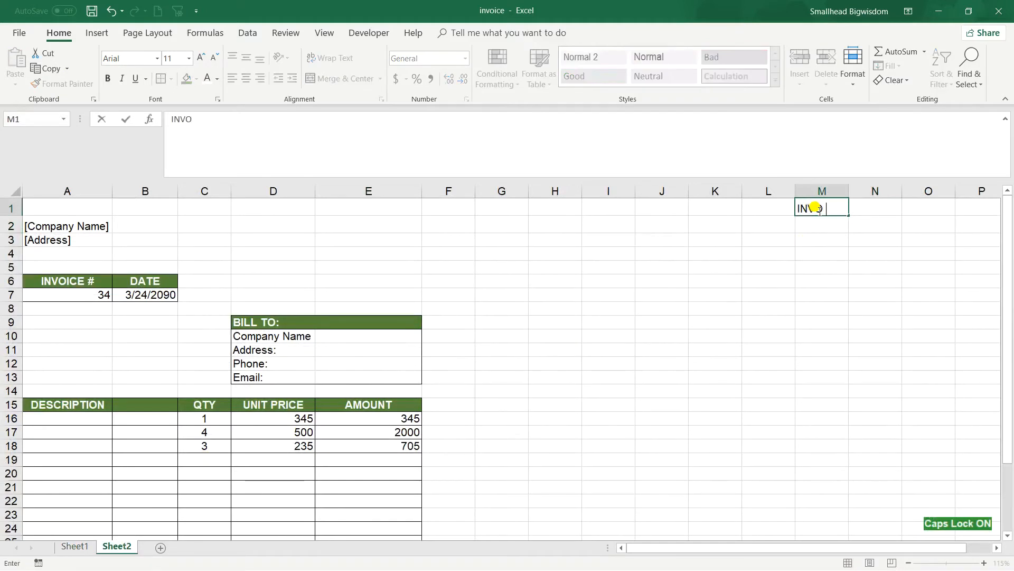
pyautogui.write("ICE'")
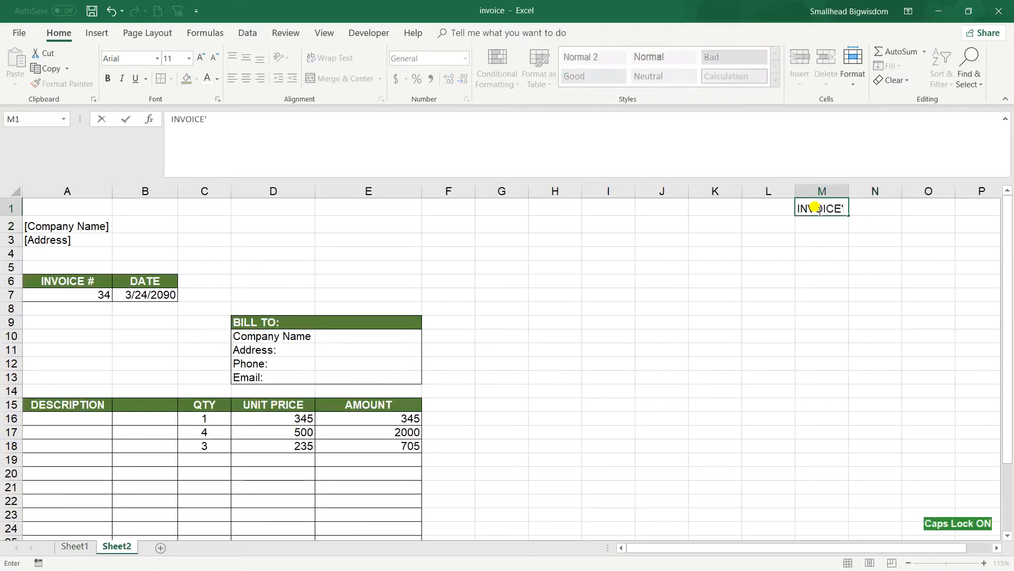
pyautogui.write('RECEIPT')
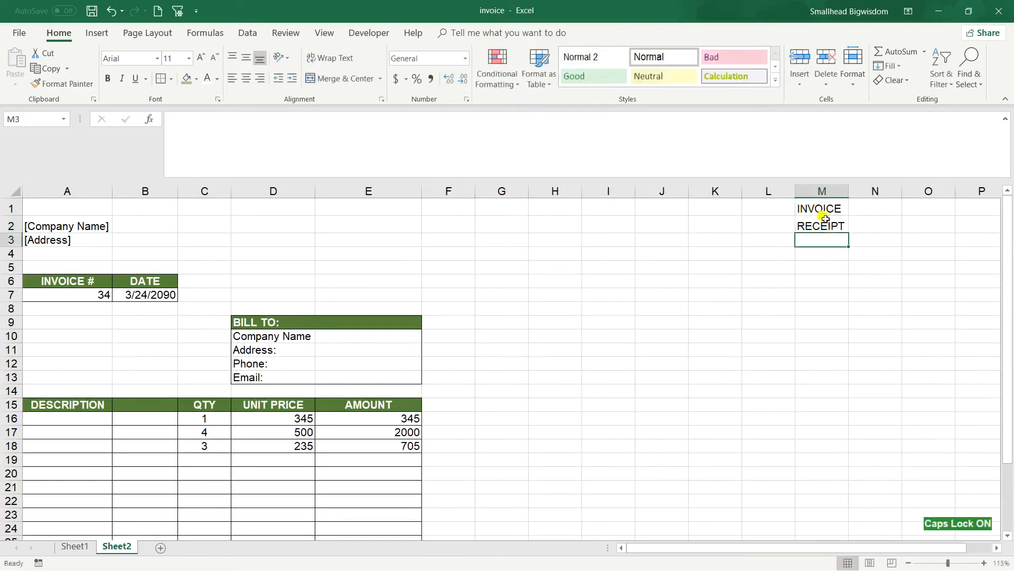
pyautogui.click(822, 208)
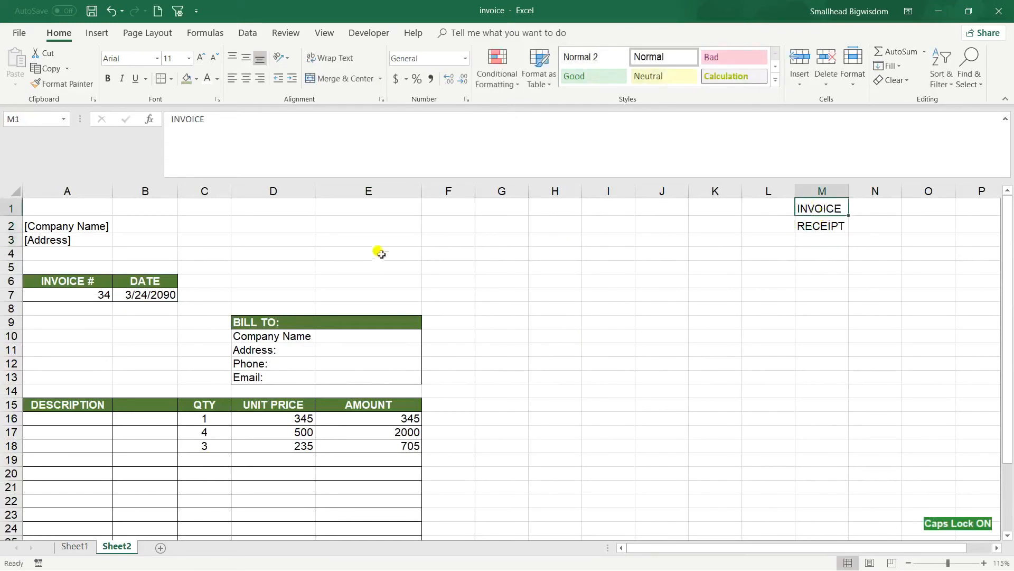
pyautogui.click(367, 225)
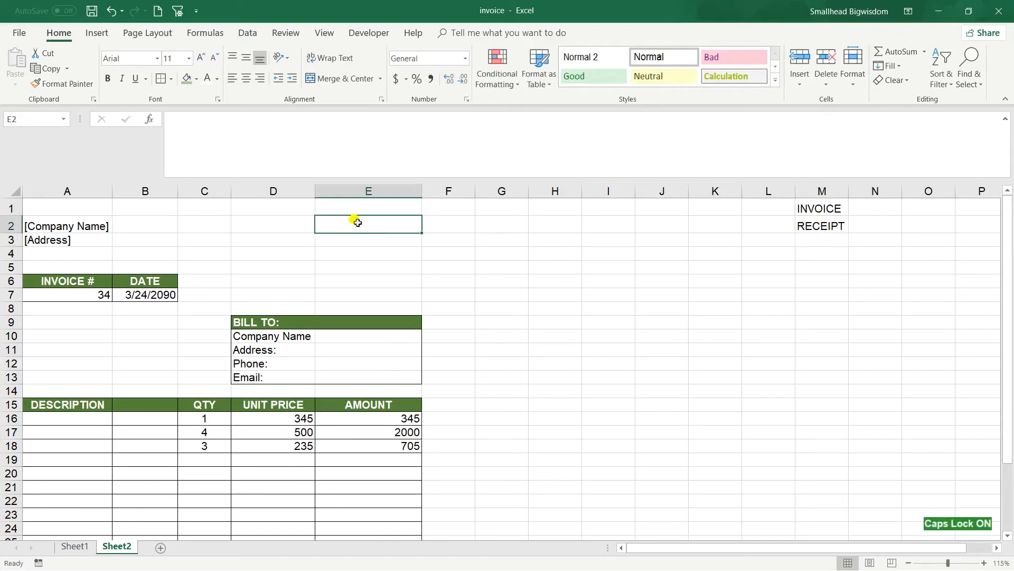
pyautogui.moveTo(247, 33)
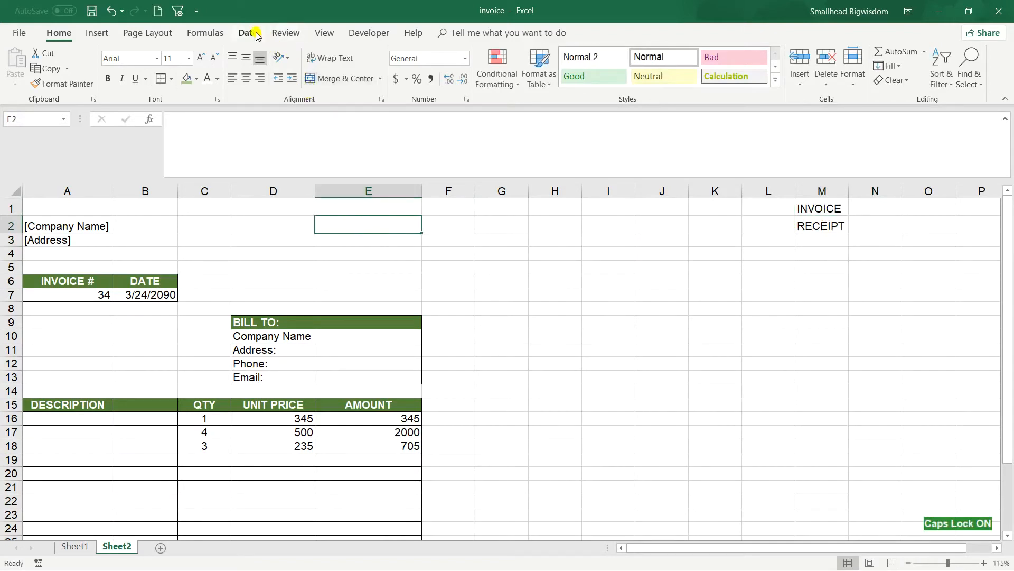
# Set Data Validation on E2 to a List with source =$M$1:$M$2 and confirm.
pyautogui.click(247, 32)
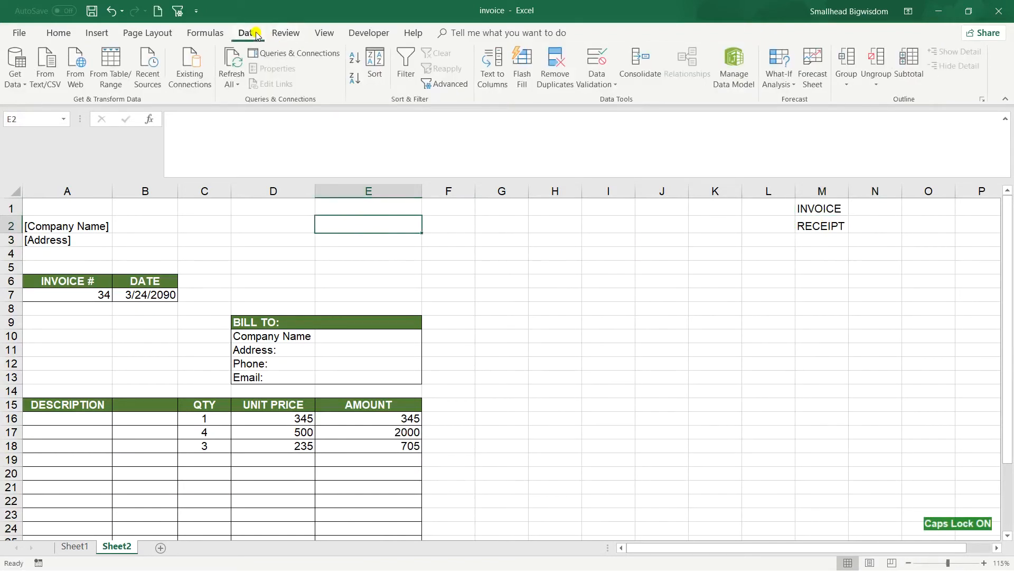
pyautogui.click(595, 67)
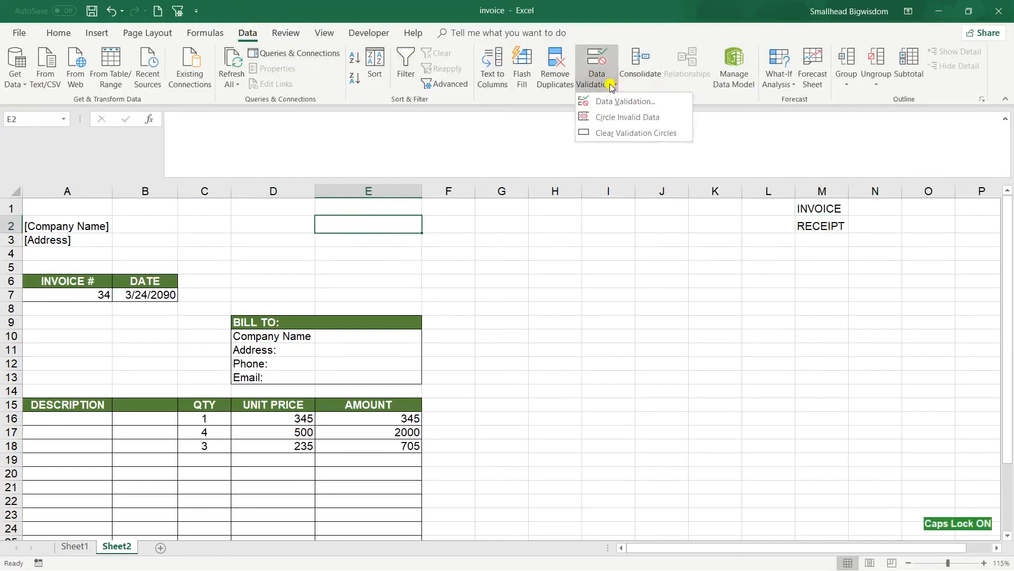
pyautogui.moveTo(624, 101)
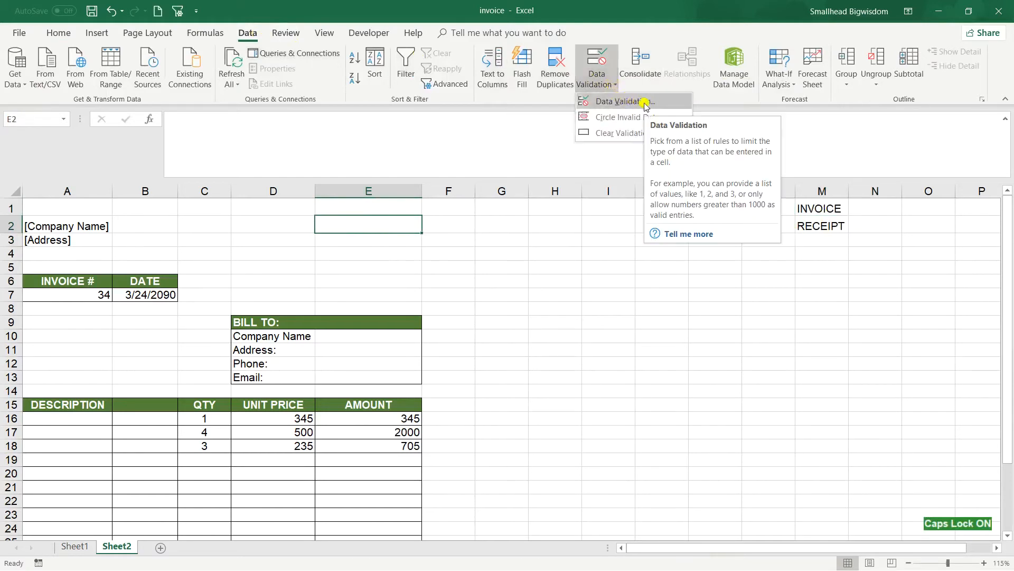
pyautogui.click(622, 101)
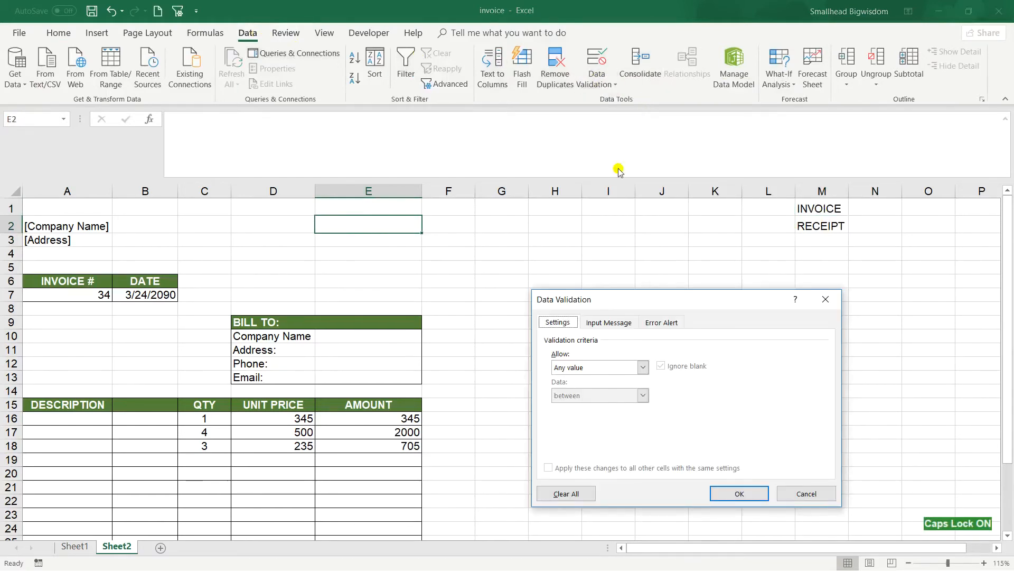
pyautogui.click(641, 367)
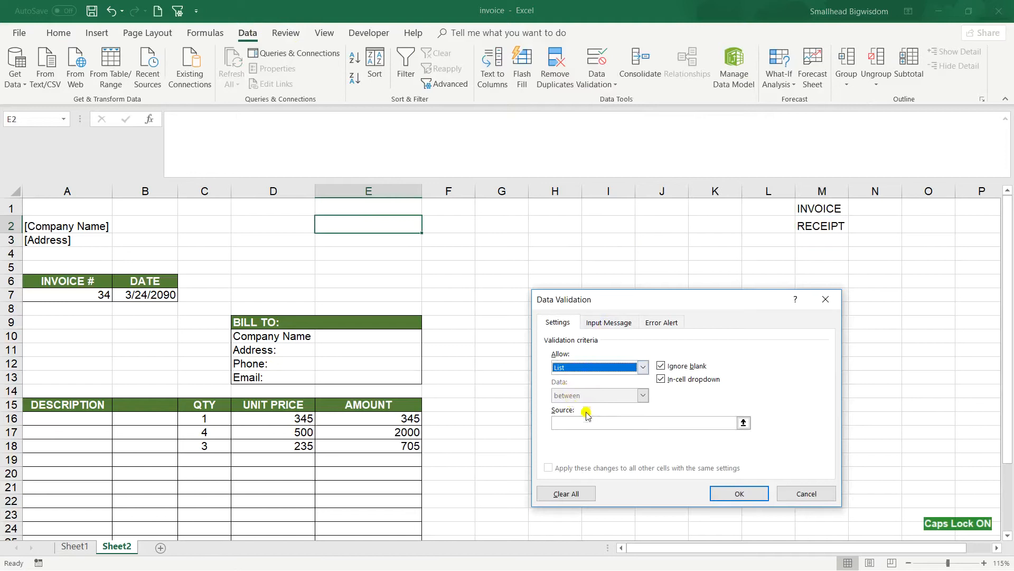
pyautogui.moveTo(743, 423)
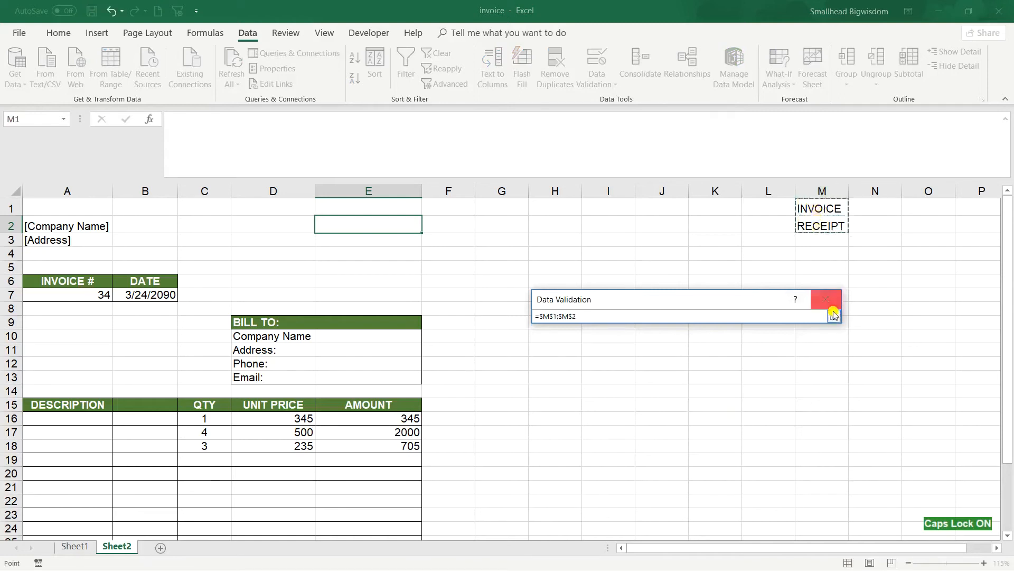
pyautogui.click(834, 314)
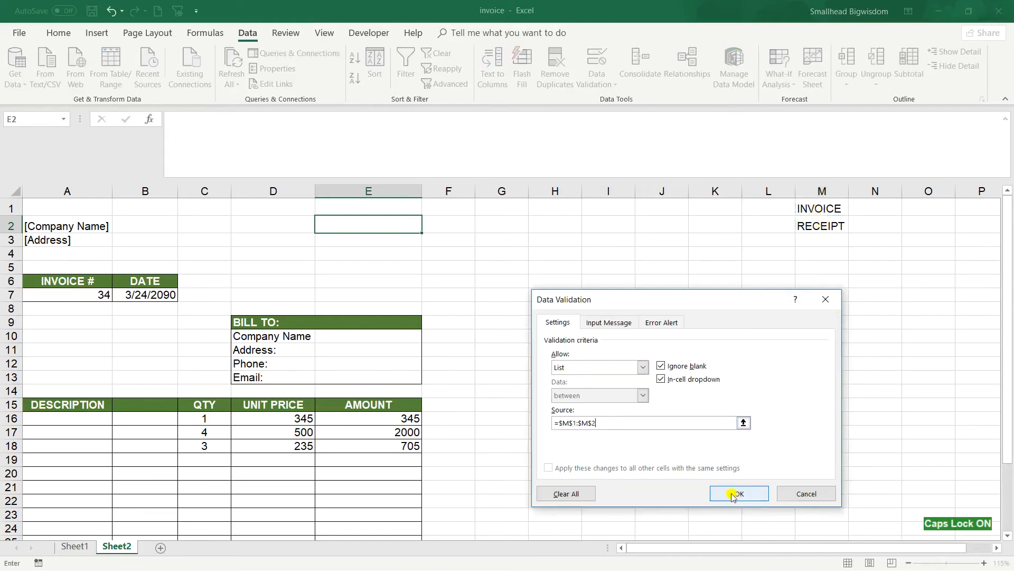
pyautogui.click(737, 494)
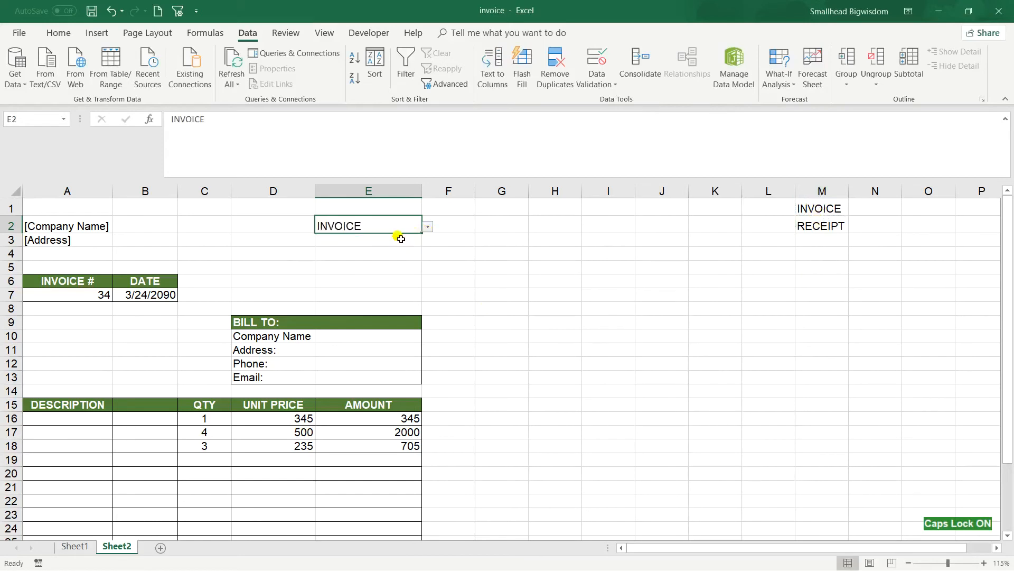
pyautogui.moveTo(430, 231)
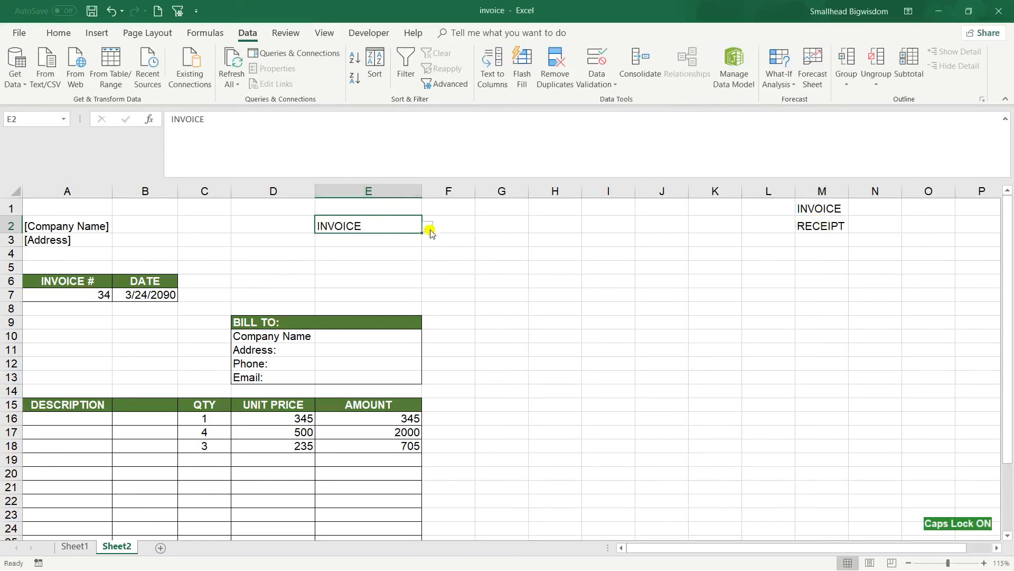
# Set the E2 title to 18 point text on a dark green fill.
pyautogui.write('RECEIPT')
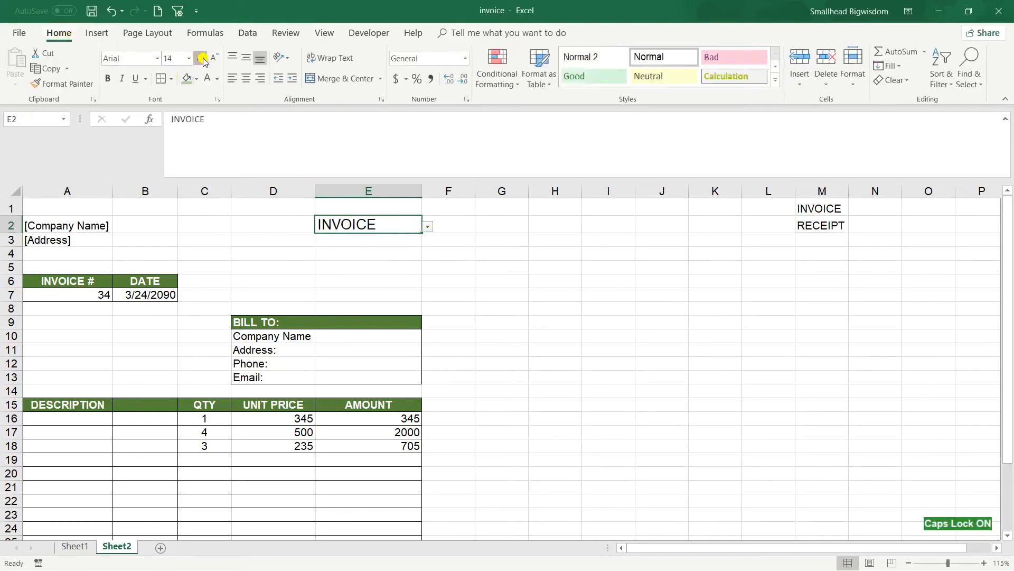
pyautogui.click(201, 57)
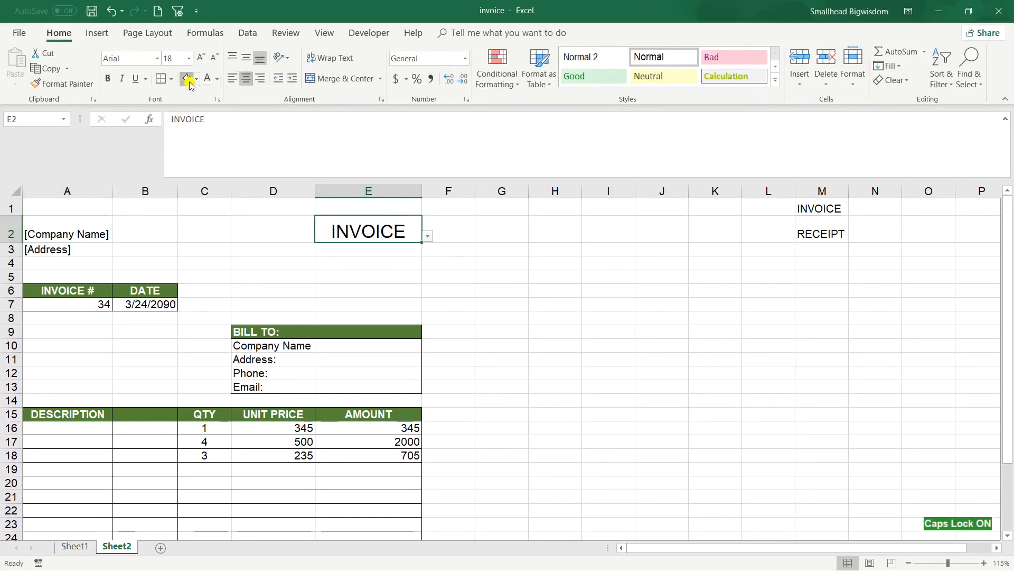
pyautogui.click(187, 78)
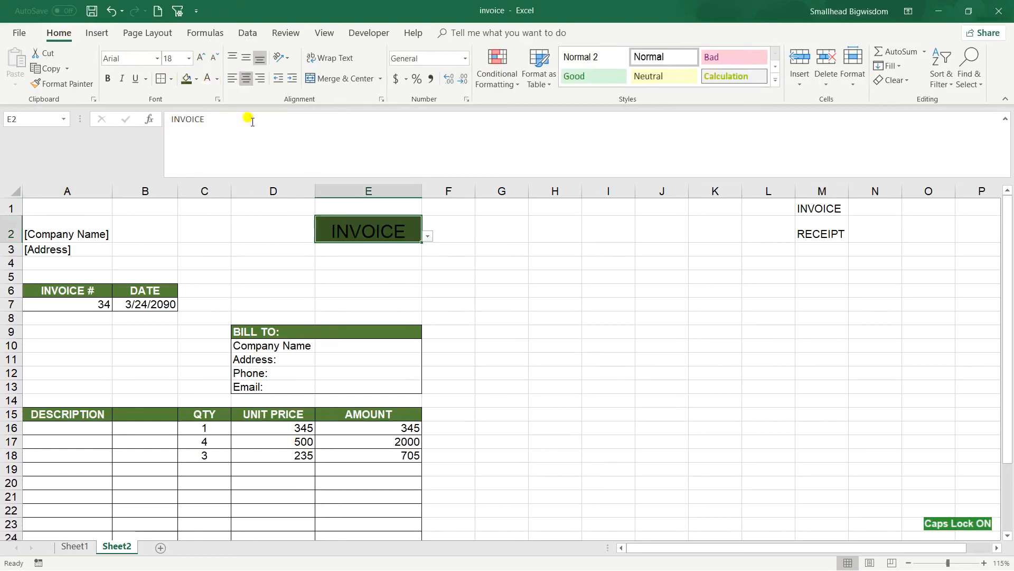
pyautogui.moveTo(352, 256)
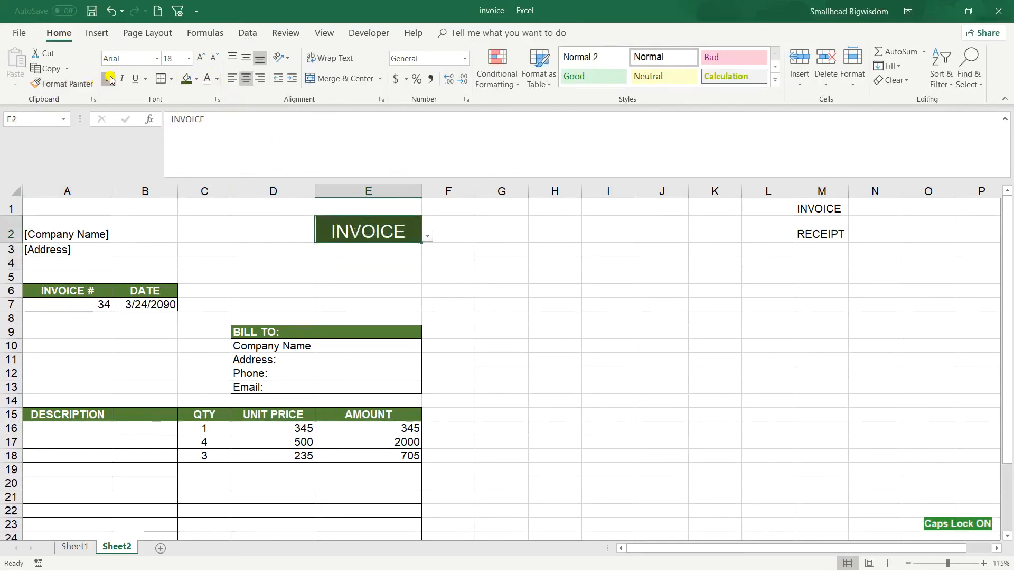
# Bold the title, try the drop-down, and change M1 to PURCHASE.
pyautogui.click(426, 235)
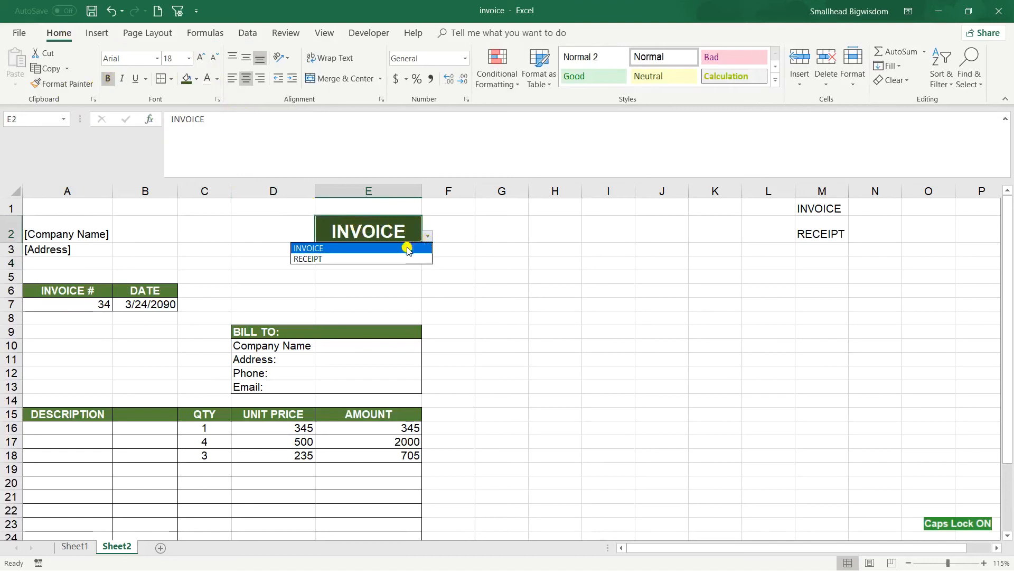
pyautogui.click(306, 258)
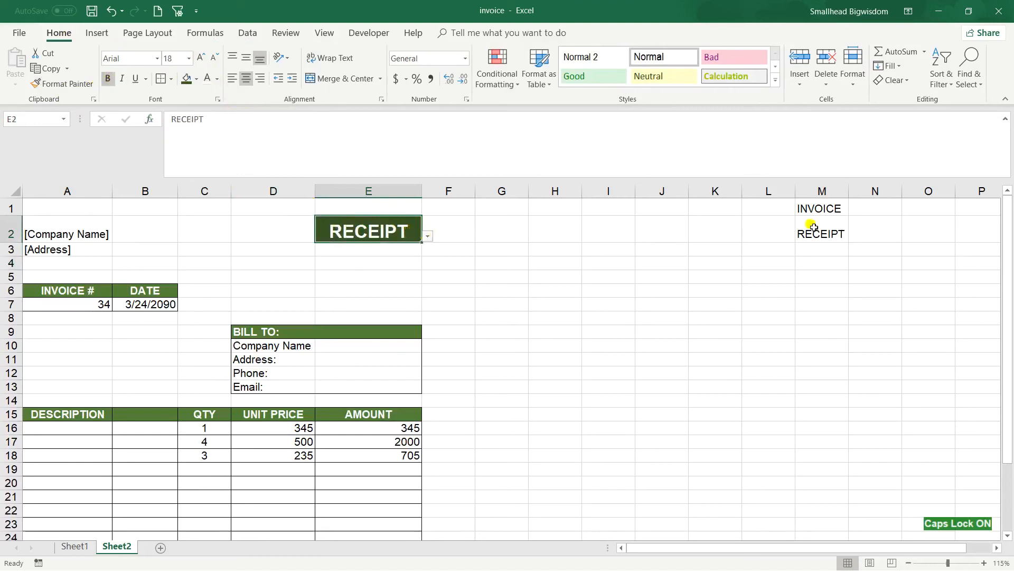
pyautogui.click(821, 208)
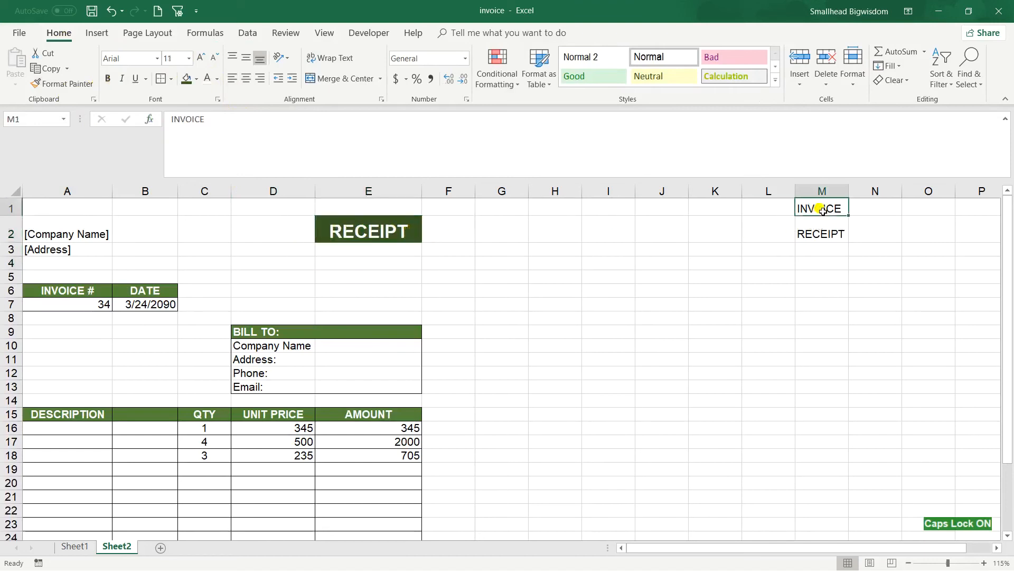
pyautogui.write('PURC')
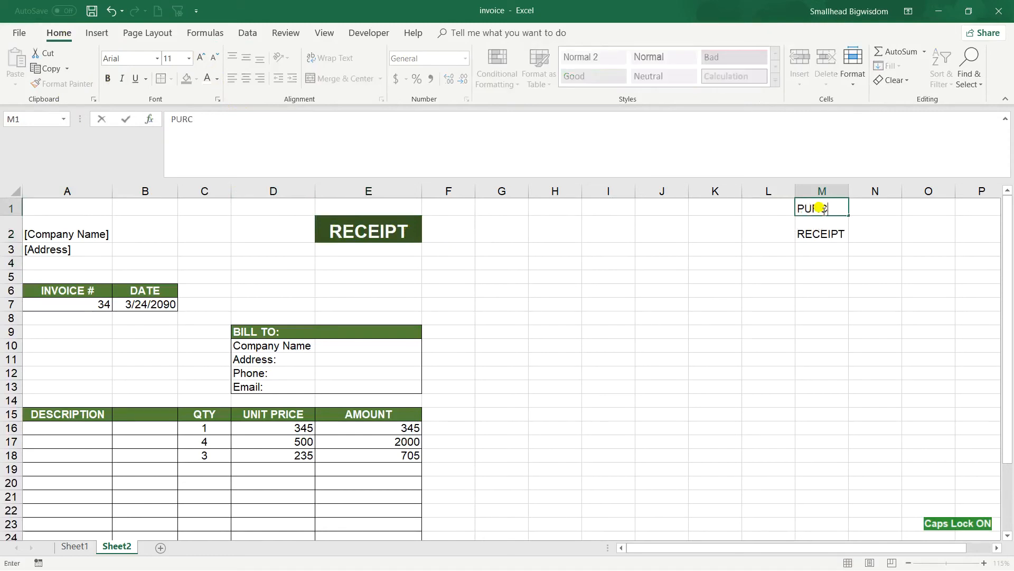
pyautogui.press('enter')
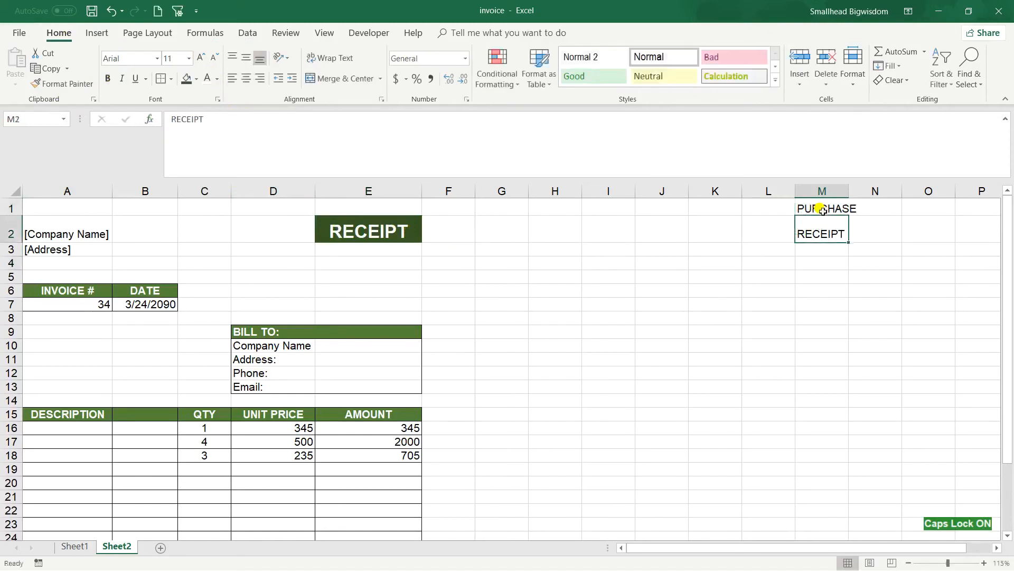
# Confirm the E2 drop-down shows the edited entry, then undo back to INVOICE.
pyautogui.click(368, 231)
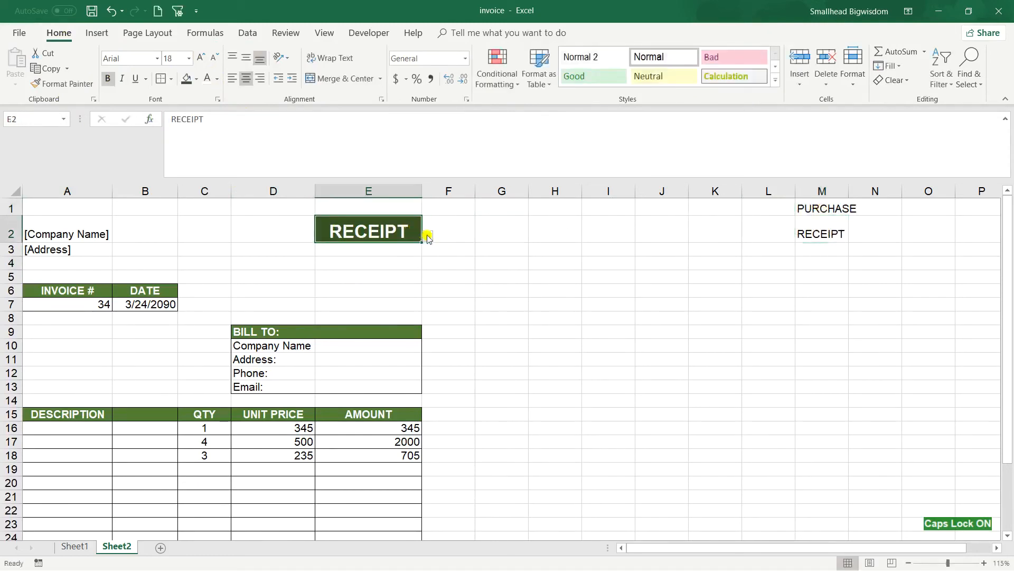
pyautogui.click(426, 234)
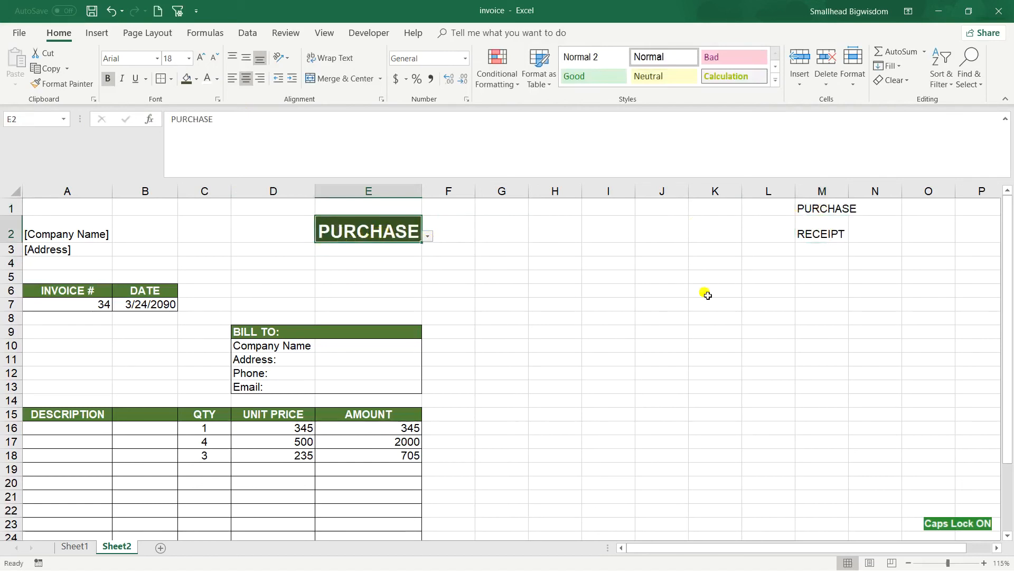
pyautogui.click(108, 11)
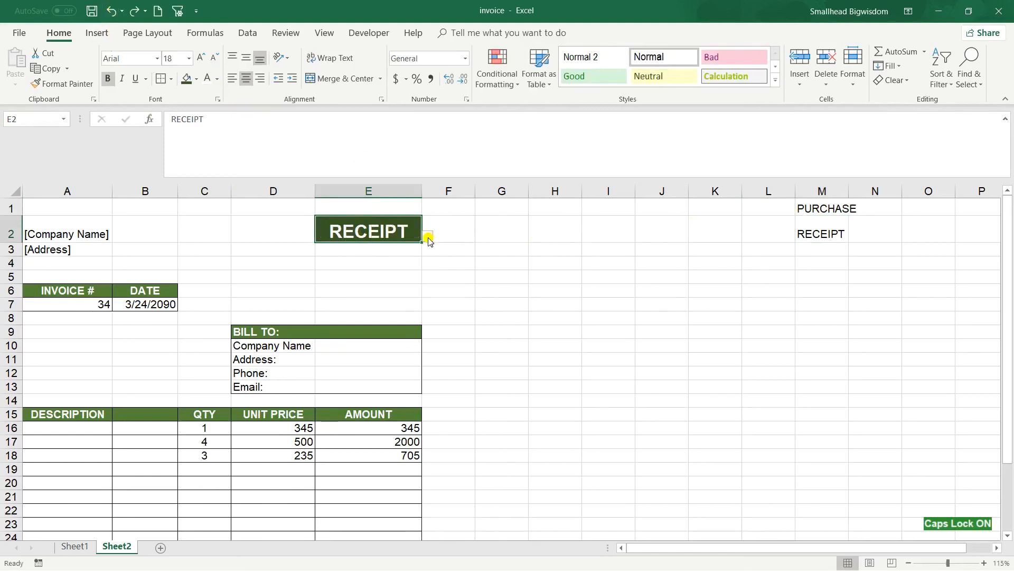
pyautogui.click(822, 208)
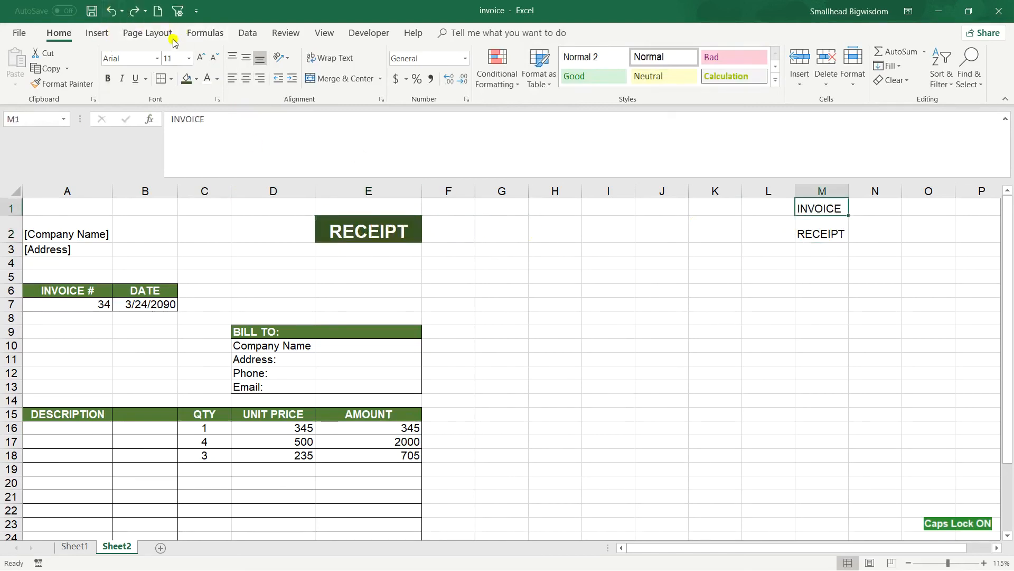
pyautogui.click(367, 231)
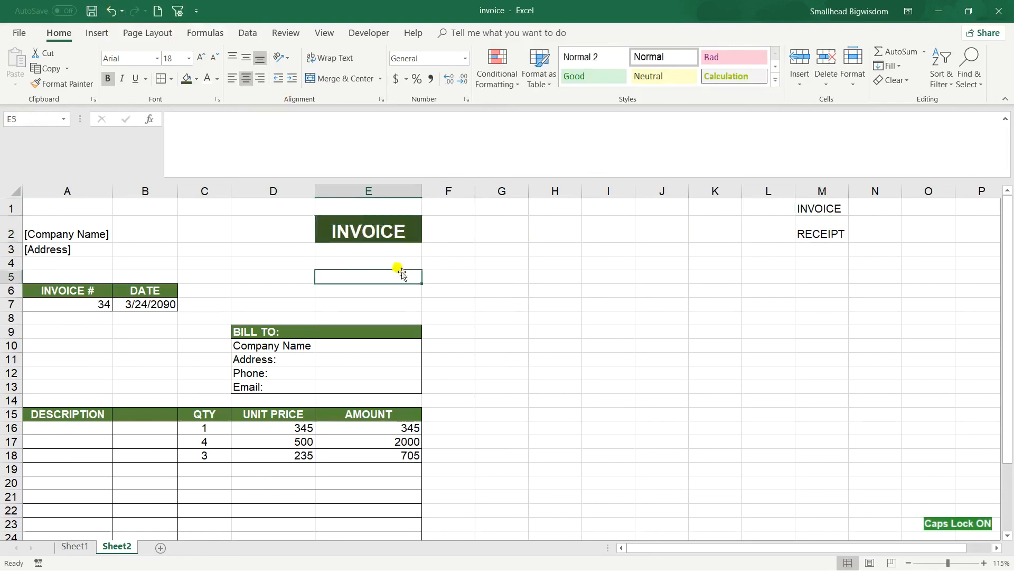
pyautogui.scroll(-3)
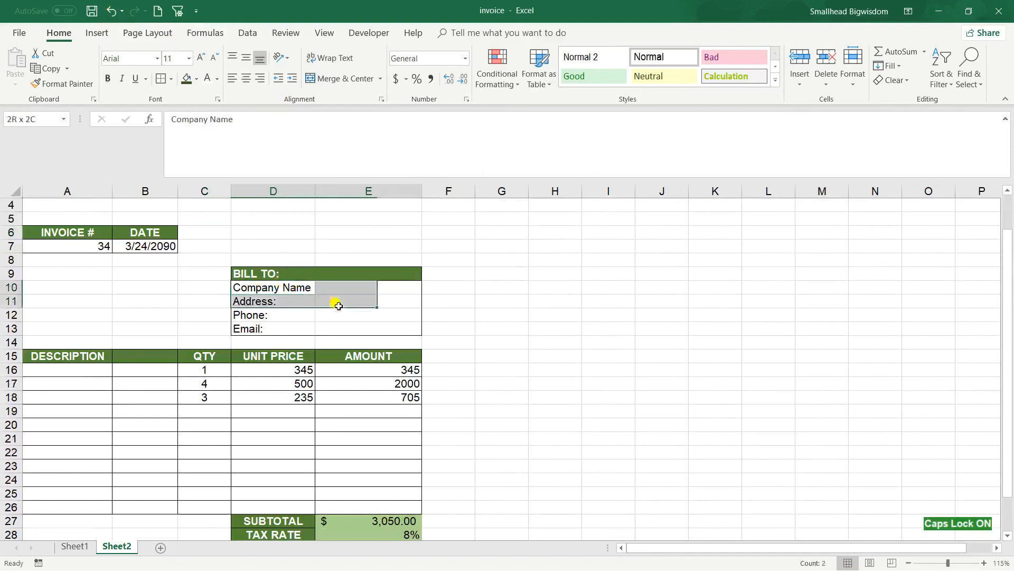
pyautogui.scroll(-3)
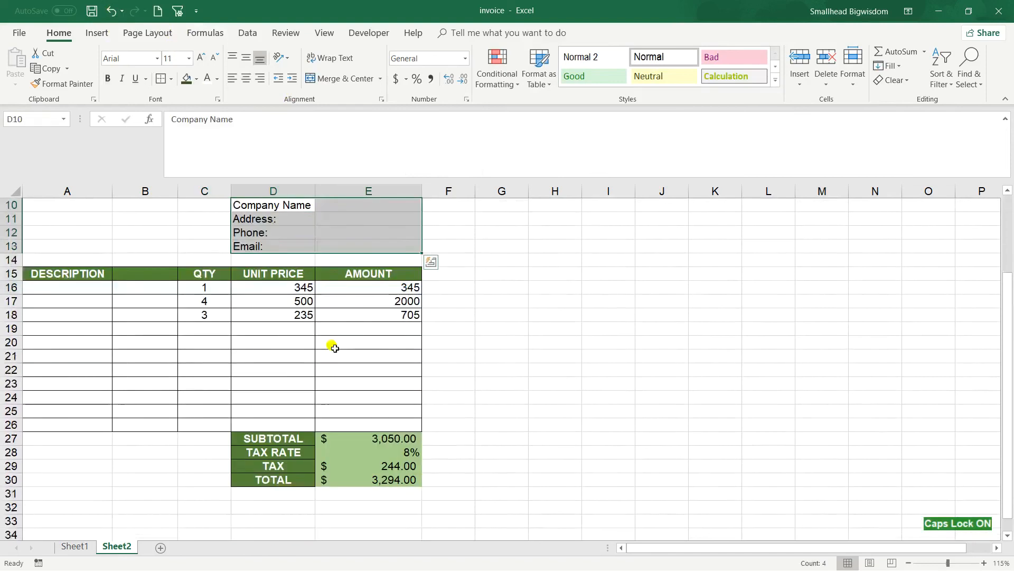
pyautogui.click(273, 370)
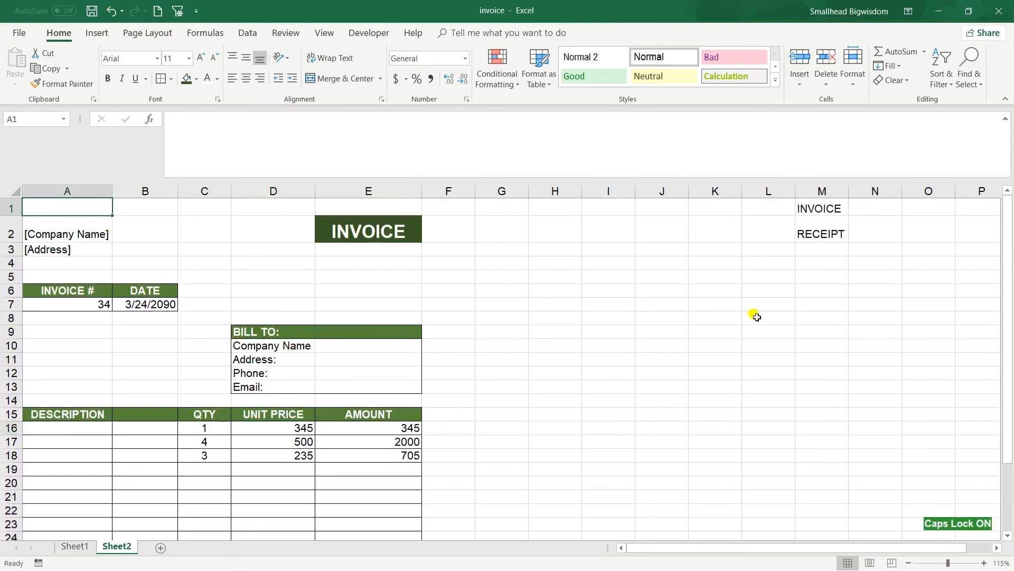
pyautogui.moveTo(750, 313)
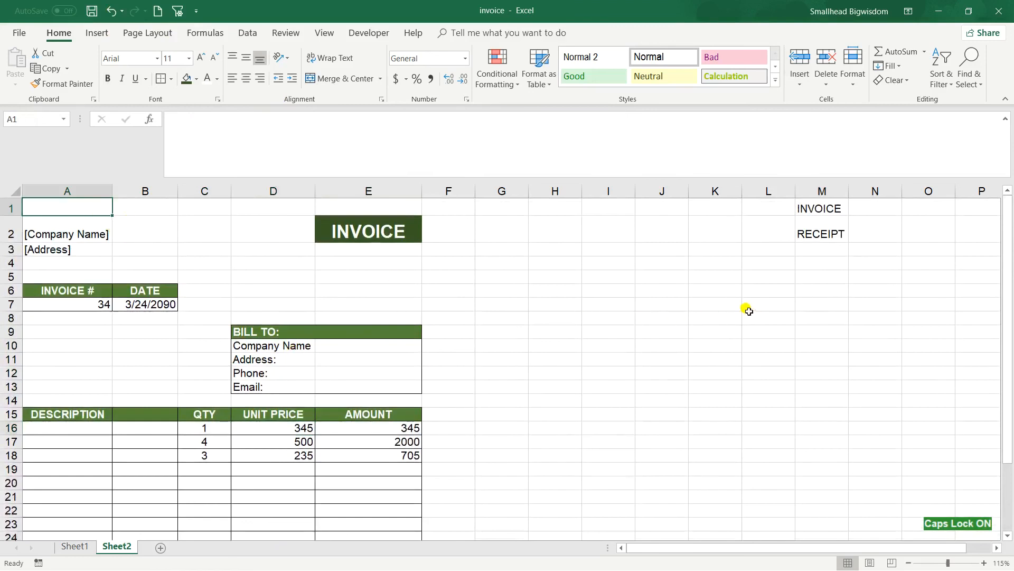
pyautogui.moveTo(726, 307)
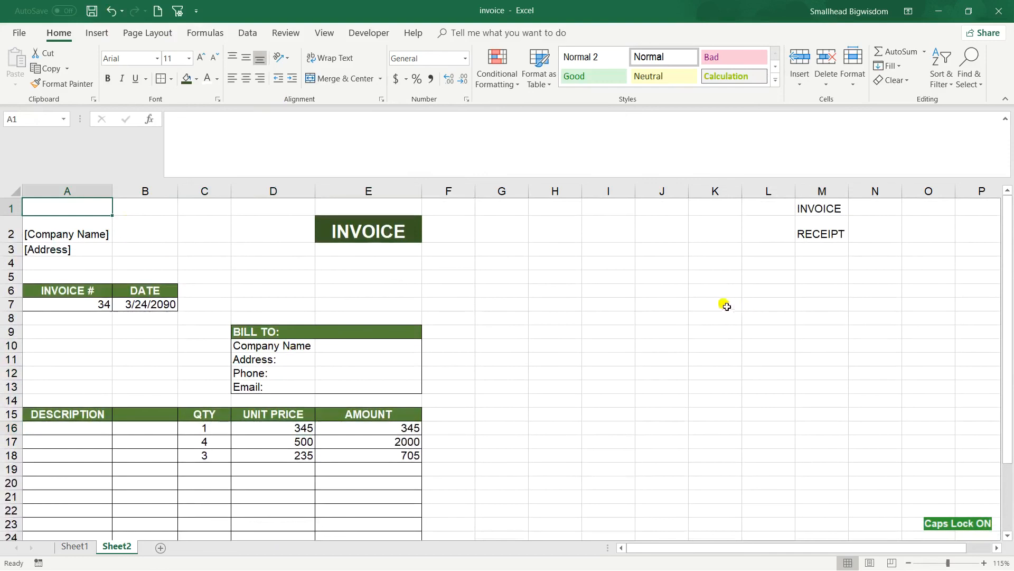